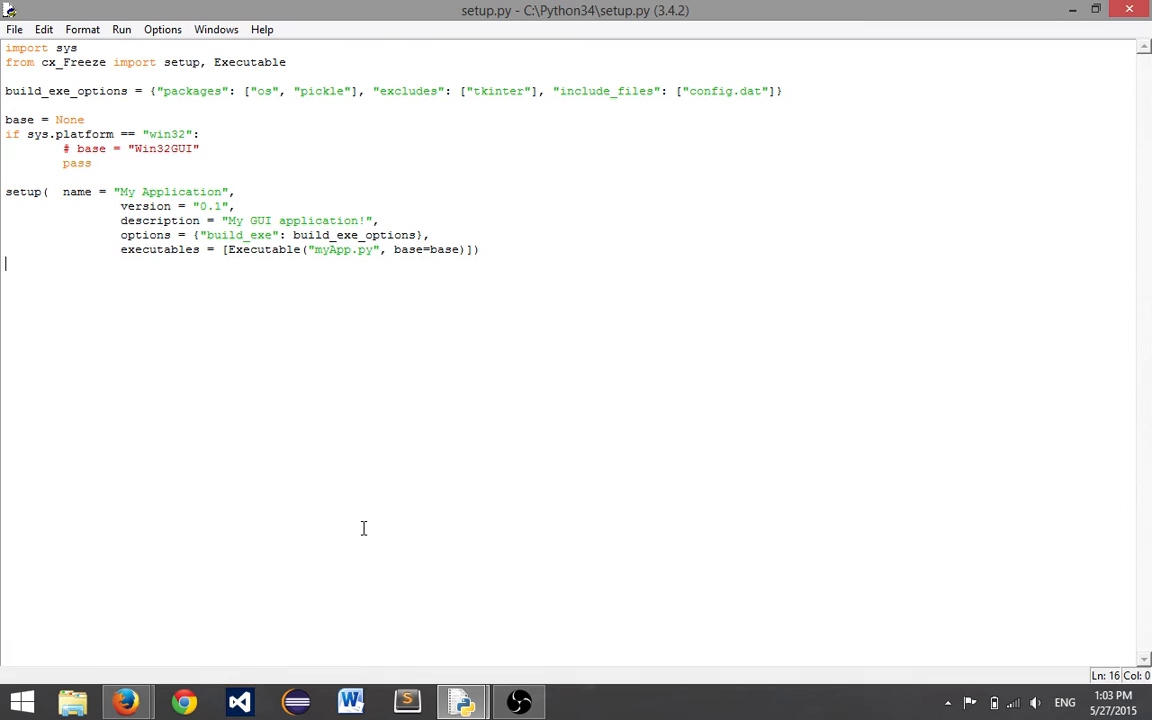
mouse_move(286, 393)
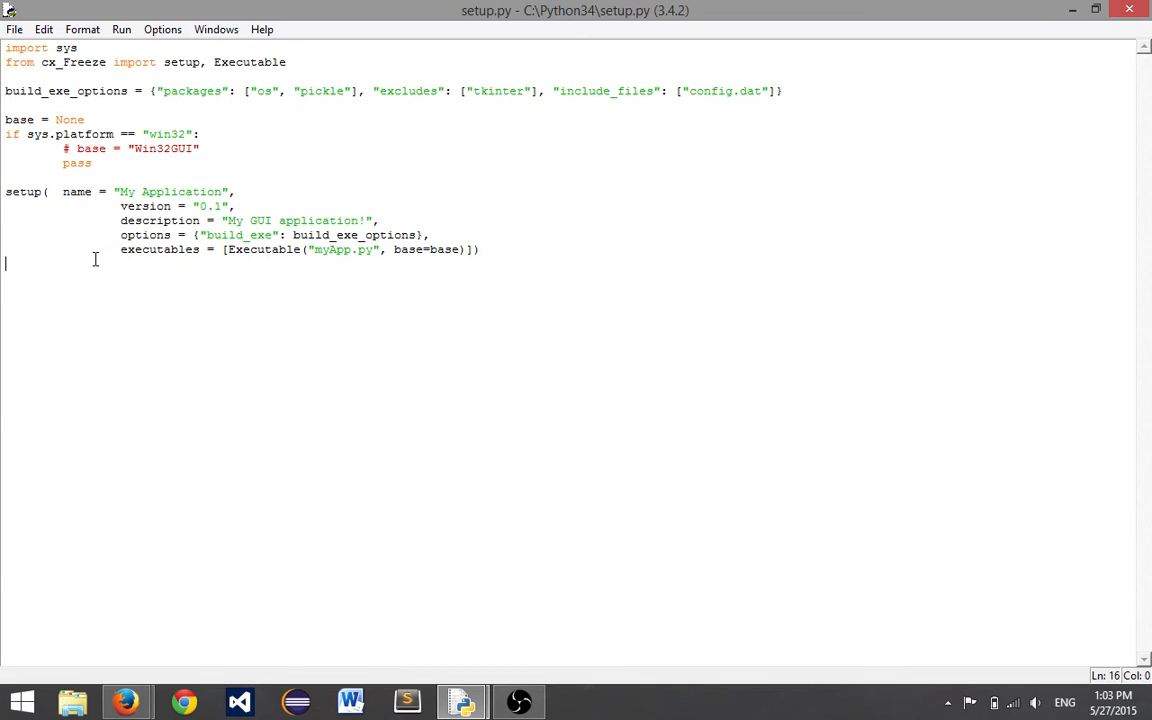
mouse_move(73, 266)
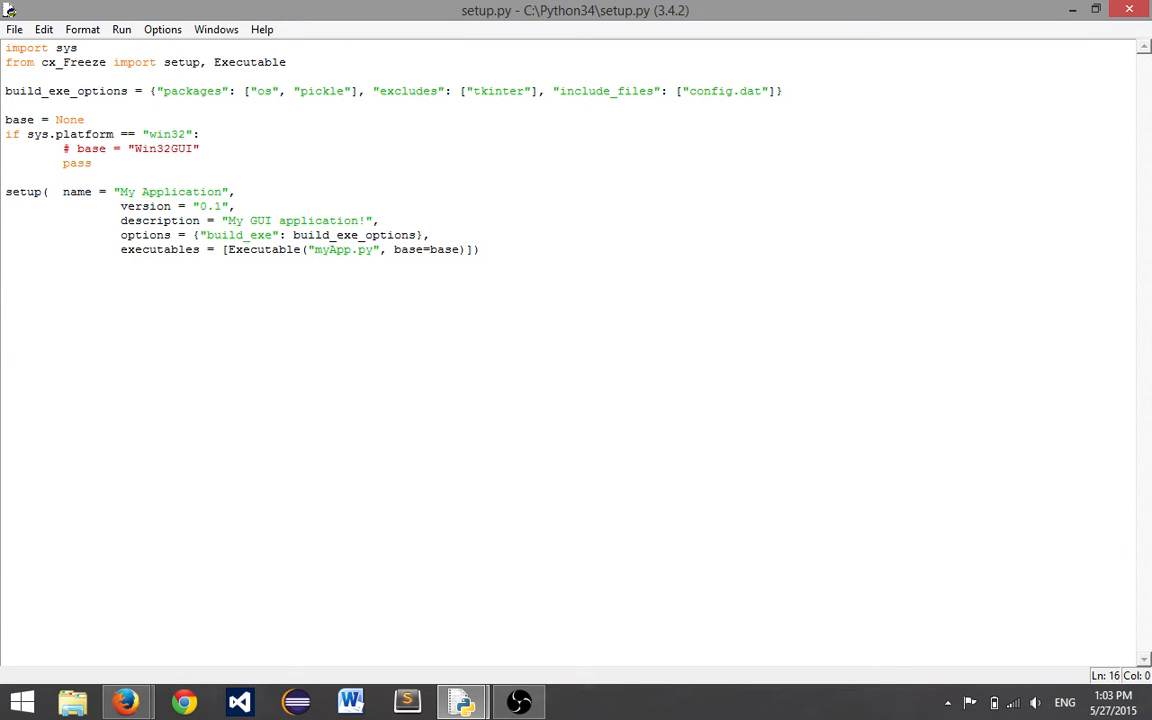
Open Command Prompt from the Run box and run an easy_install command for cx_Freeze
left_click(5, 263)
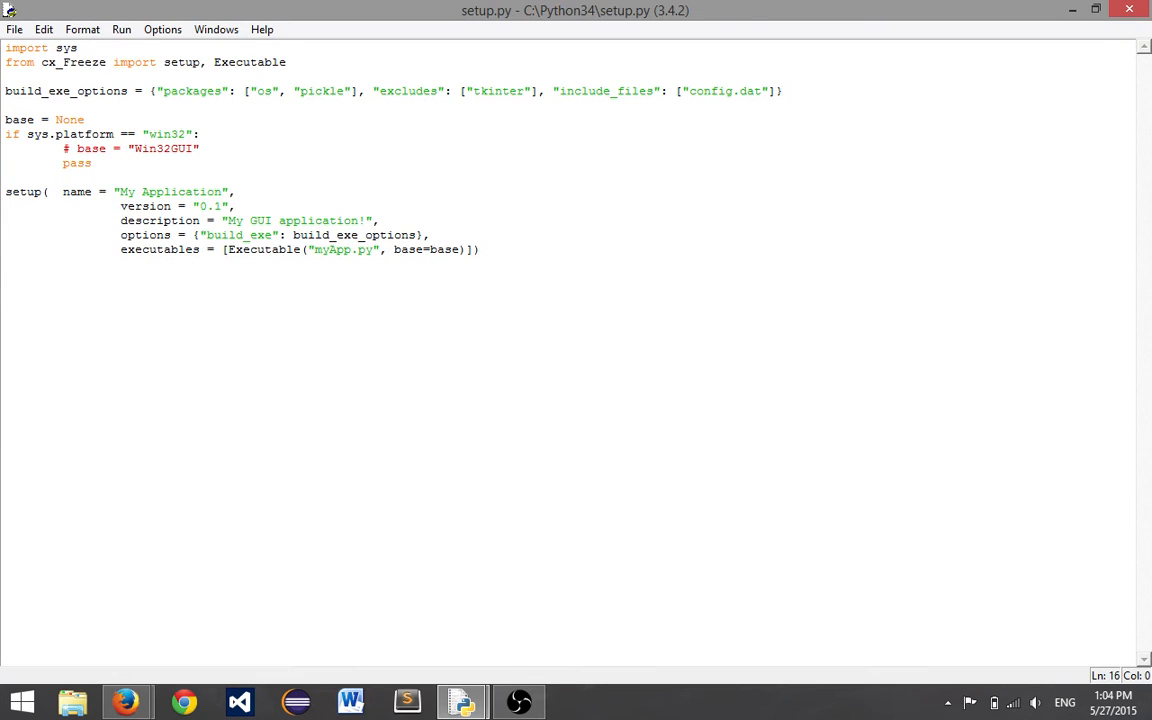
left_click(10, 263)
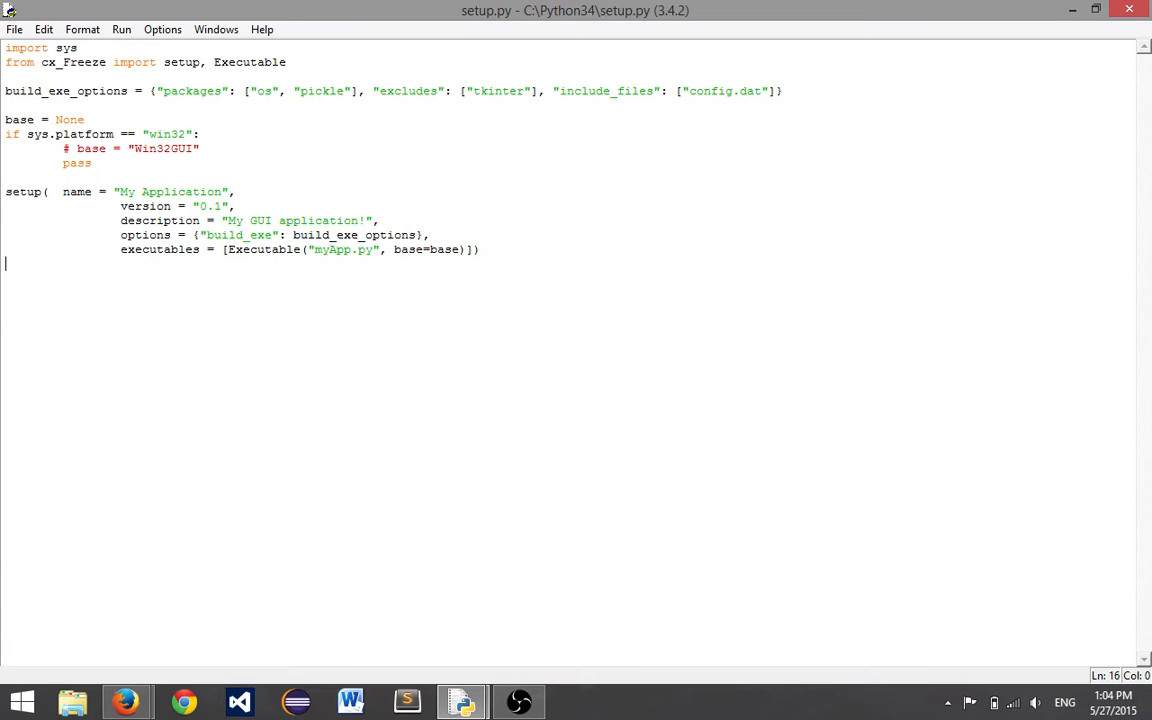
mouse_move(289, 158)
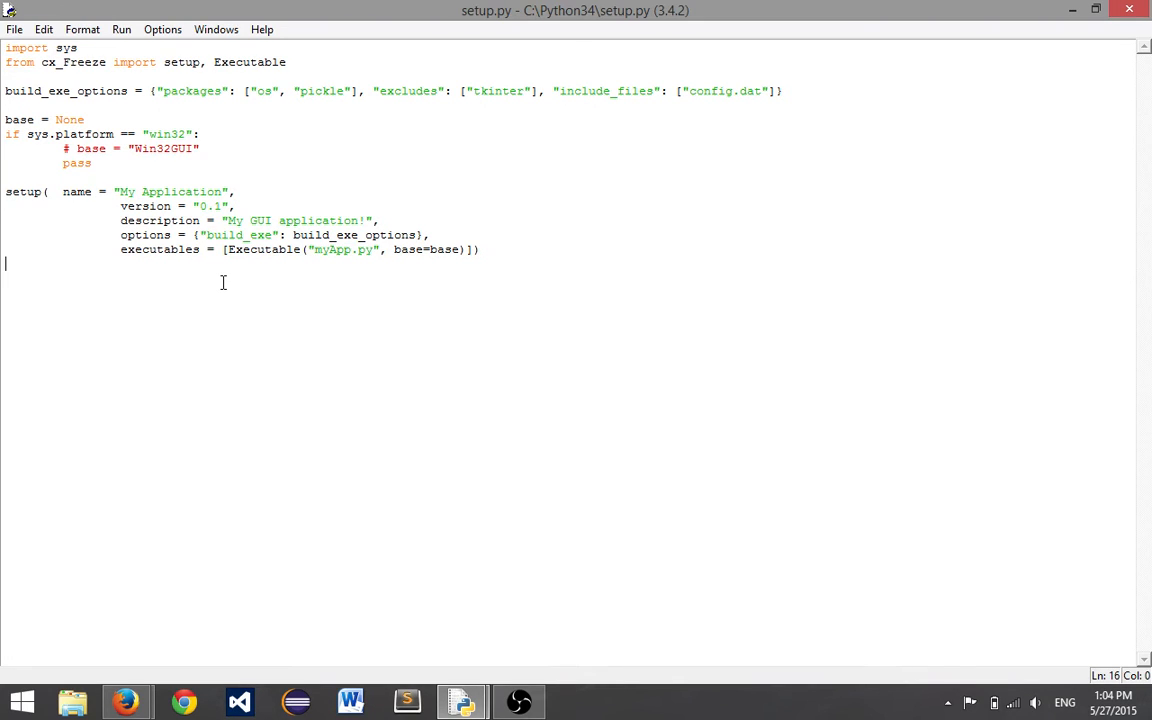
mouse_move(1113, 22)
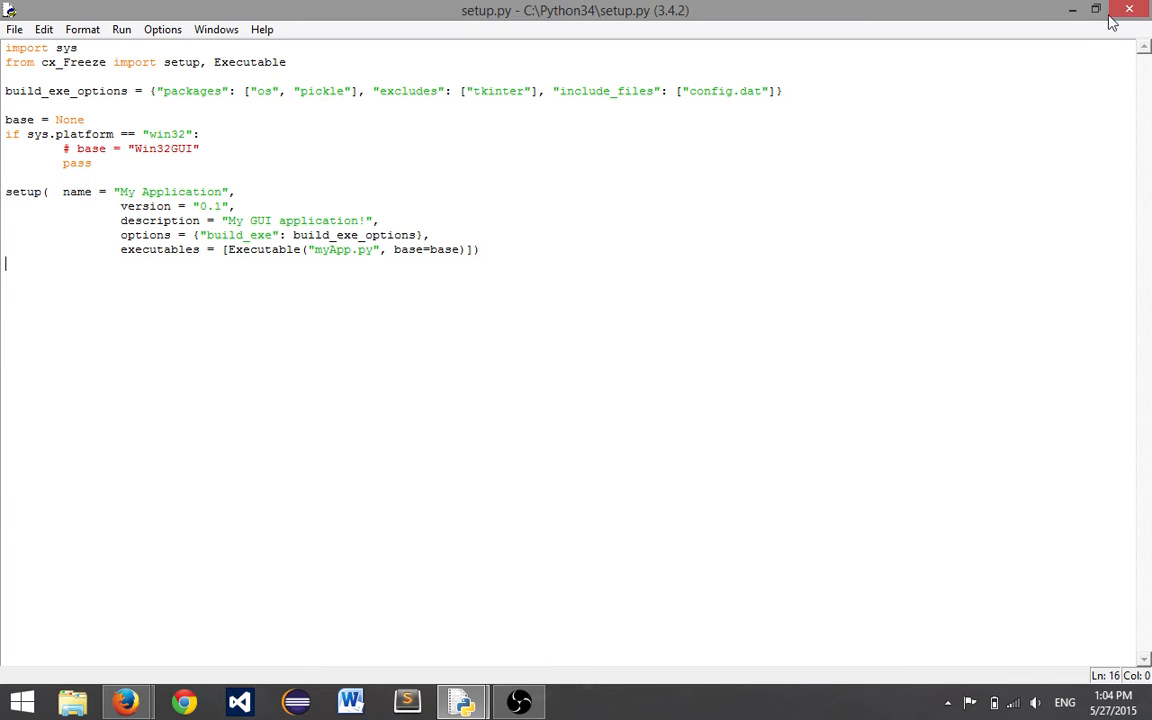
key("Win+r")
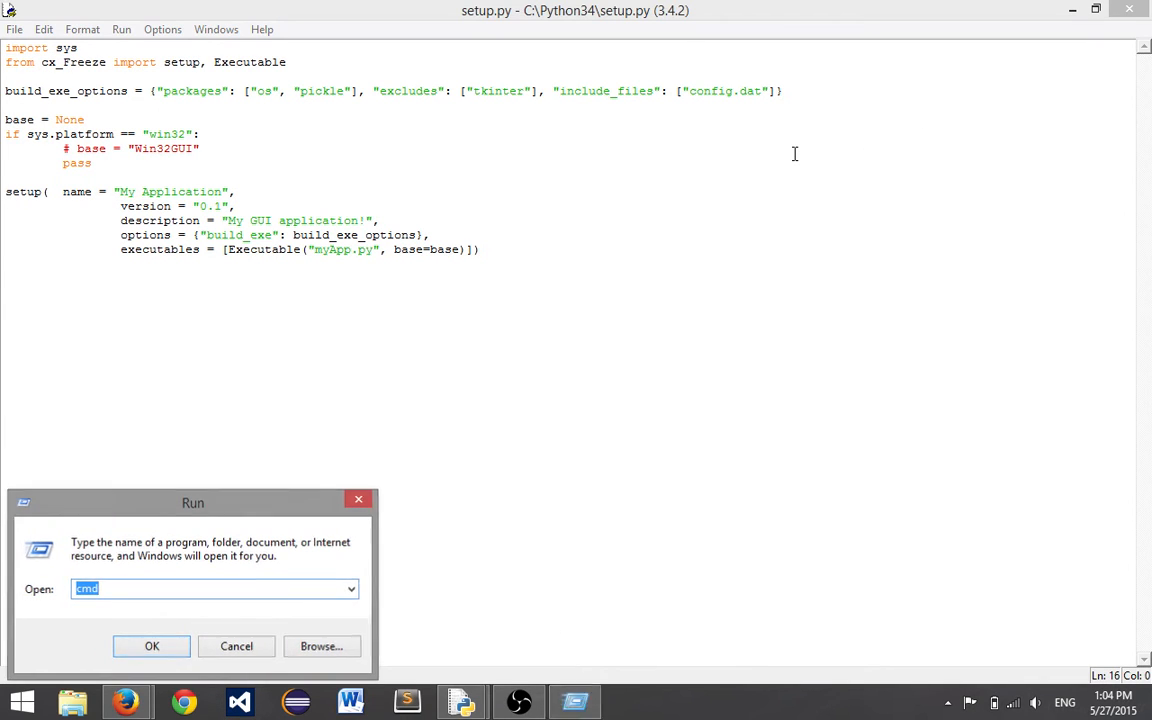
left_click(151, 646)
type("pip")
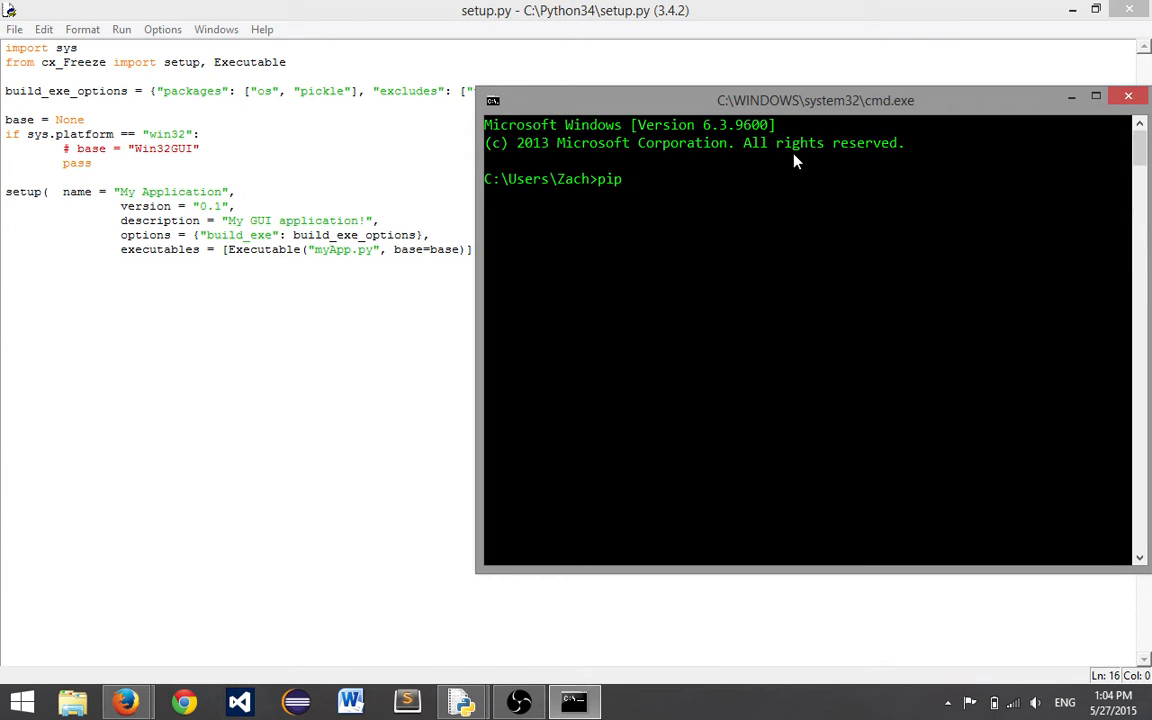
type("install")
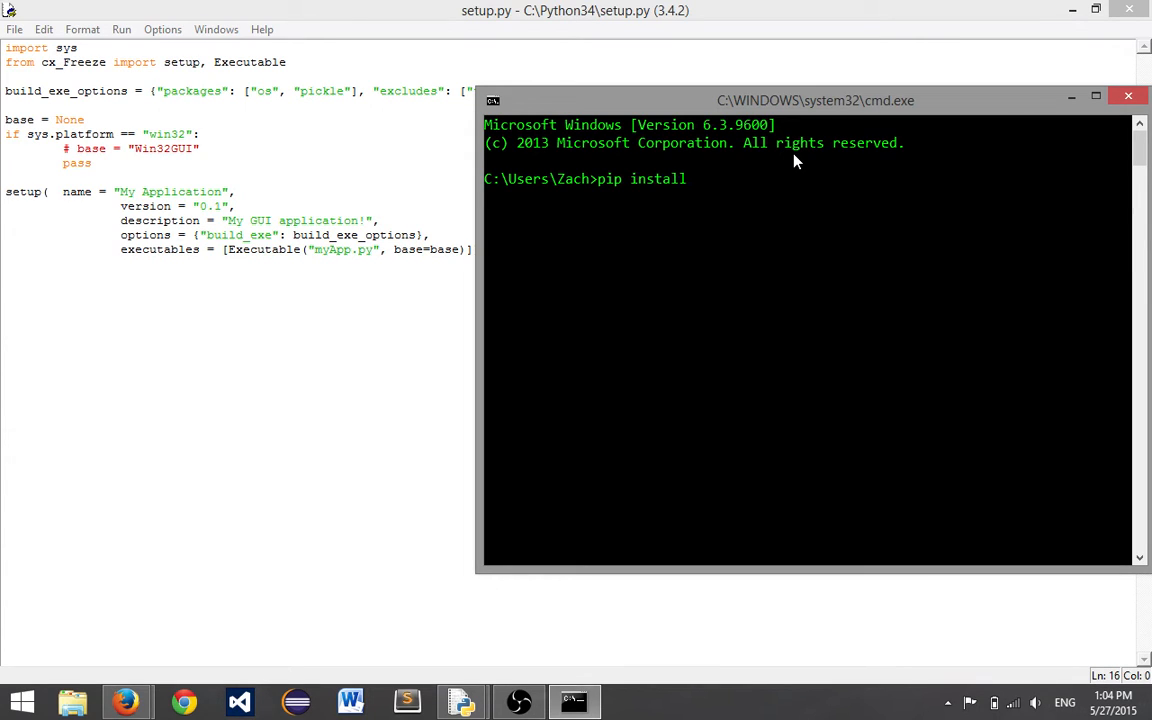
type("cx_Freez")
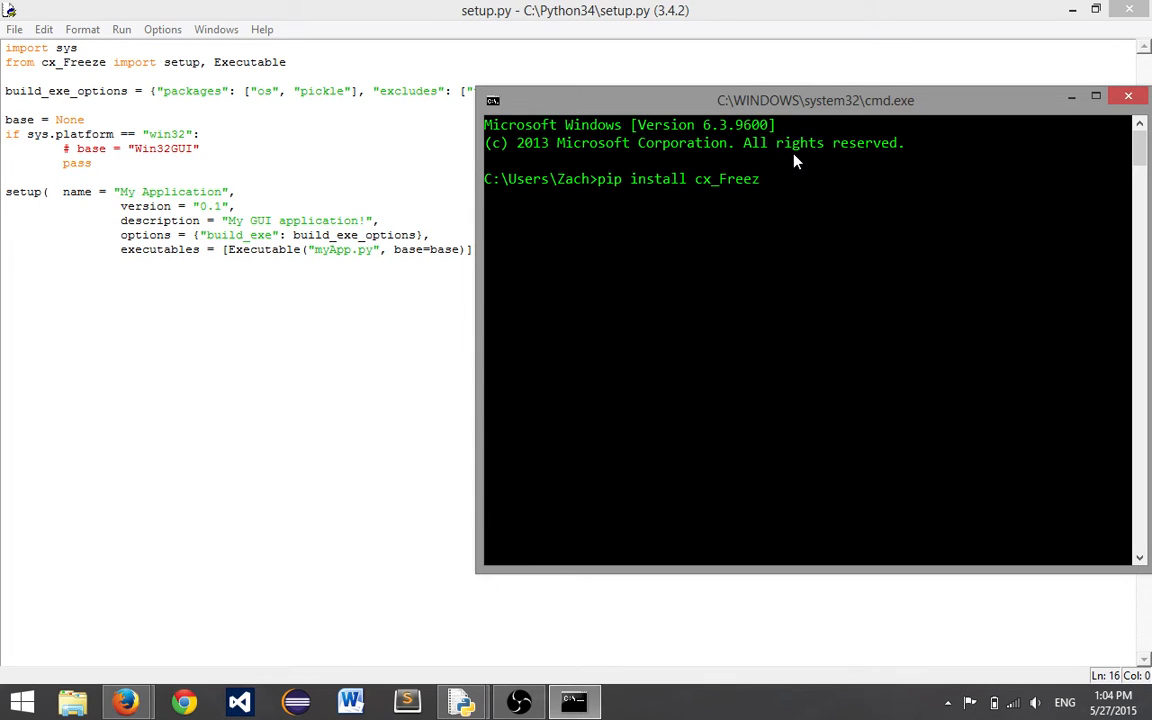
type("e")
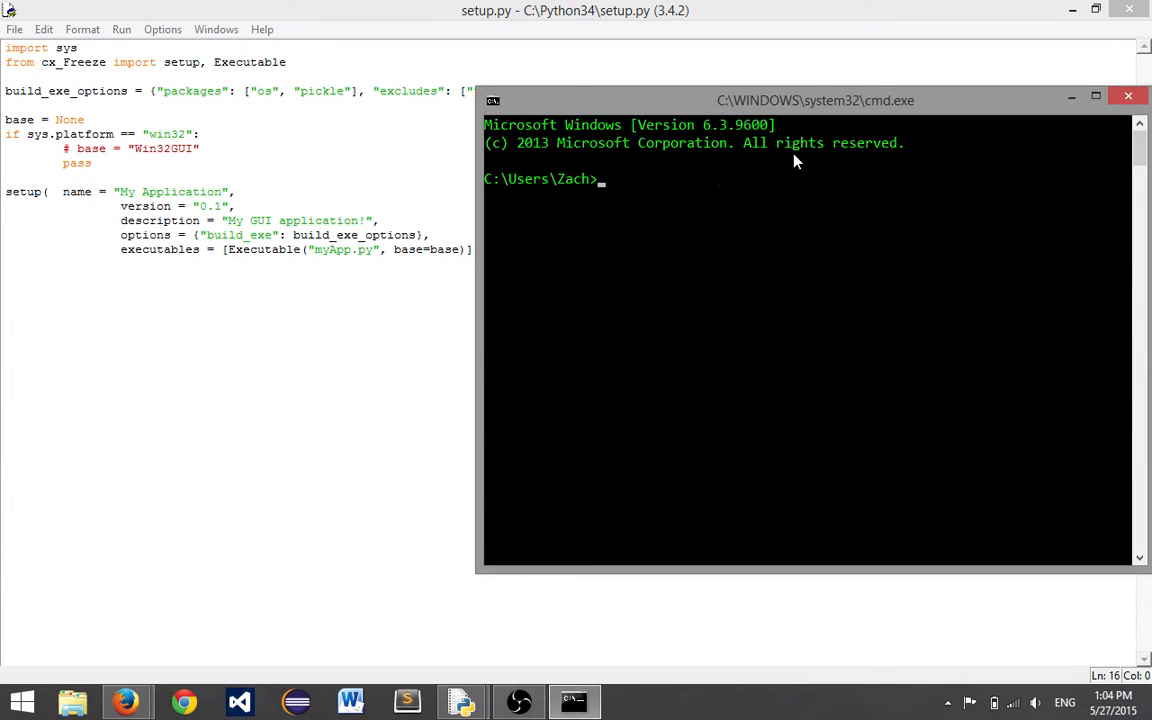
type("easy_intsll")
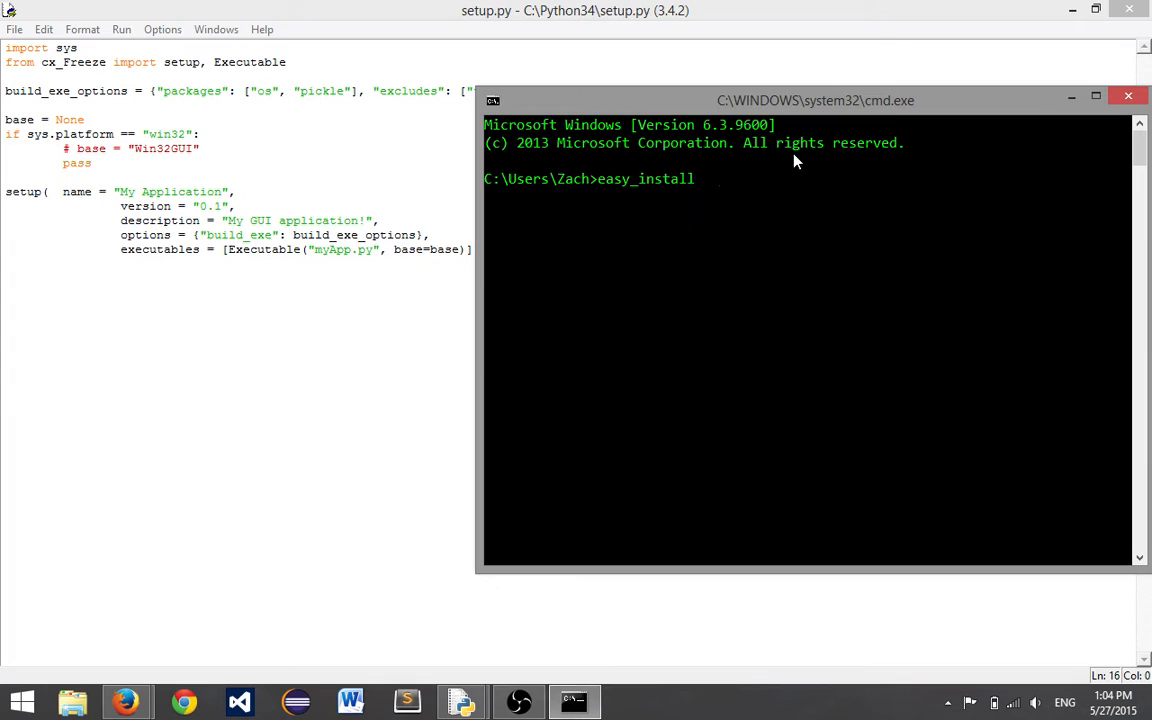
key("BackSpace")
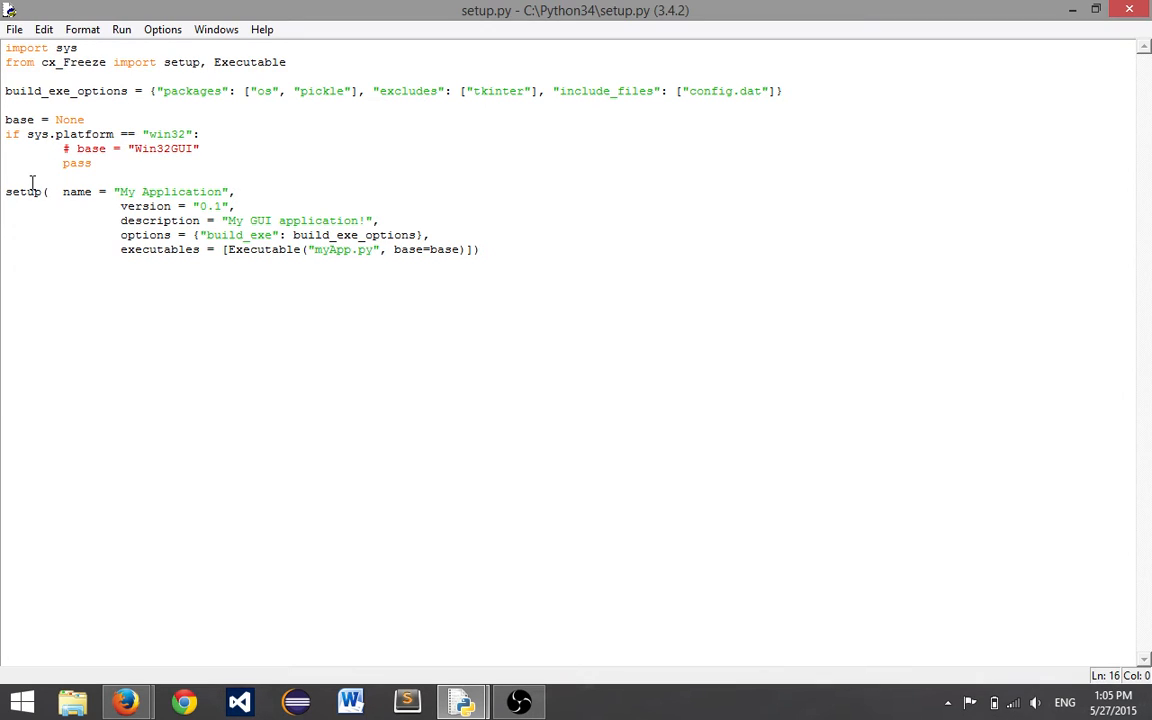
key("Return")
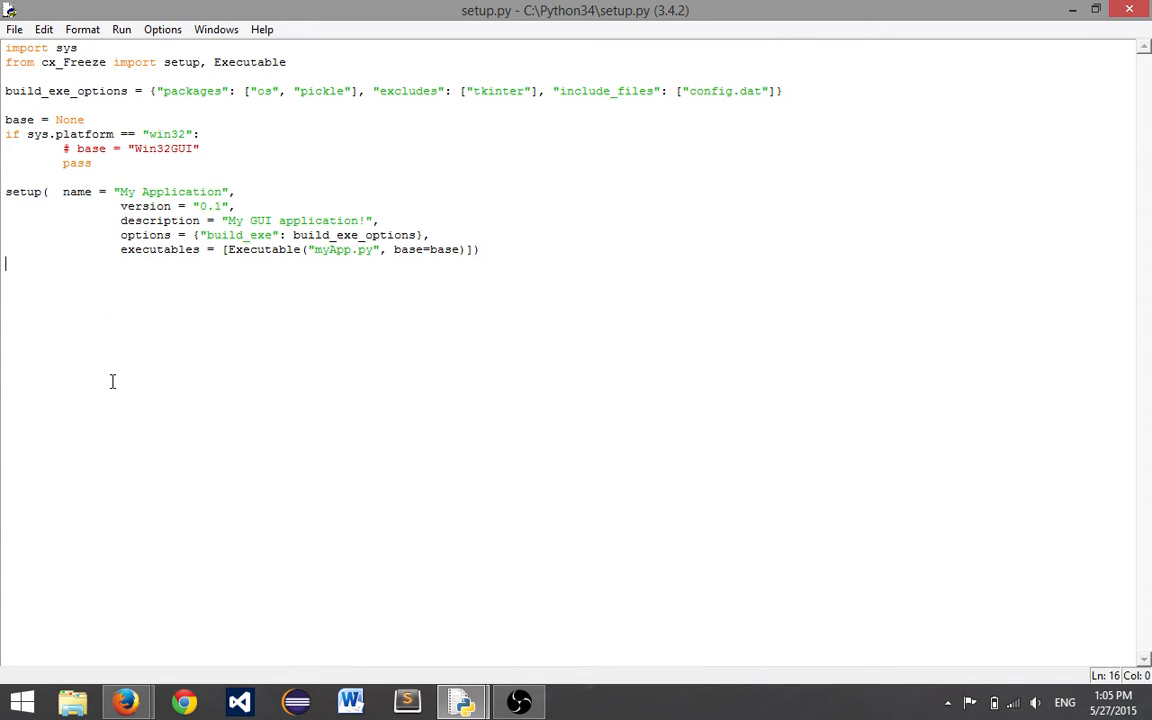
mouse_move(130, 678)
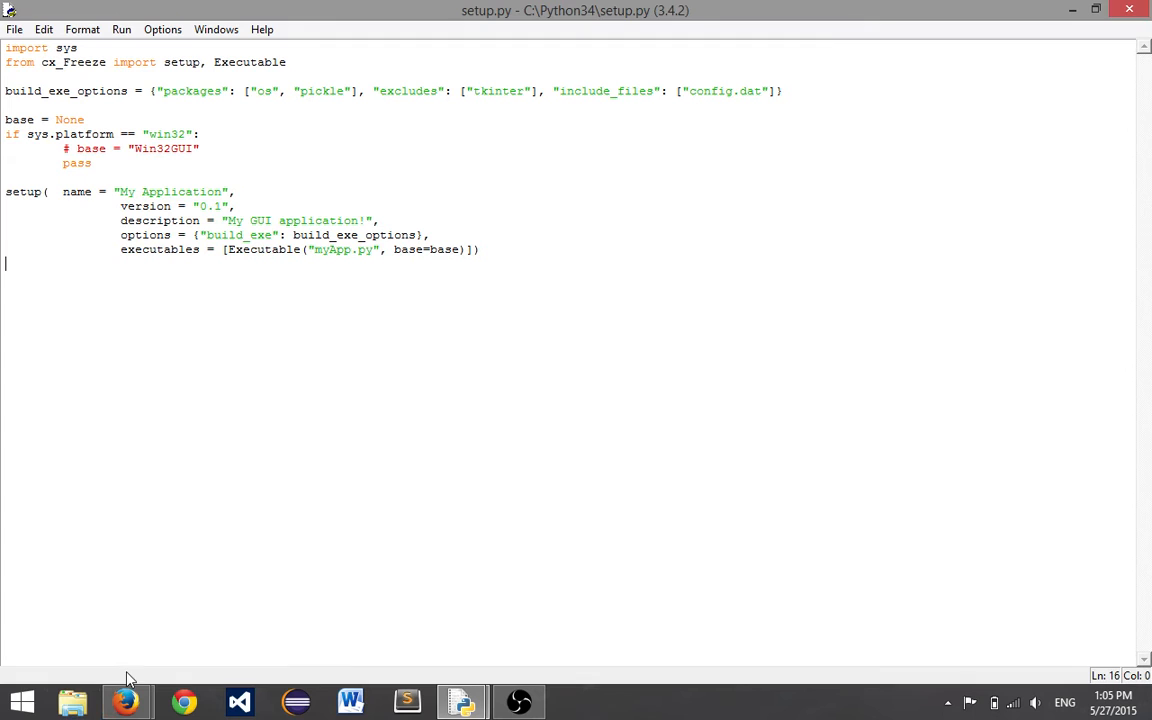
mouse_move(380, 485)
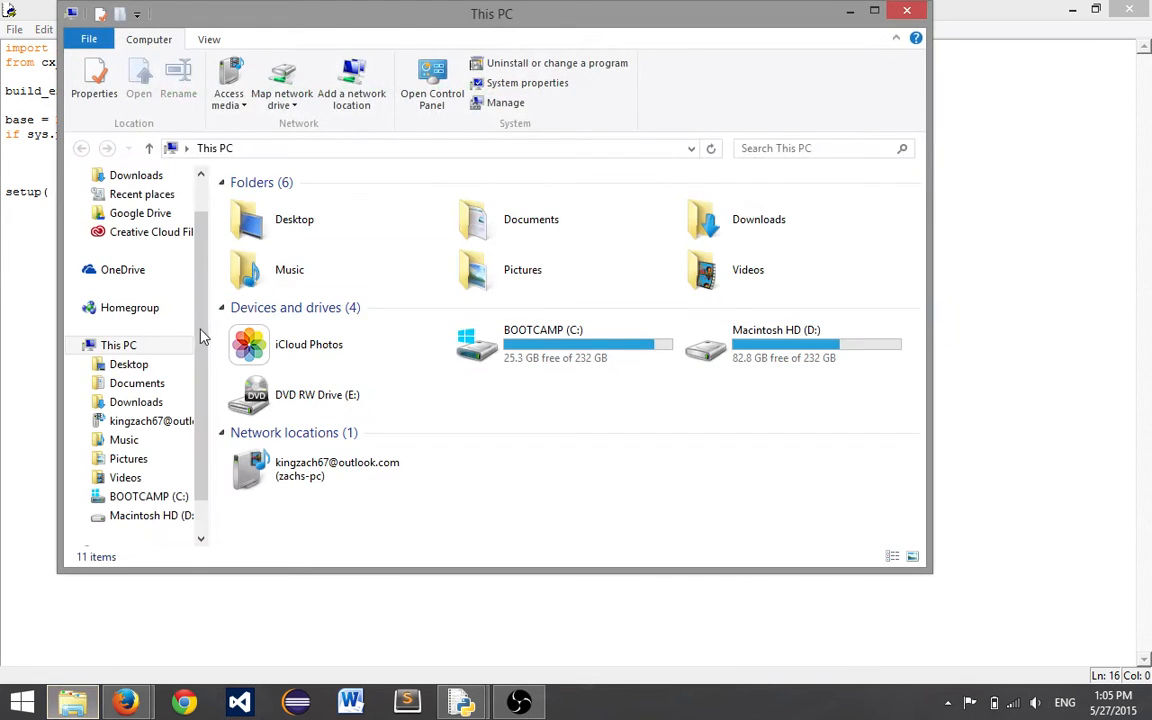
Browse C:\Python34 and look at the cxfreeze.py and setup.py scripts
type("c:\\")
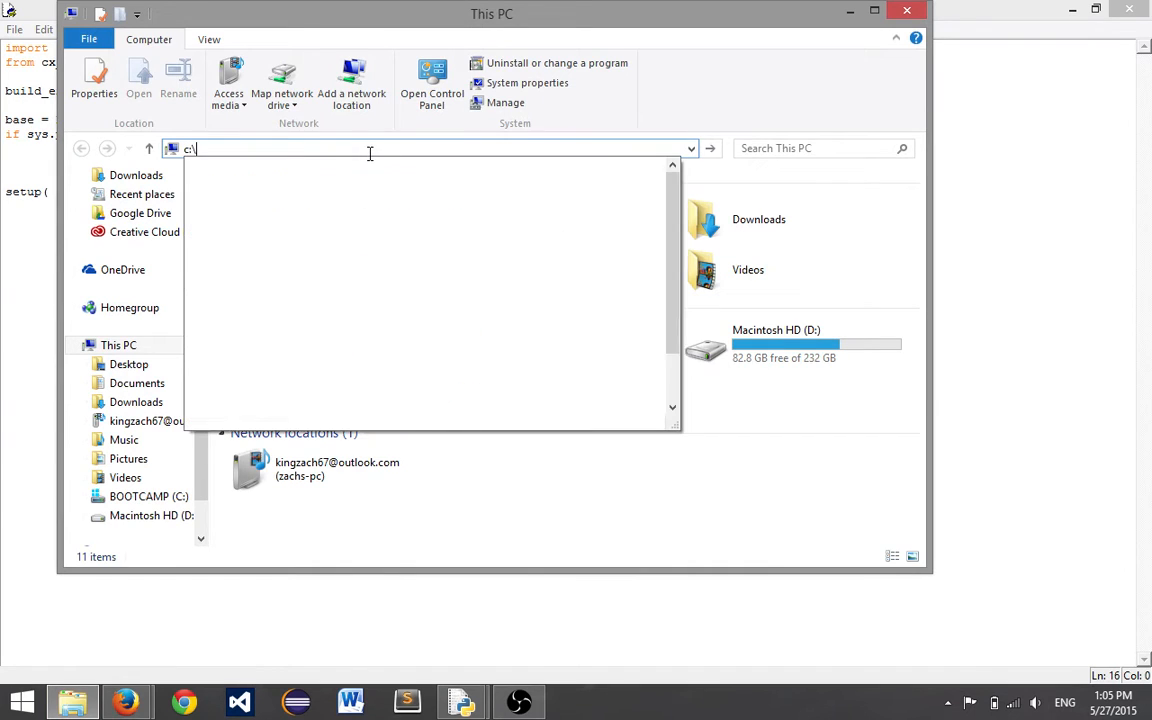
type("python")
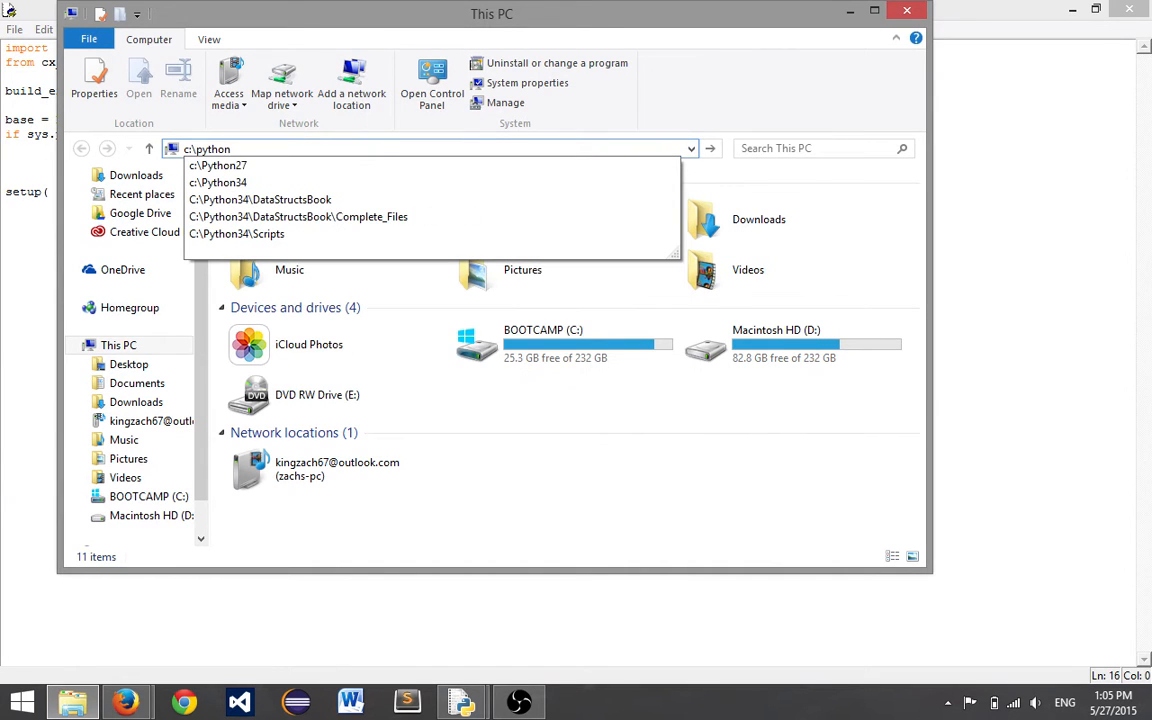
left_click(218, 182)
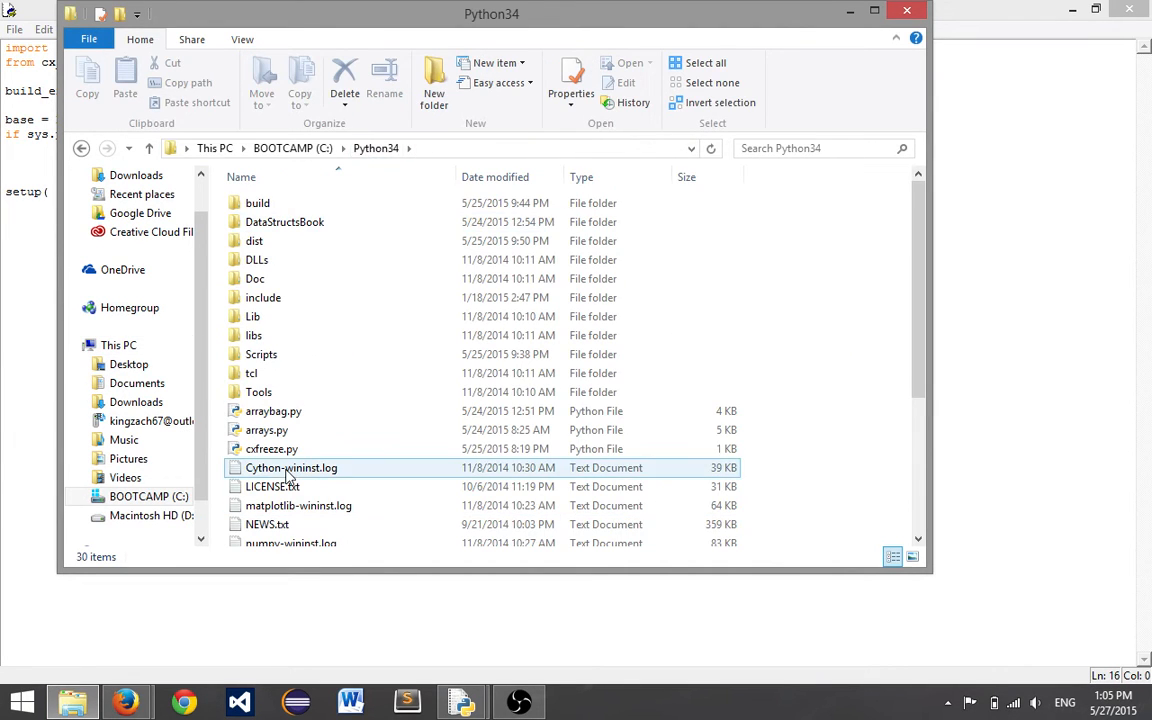
left_click(271, 448)
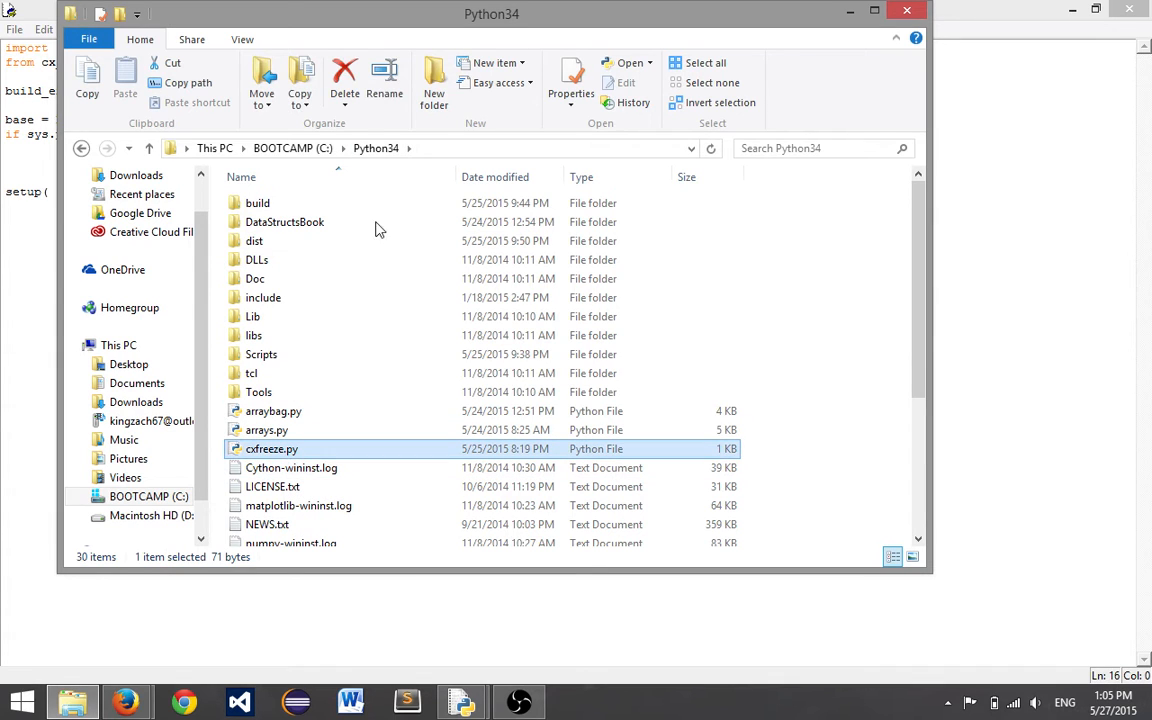
scroll("down", 3)
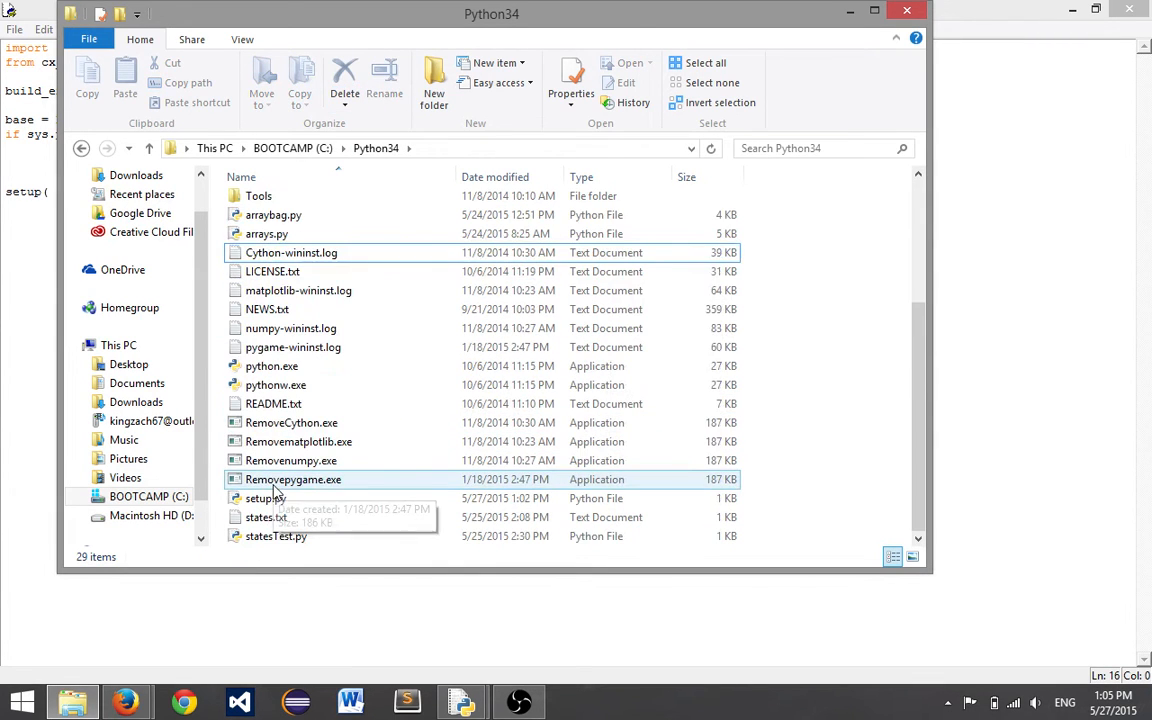
left_click(266, 498)
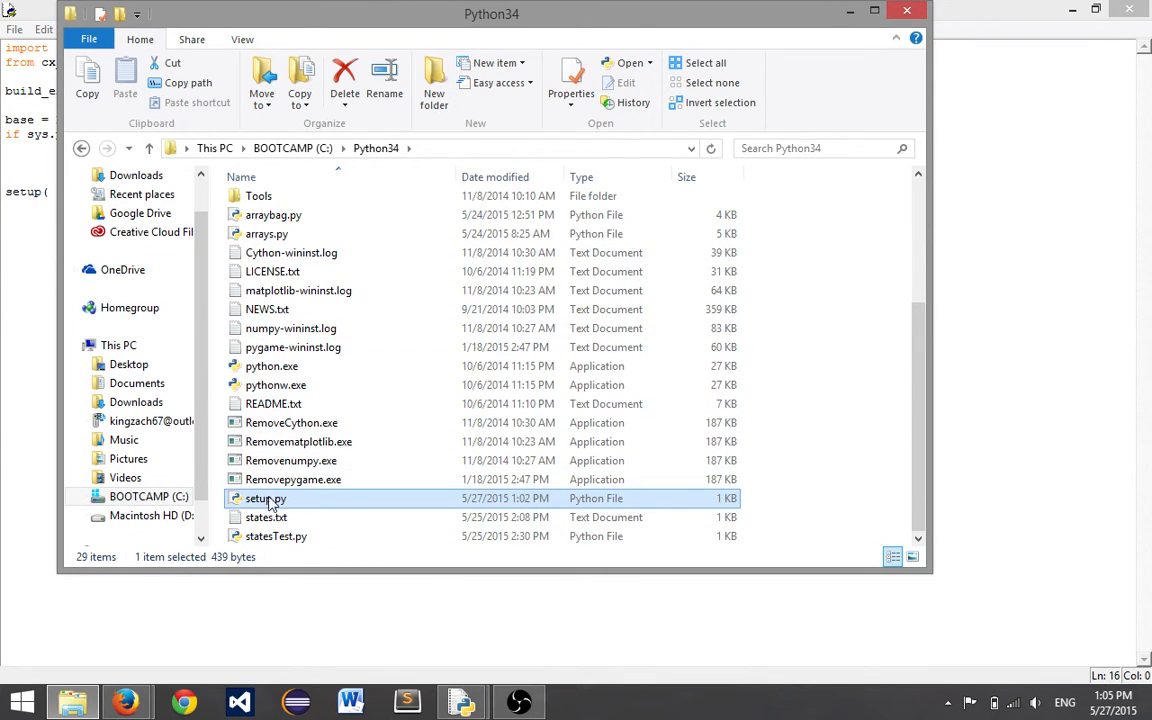
scroll("up", 3)
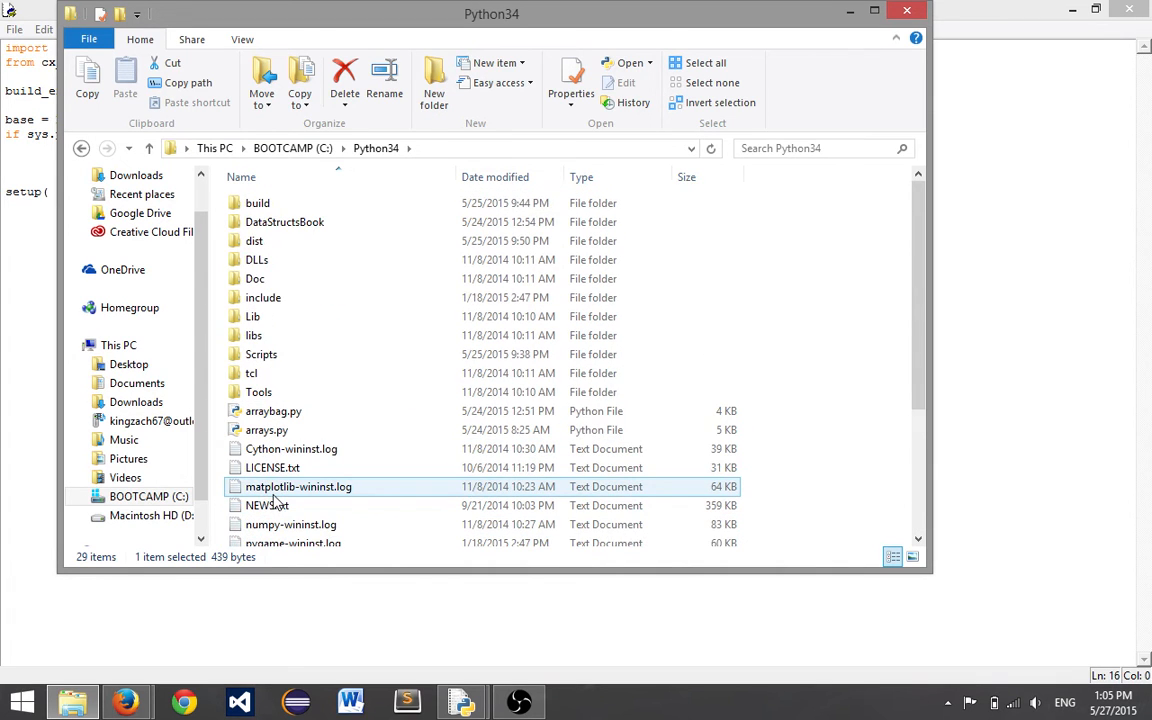
scroll("down", 3)
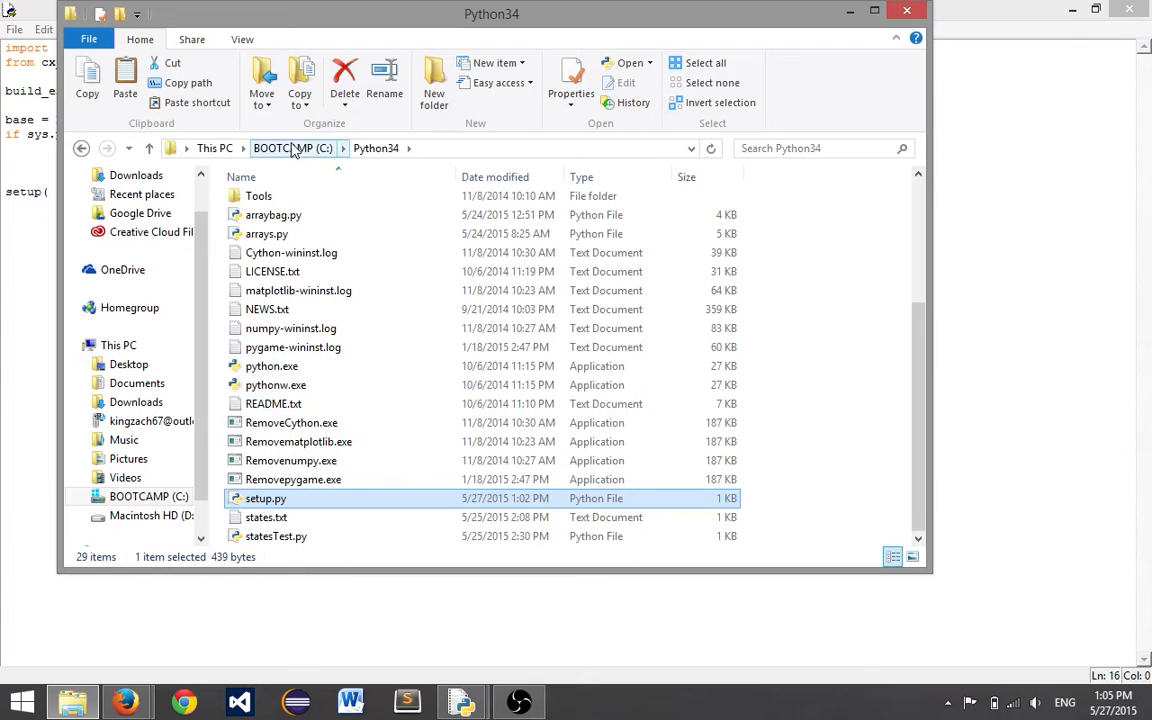
Leave Python34 and scroll through the Google Drive Coding > Python folder
left_click(140, 213)
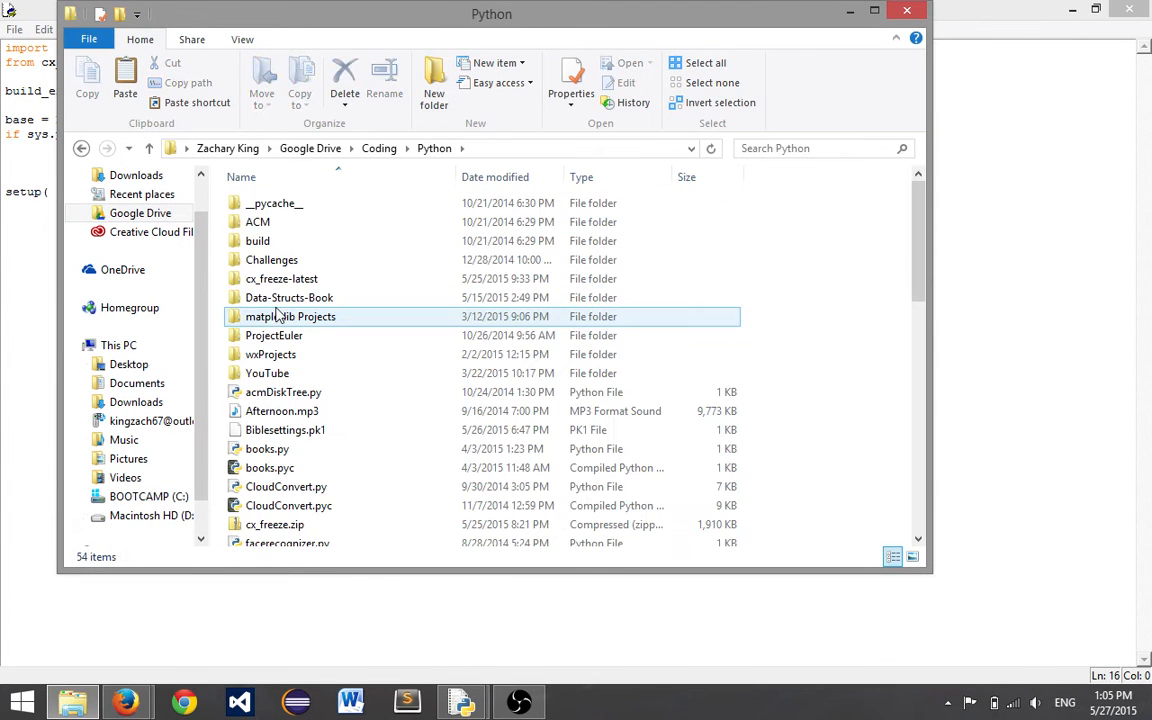
scroll("down", 3)
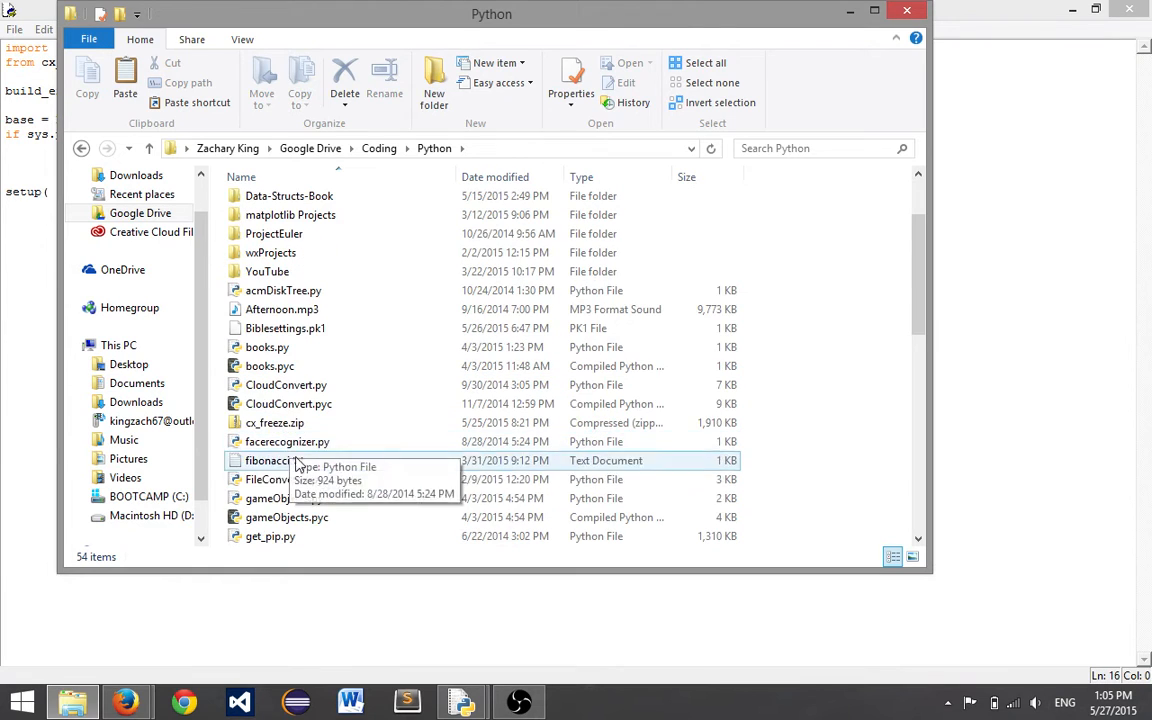
mouse_move(285, 328)
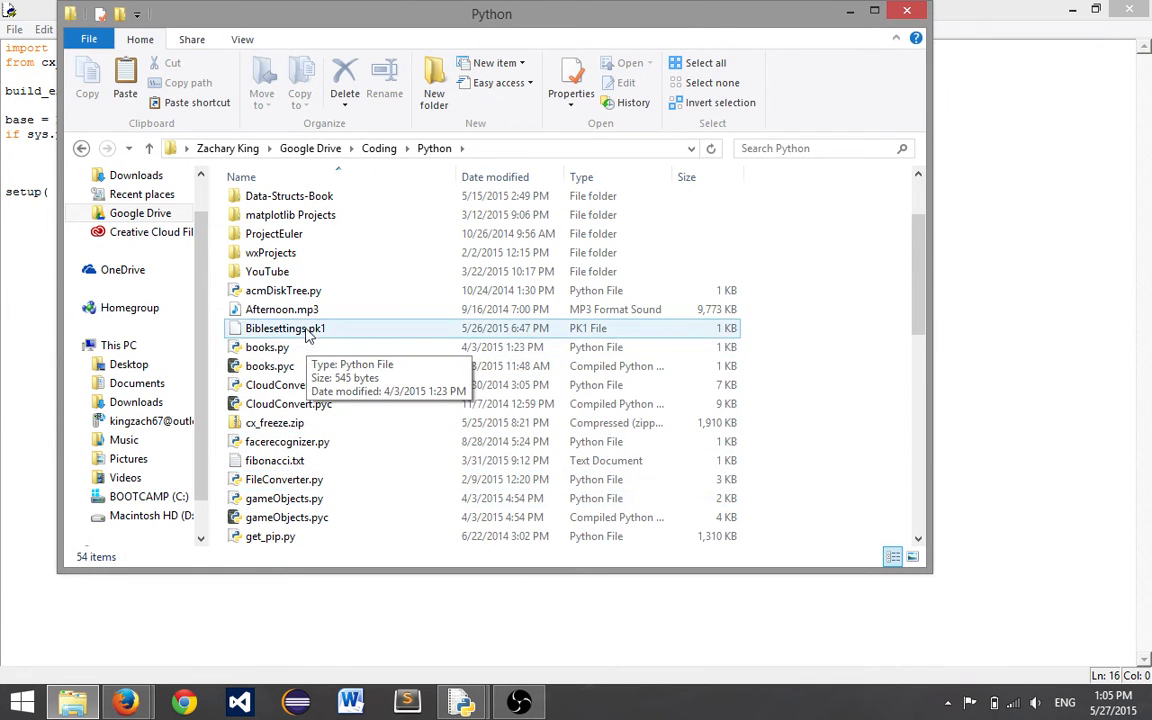
scroll("up", 3)
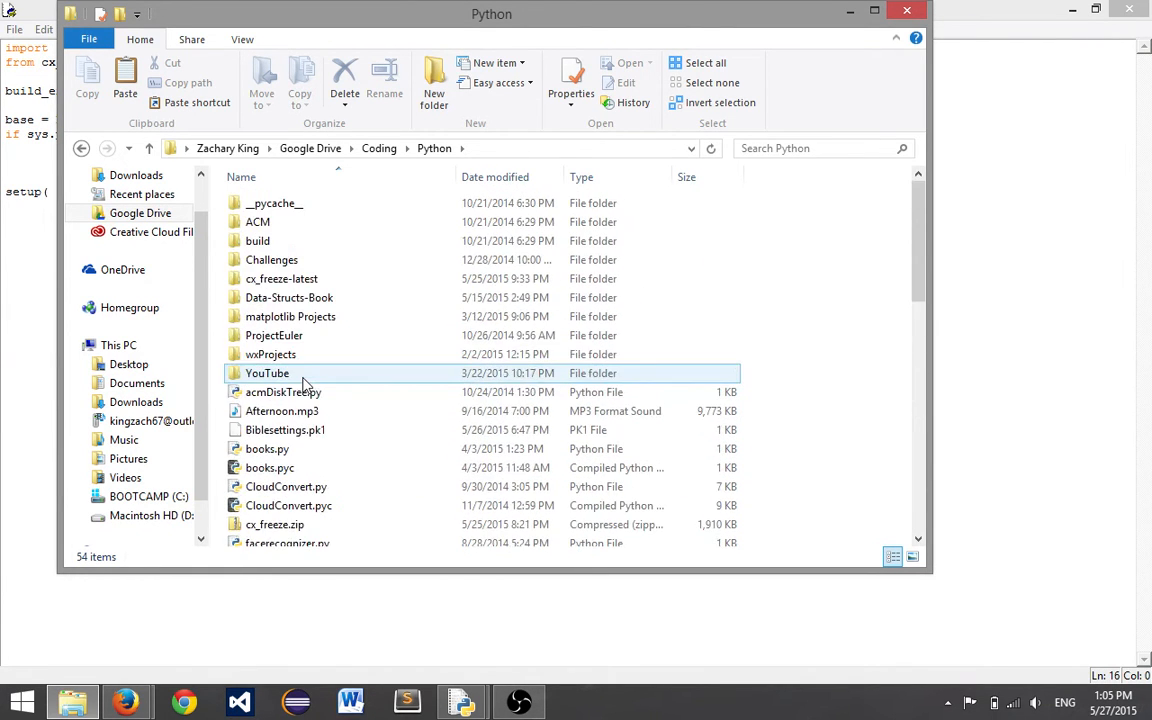
scroll("down", 3)
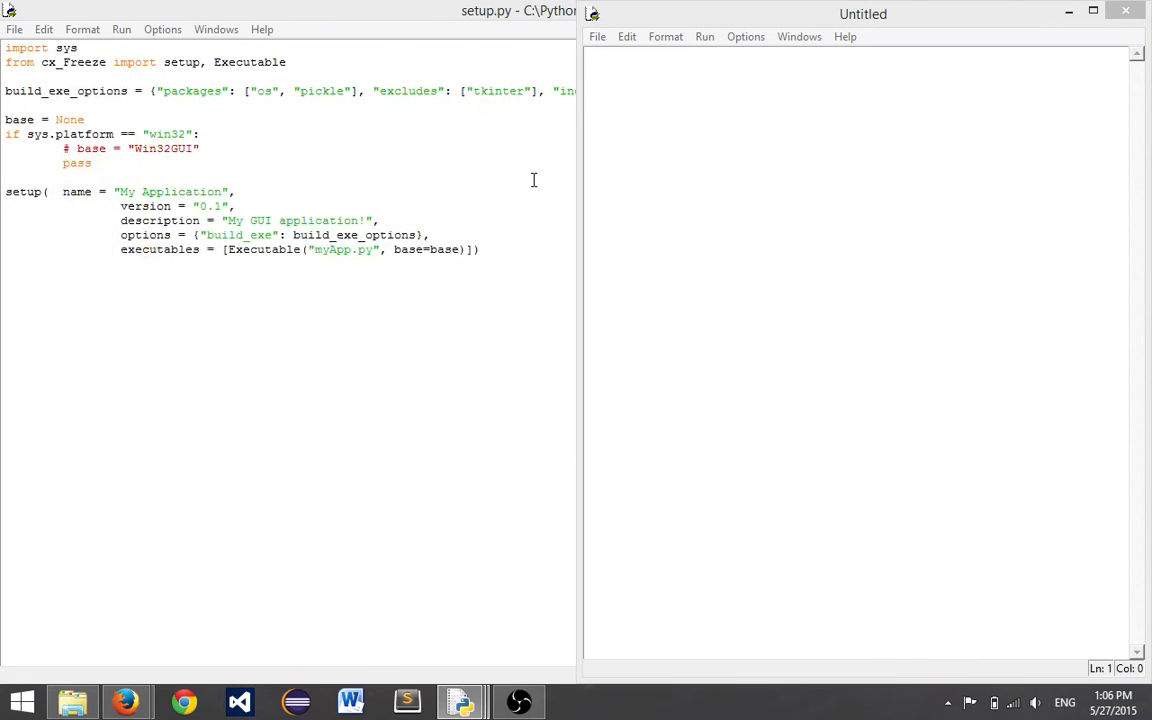
Add import lines for os, pickle and array to myProgram.py
type("imopr")
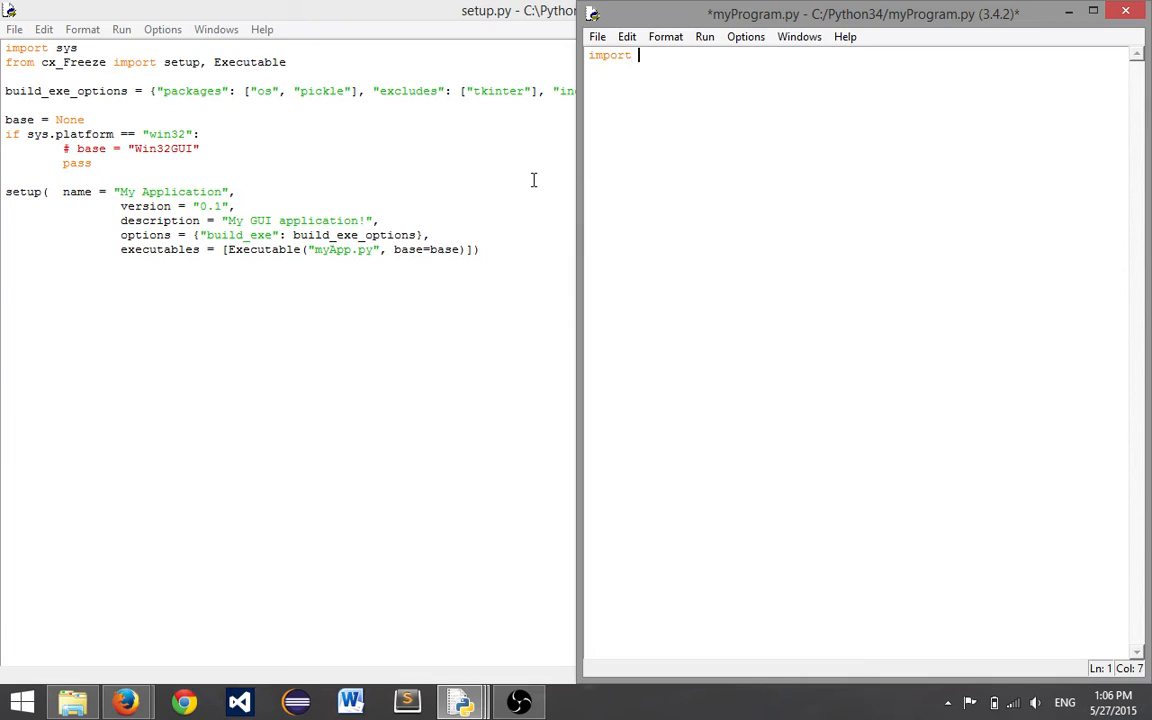
type("os")
type("import")
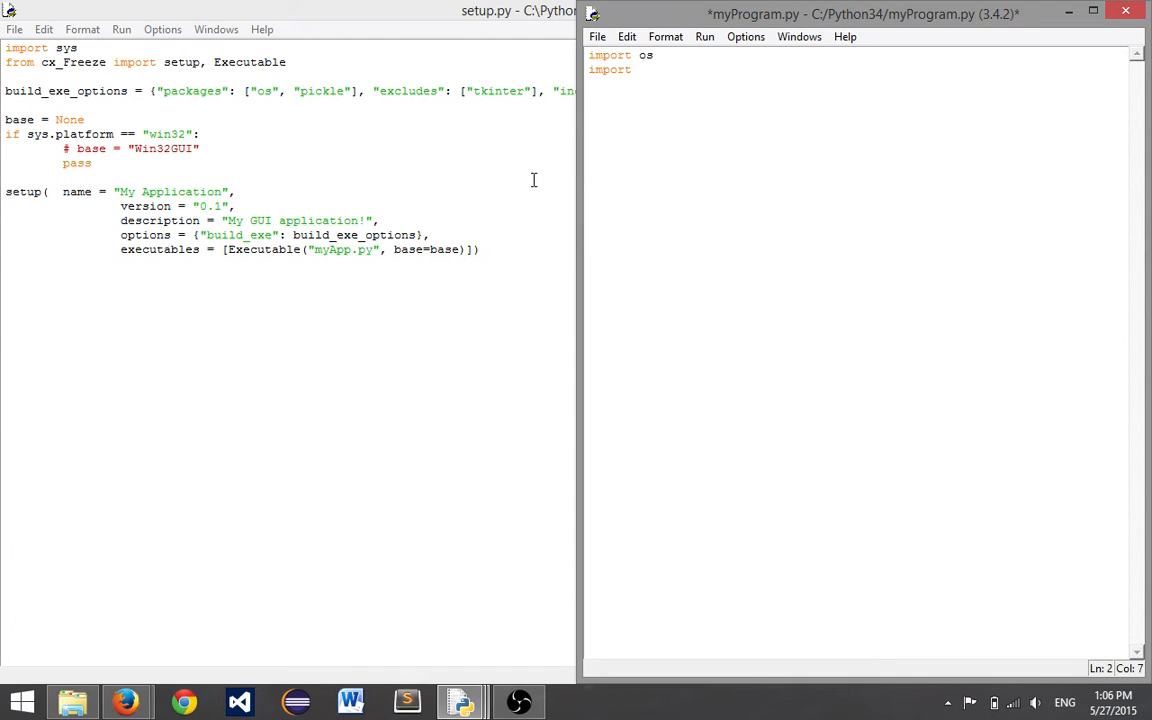
type("pickle")
type("import")
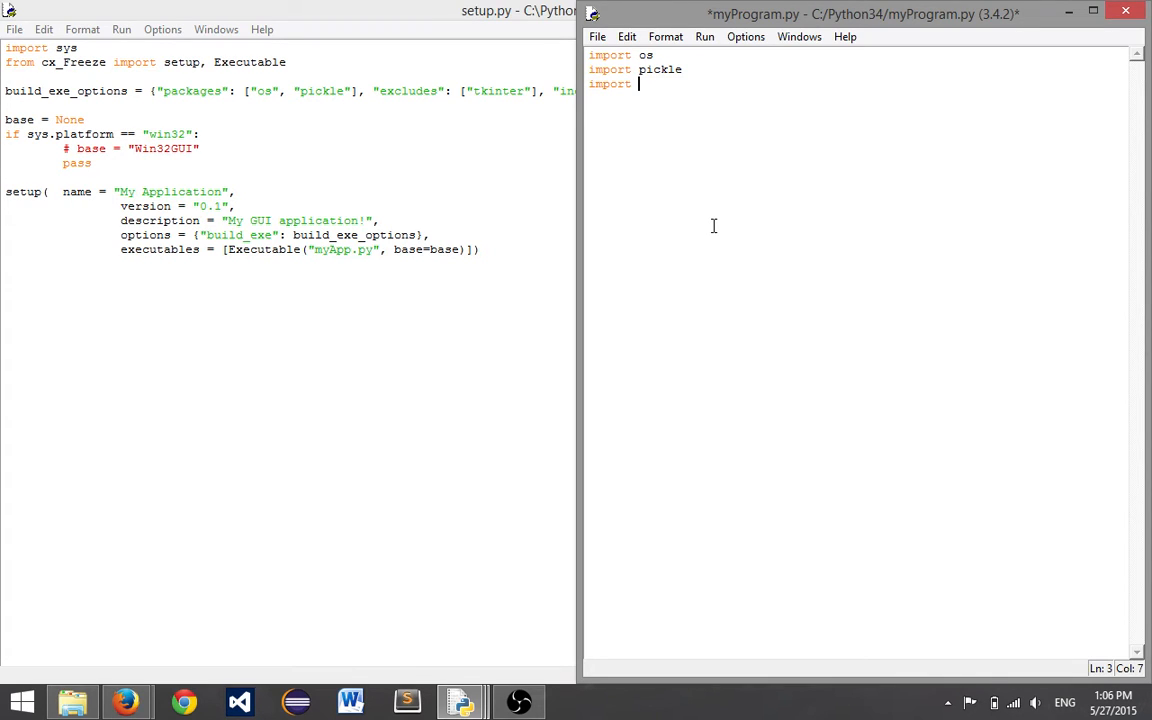
mouse_move(667, 483)
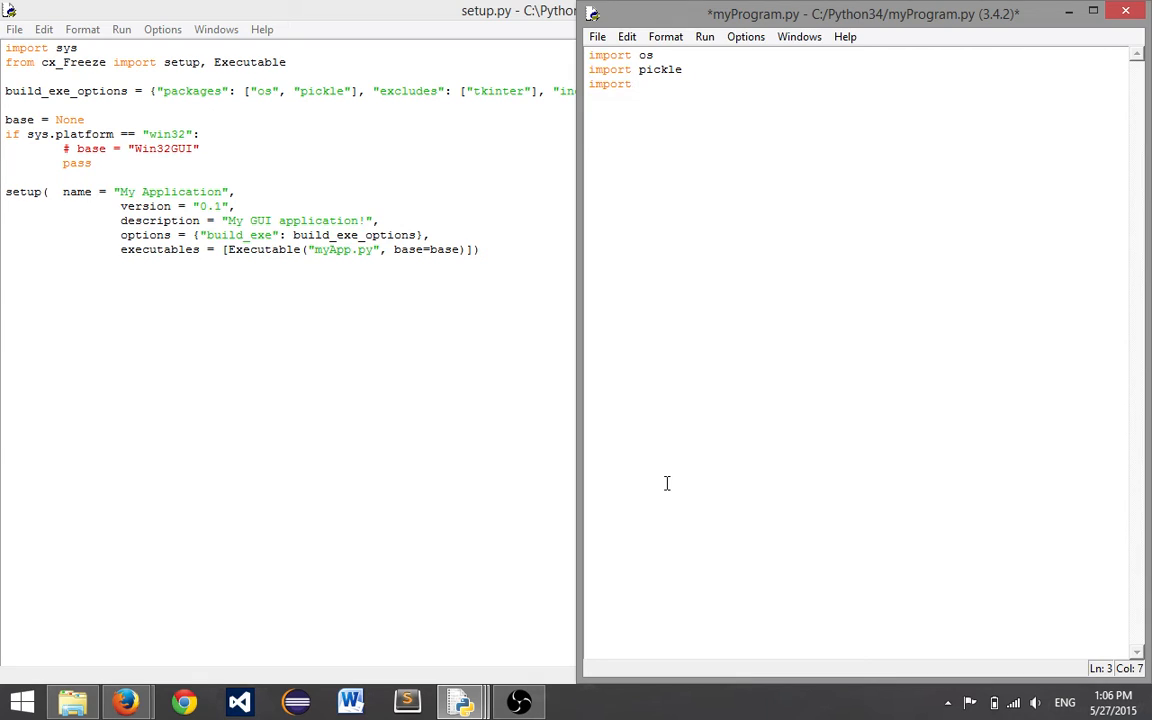
key("BackSpace")
type(" arra")
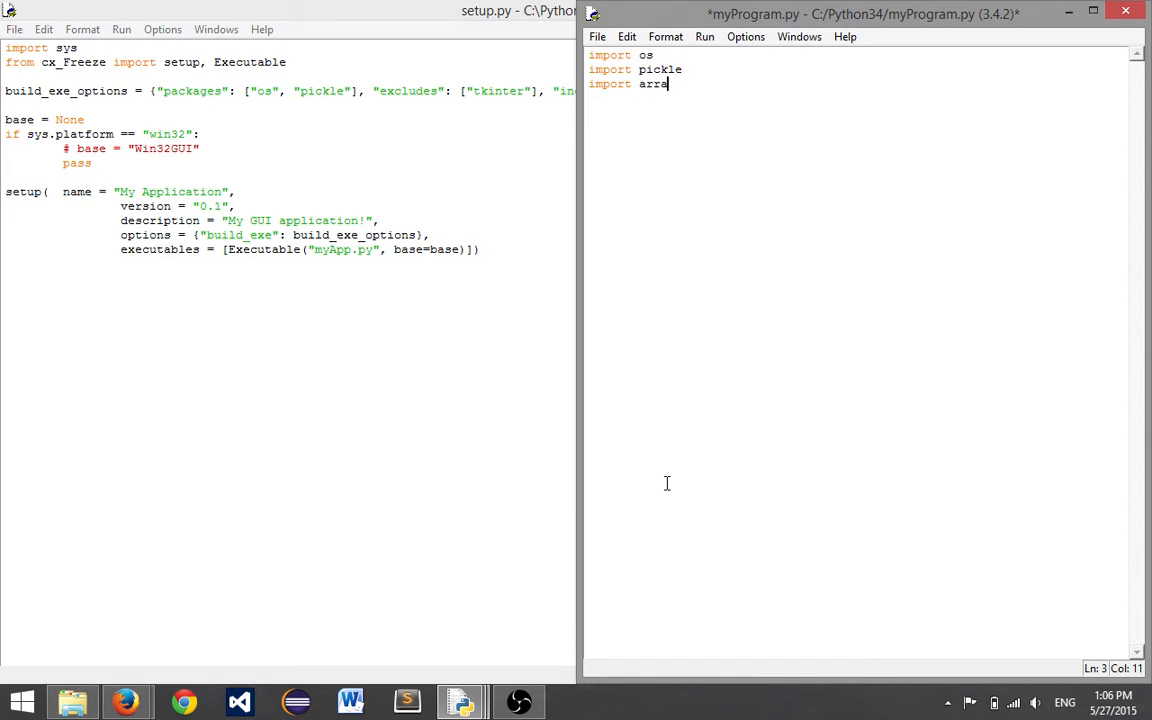
key("Return")
type("def __")
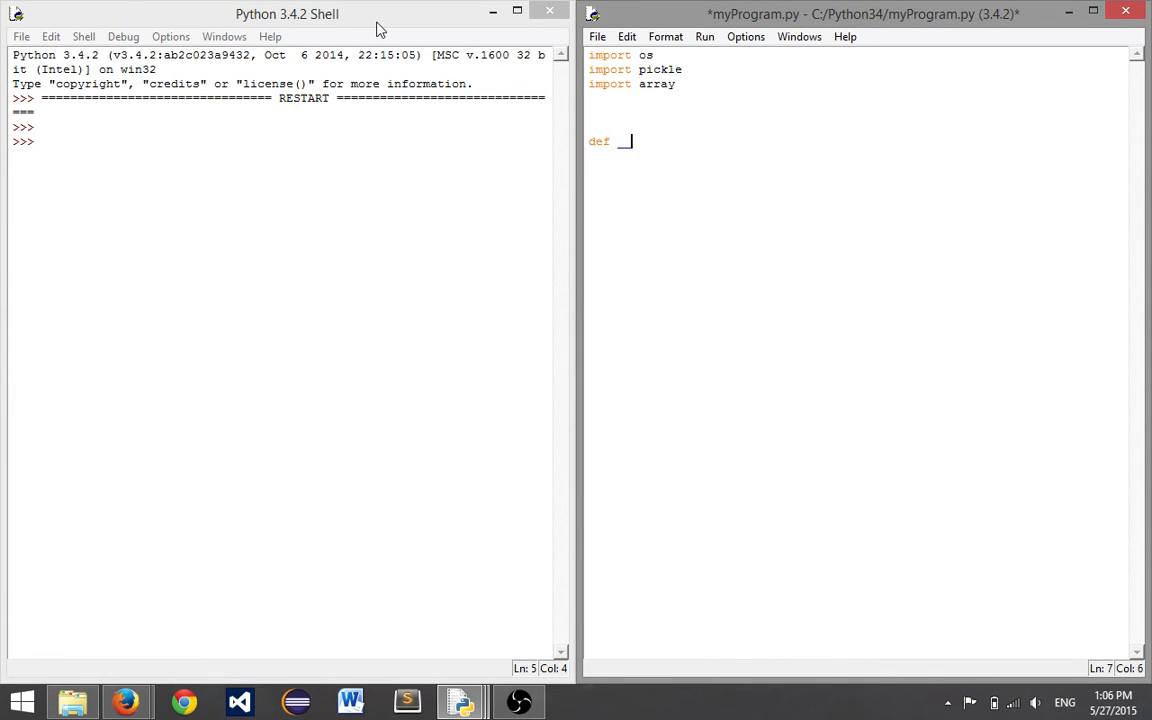
Write main() printing "Hello World!" then calling input(), and begin the if __name__ check
type("main():")
type("print(\"")
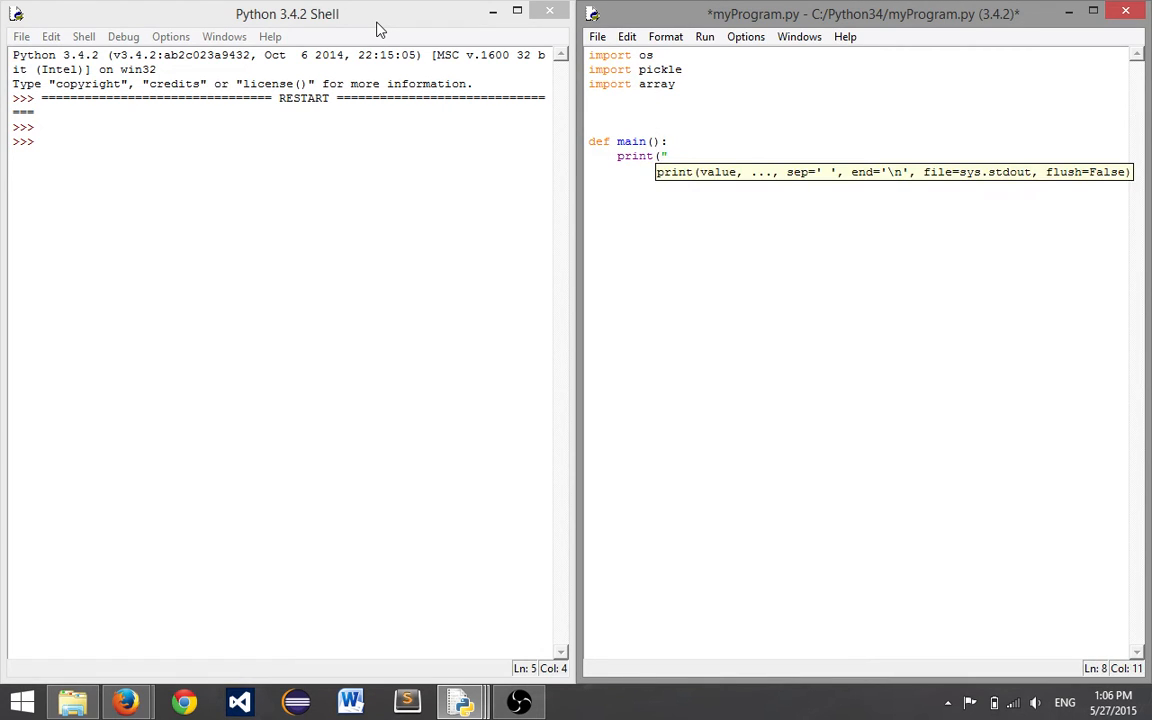
type("Hello W")
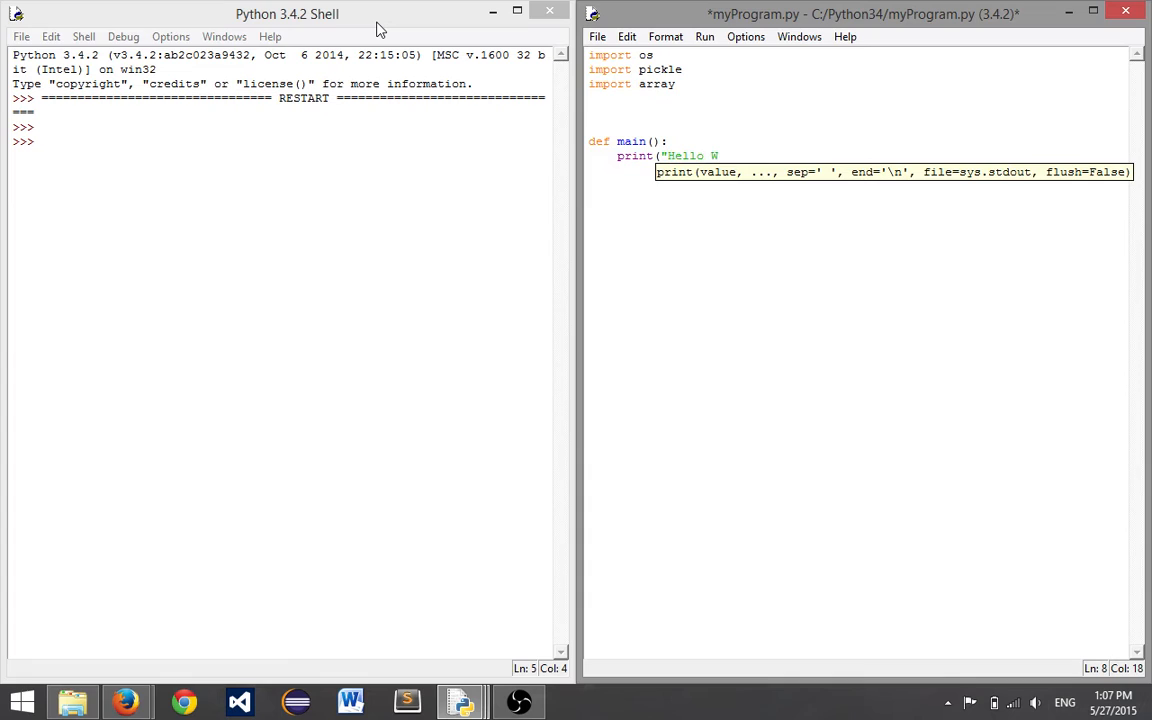
type("orld!\")")
type("input")
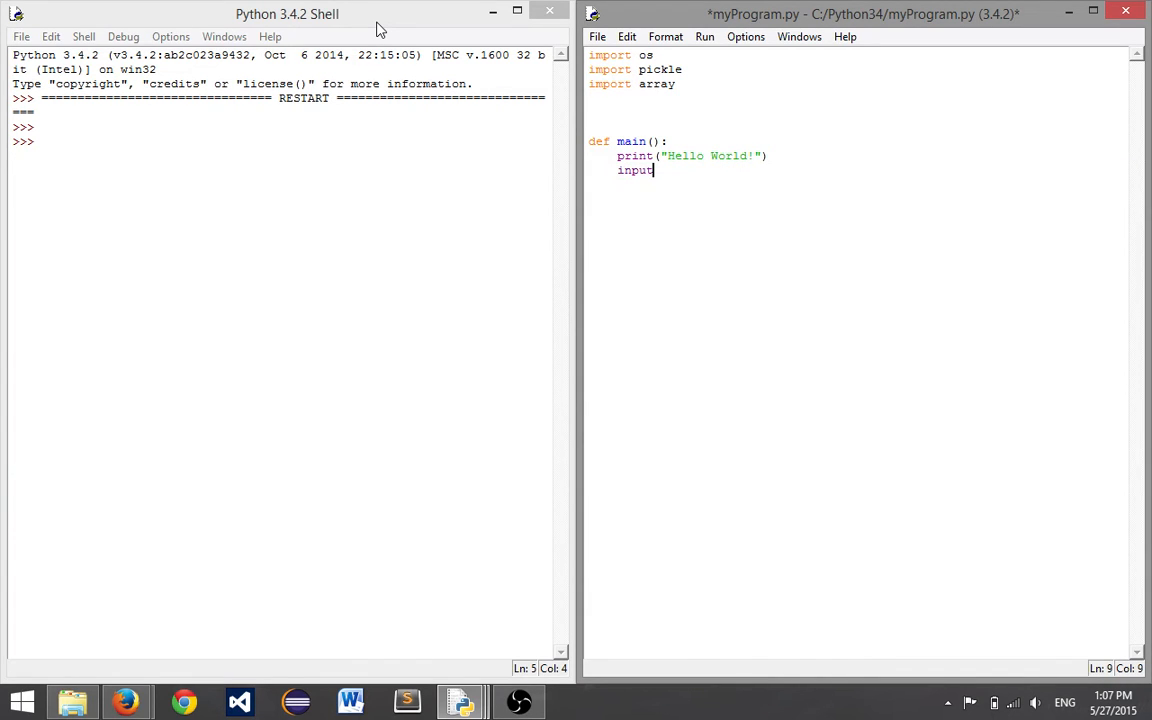
type("()")
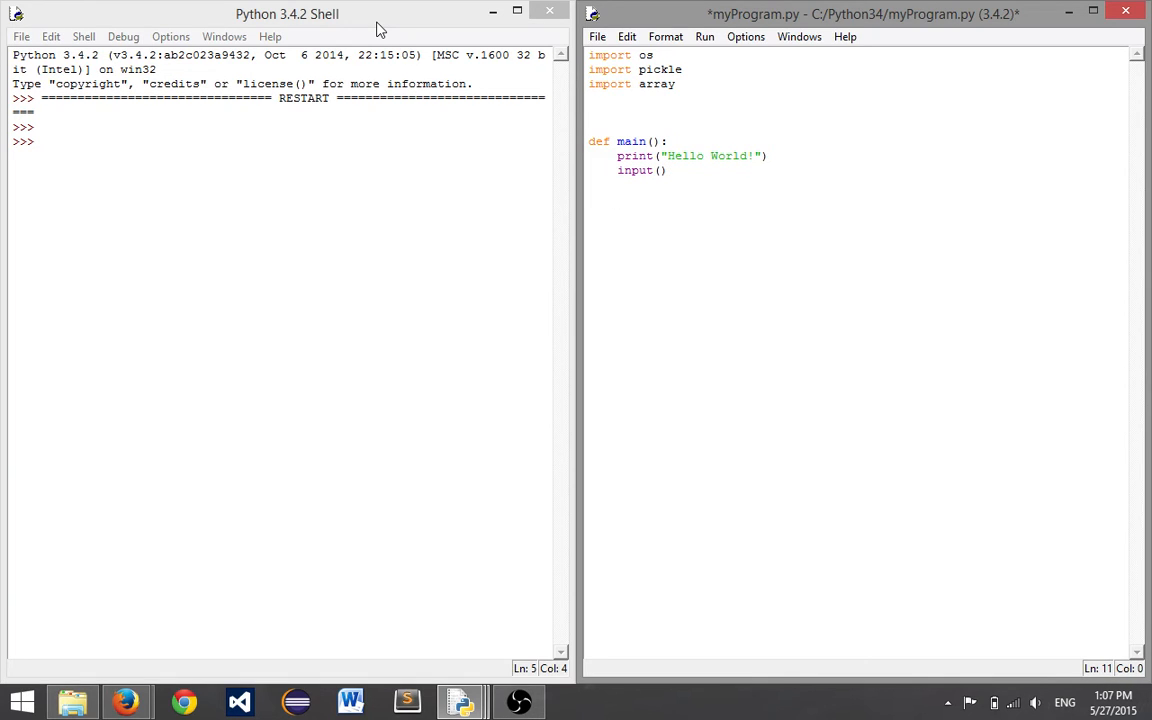
type("if __nam")
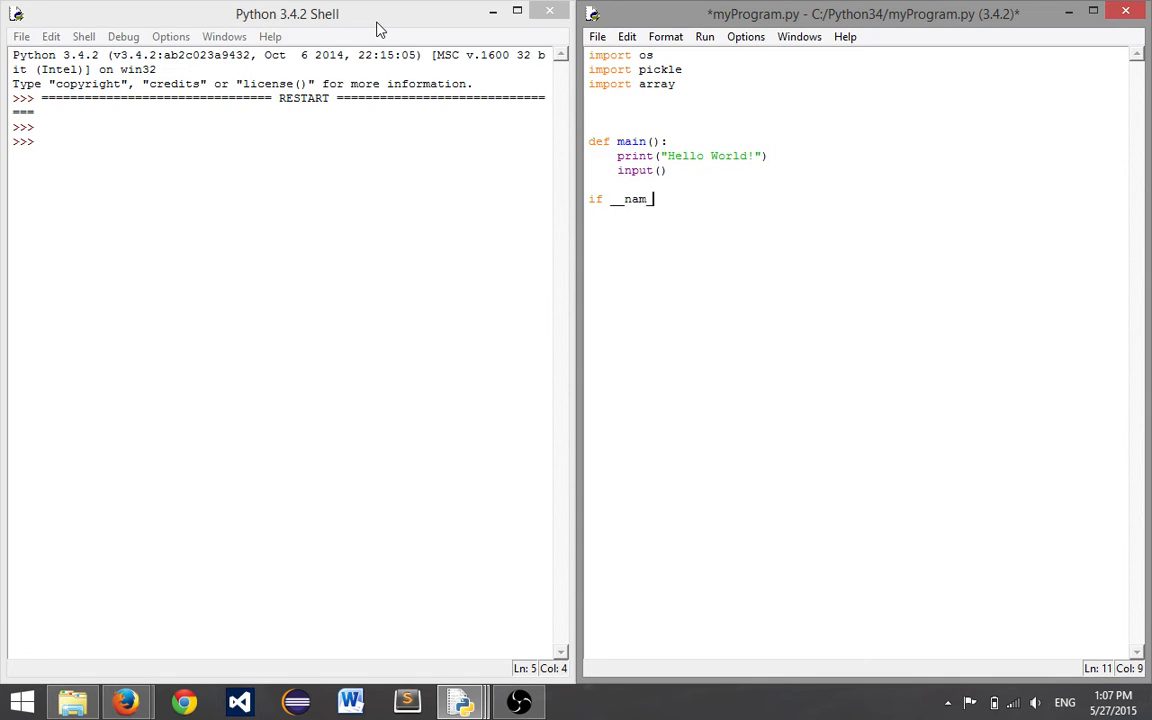
type("e")
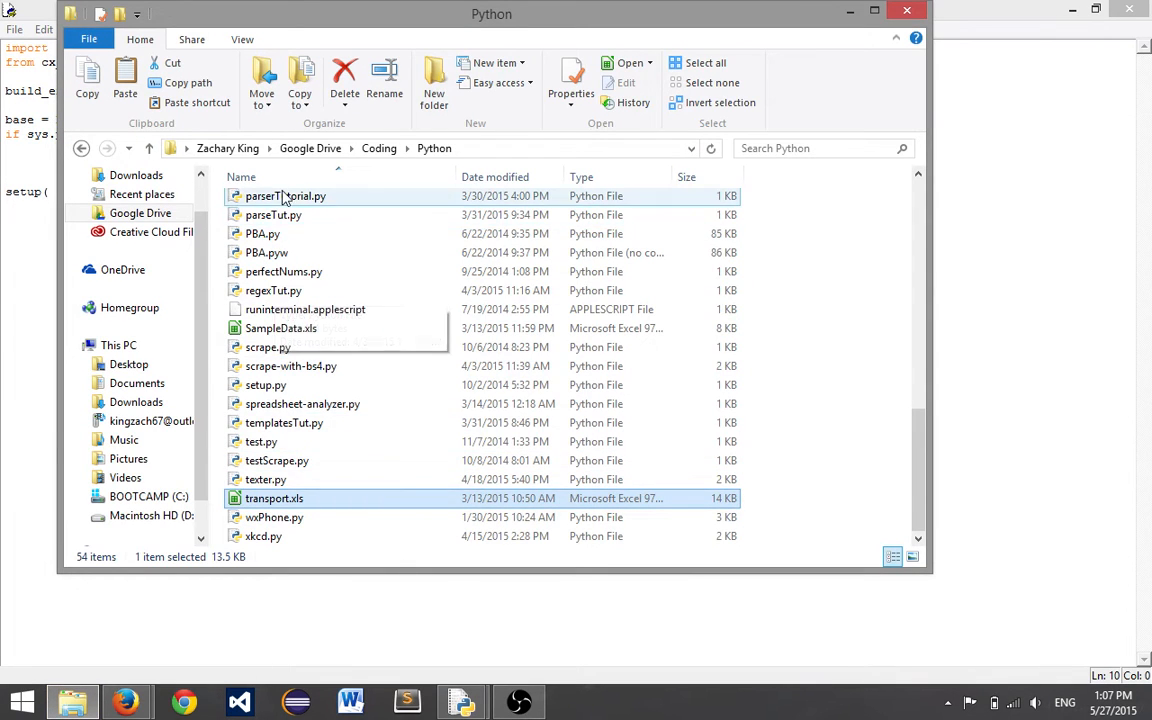
Switch File Explorer to the BOOTCAMP (C:) drive and open a folder there
scroll("up", 3)
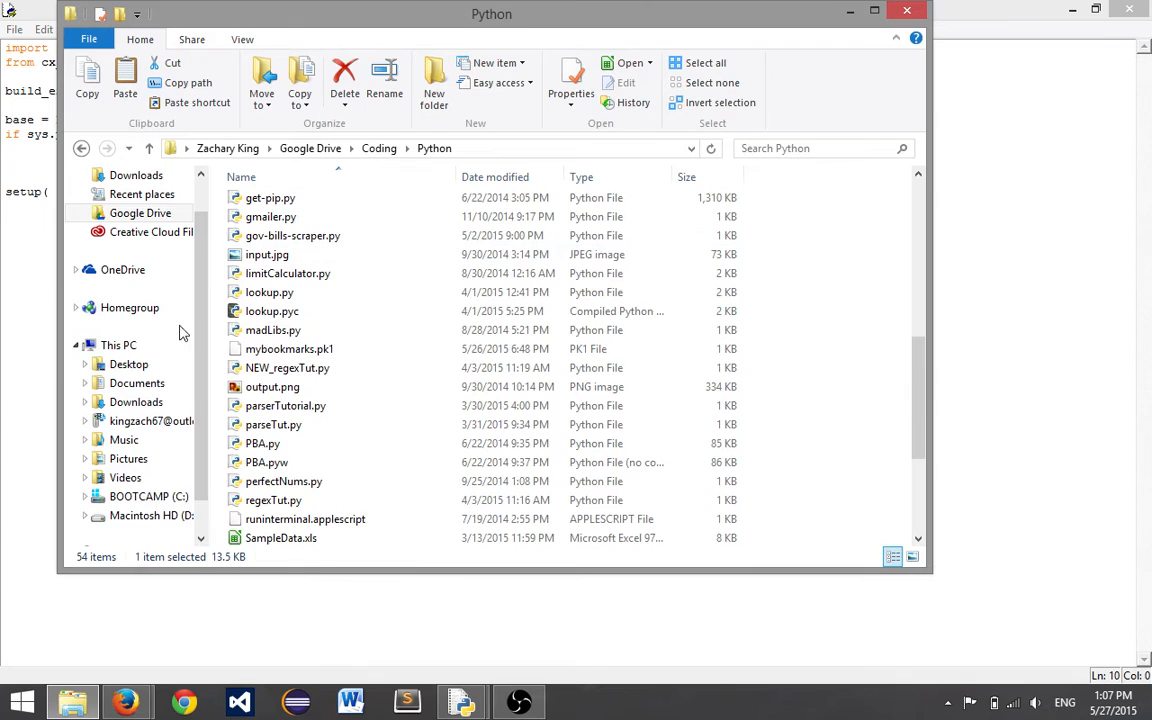
left_click(148, 496)
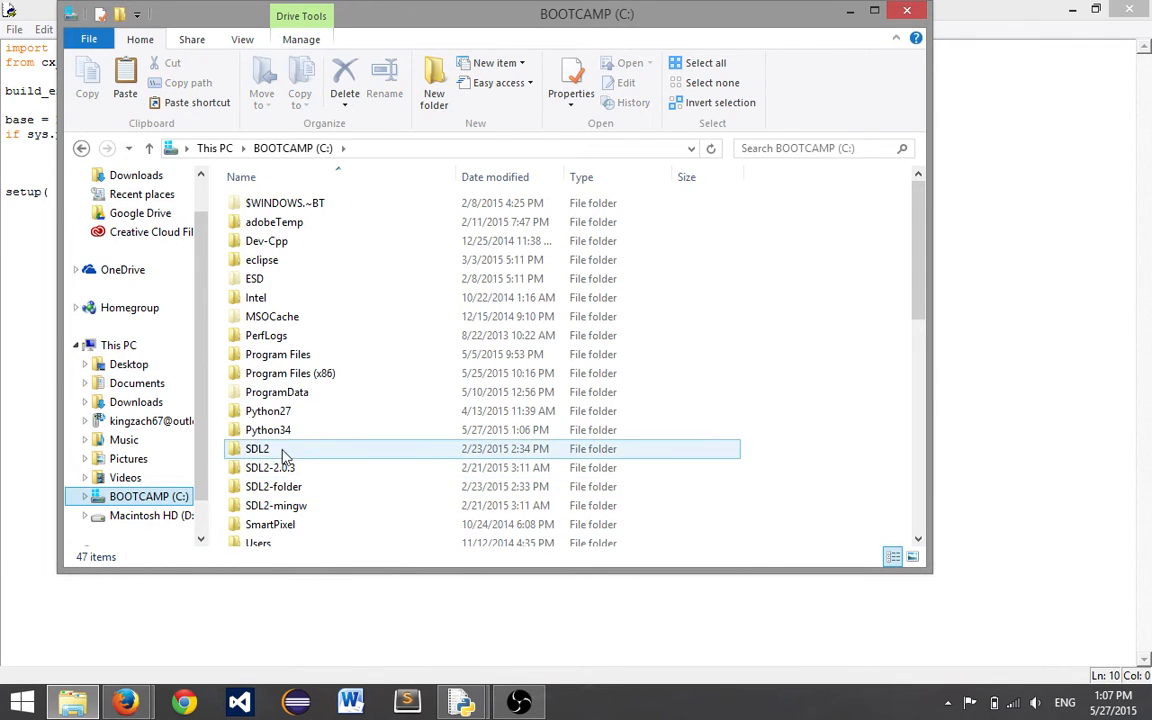
double_click(267, 429)
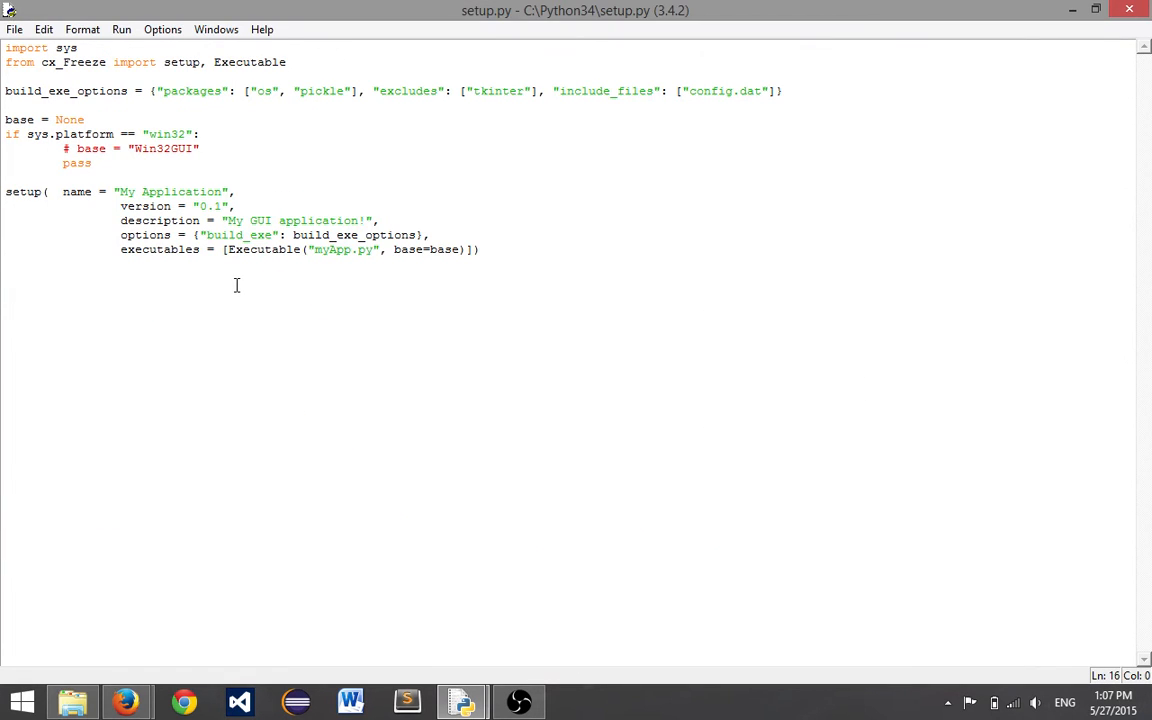
mouse_move(158, 109)
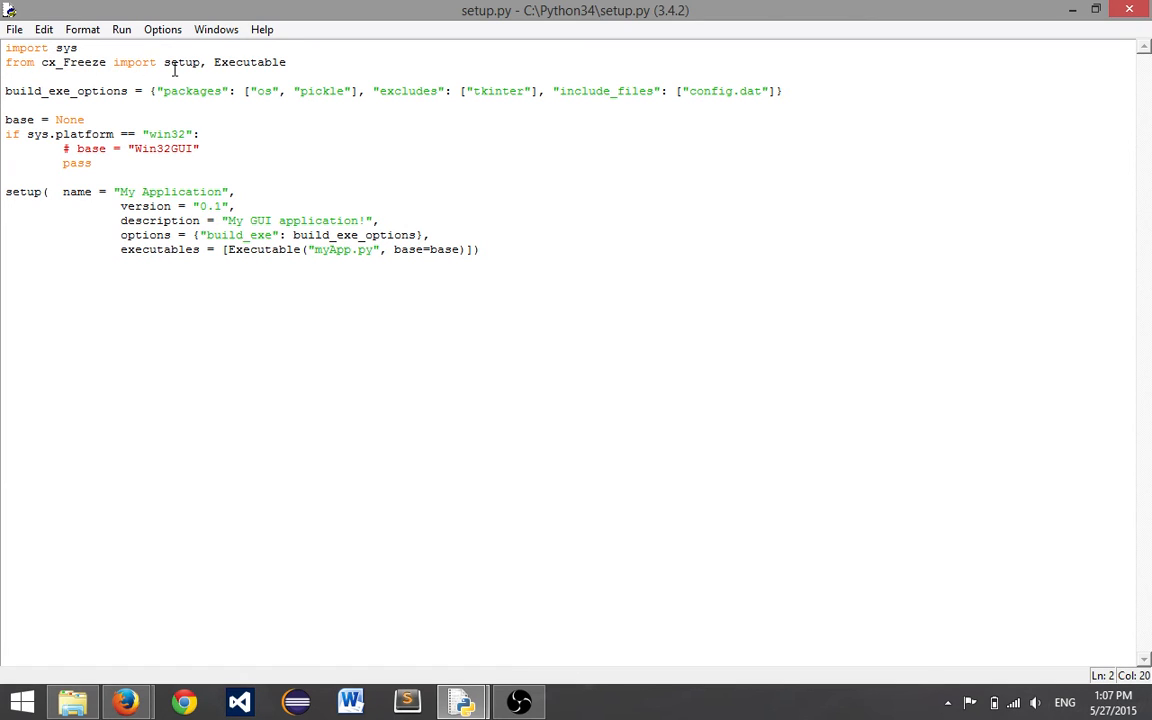
Highlight Executable on setup.py's cx_Freeze import line
double_click(249, 62)
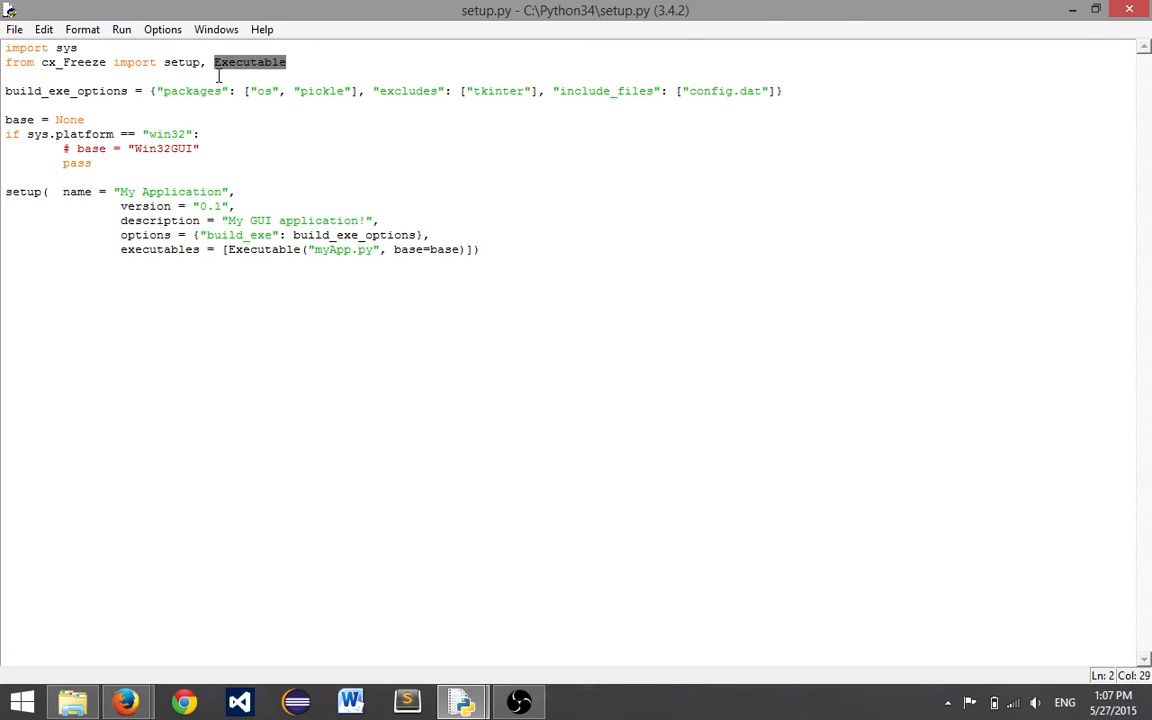
mouse_move(515, 238)
type("\", \"array")
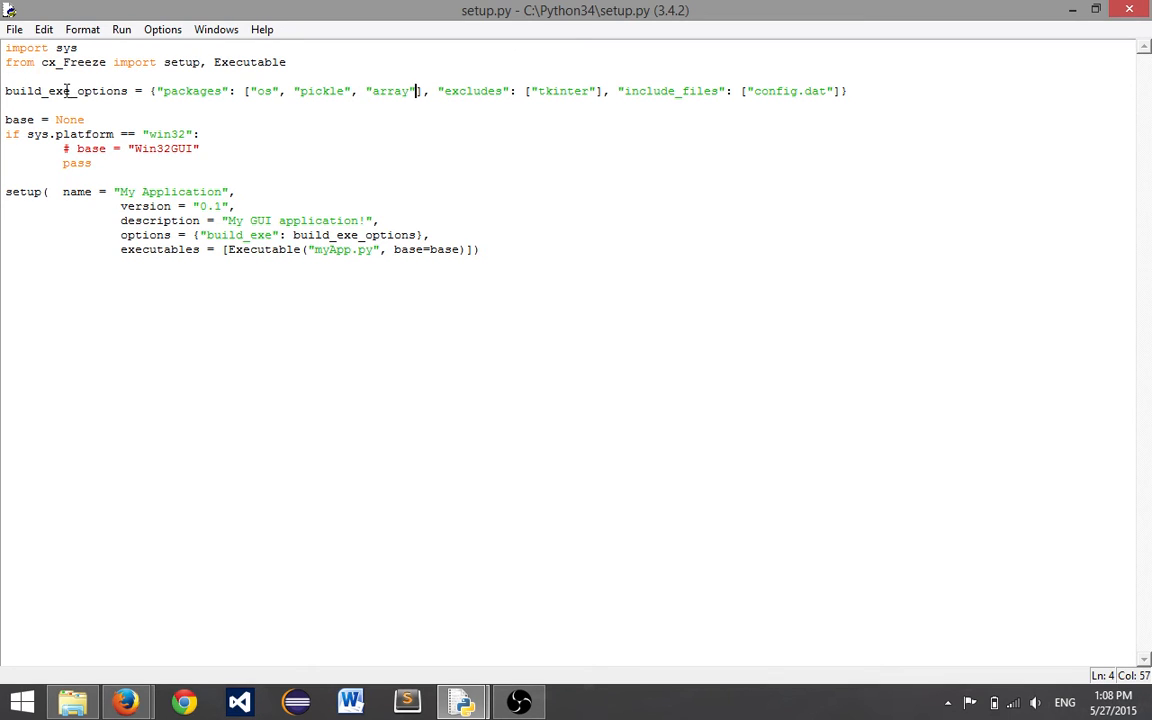
mouse_move(145, 90)
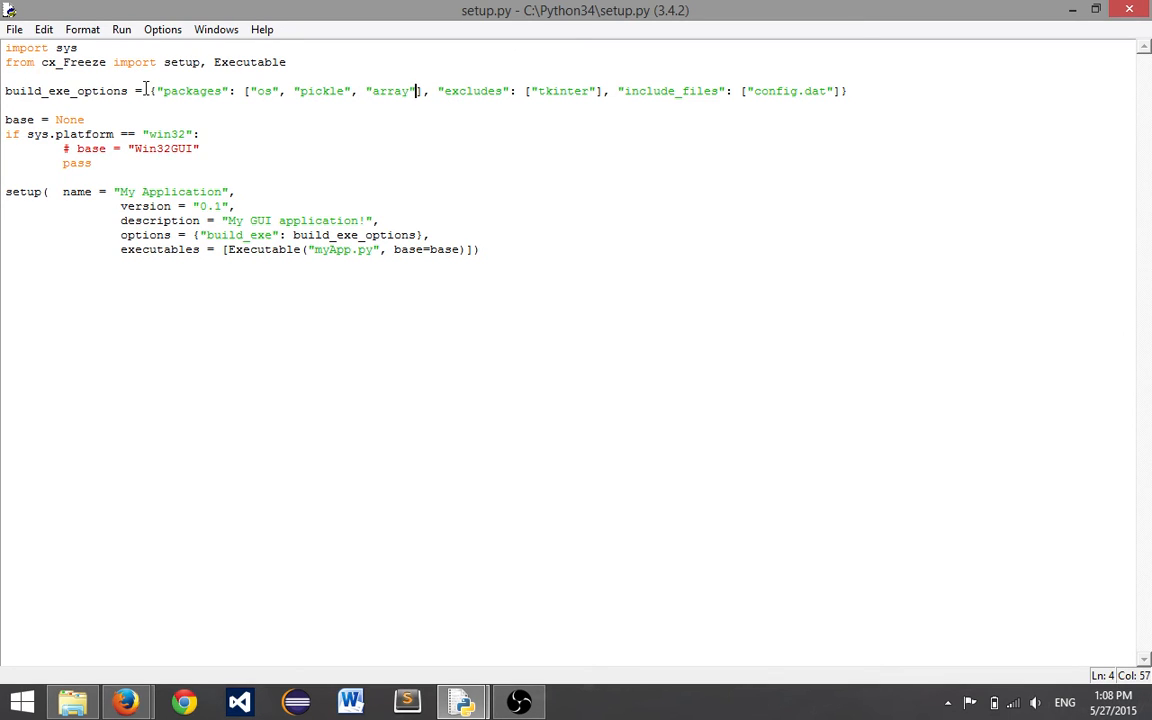
Review the packages, array and excludes options, then delete the include_files config.dat entry
left_click_drag(152, 90, 840, 90)
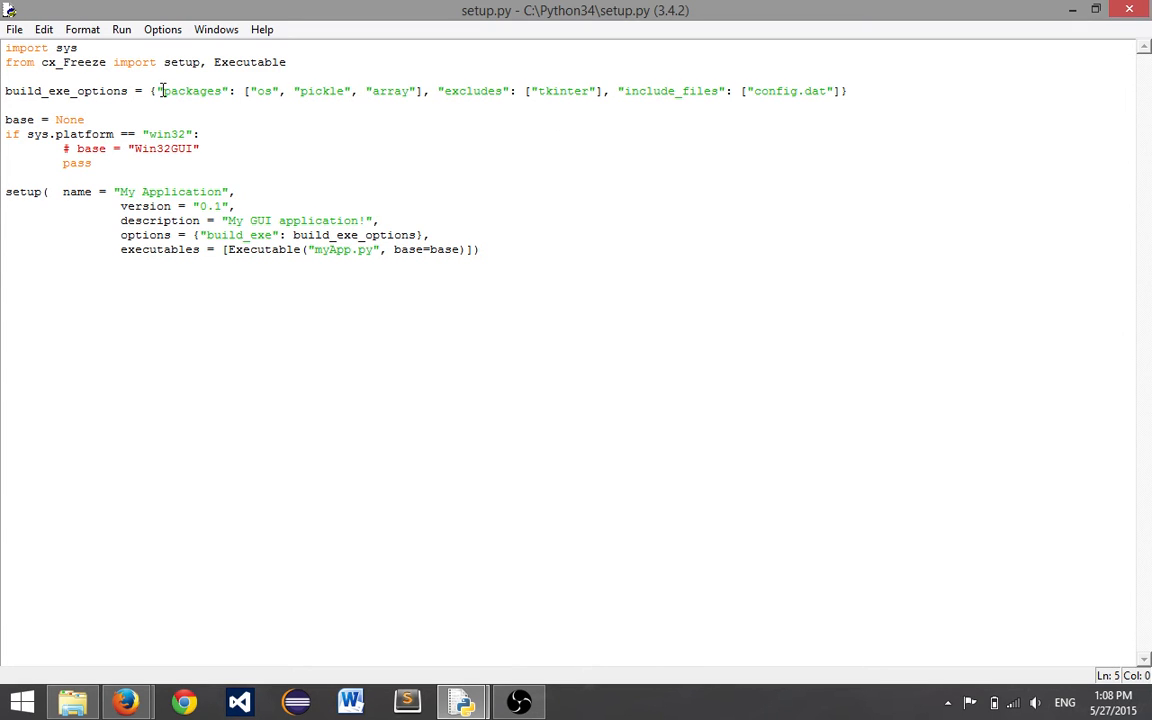
double_click(192, 91)
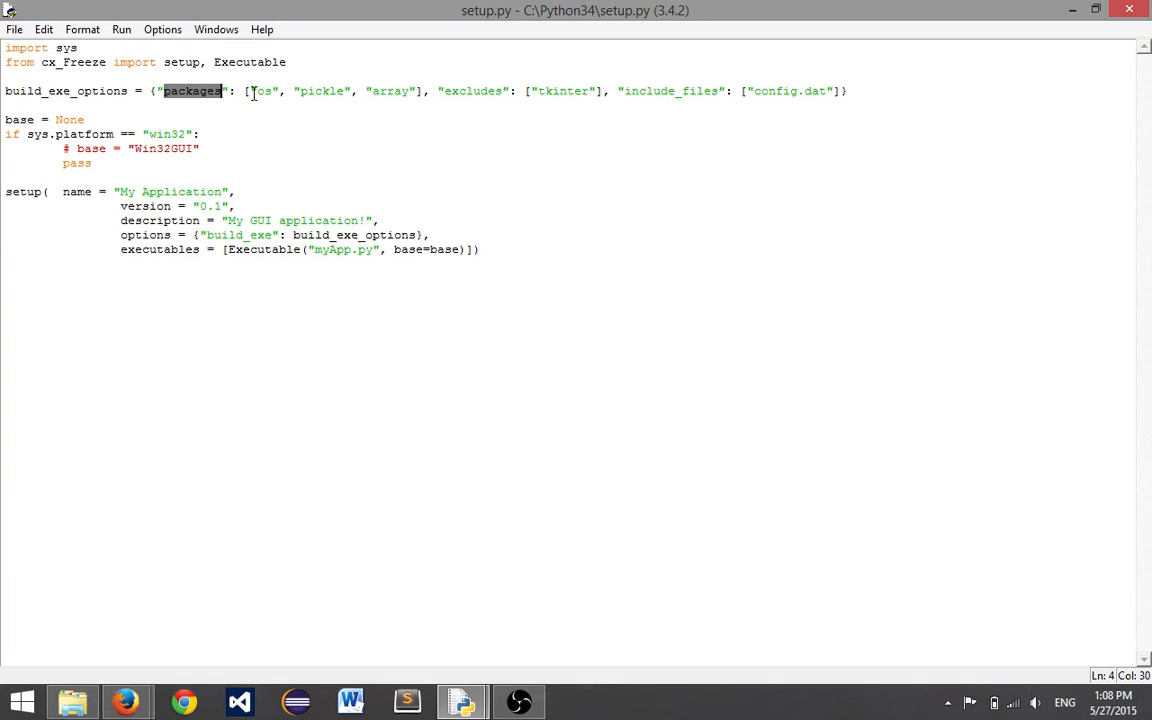
mouse_move(572, 131)
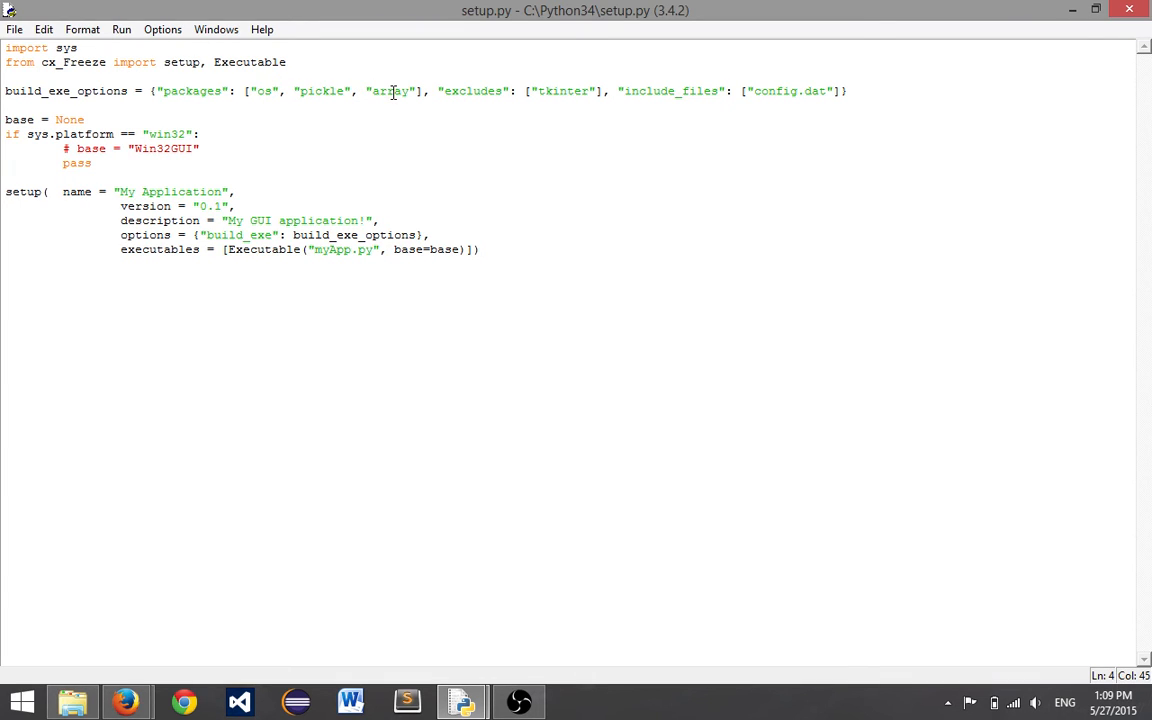
mouse_move(418, 91)
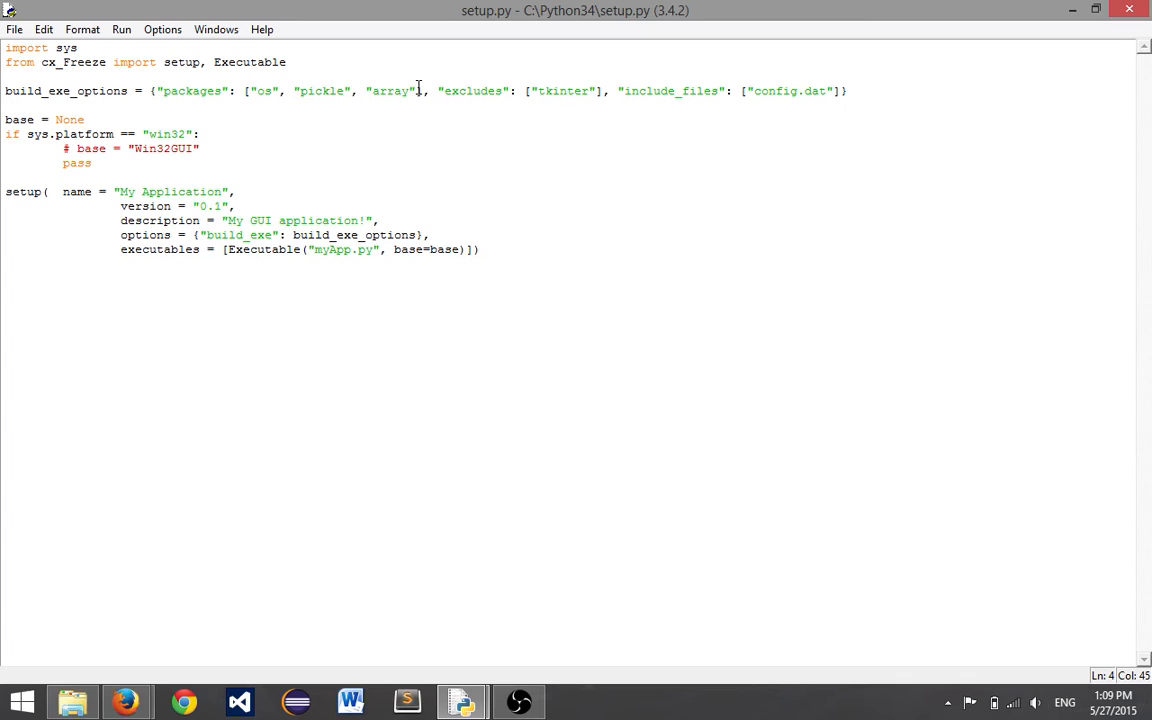
double_click(320, 91)
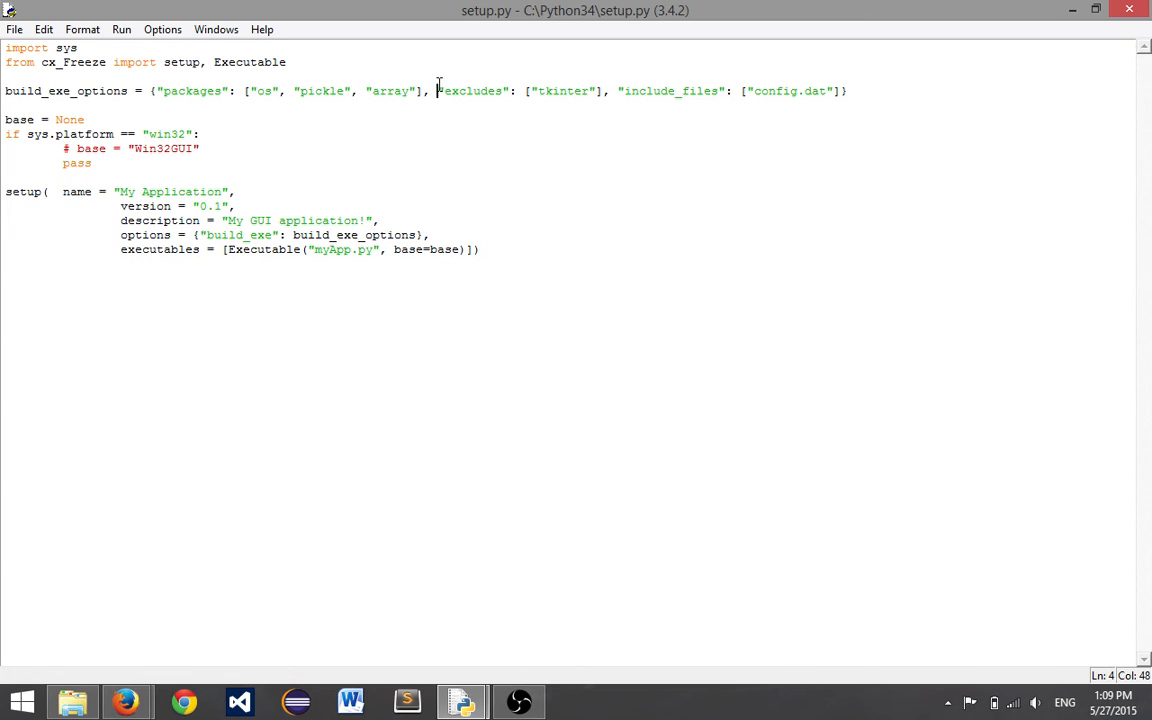
double_click(473, 91)
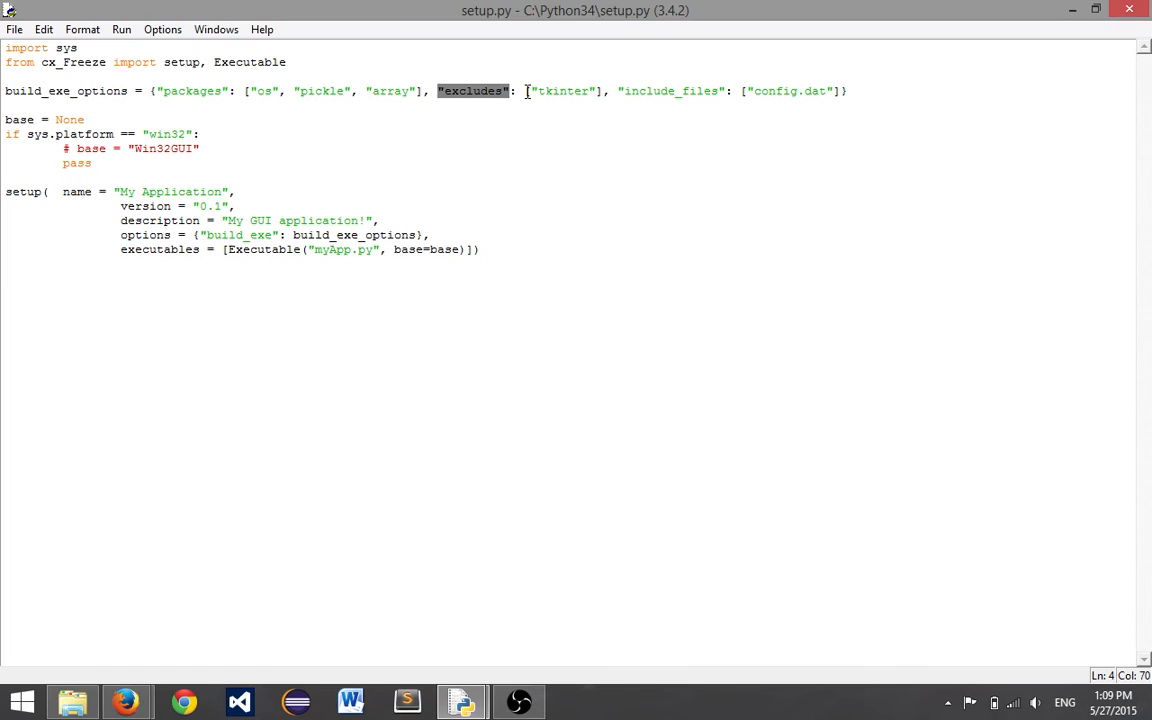
double_click(562, 91)
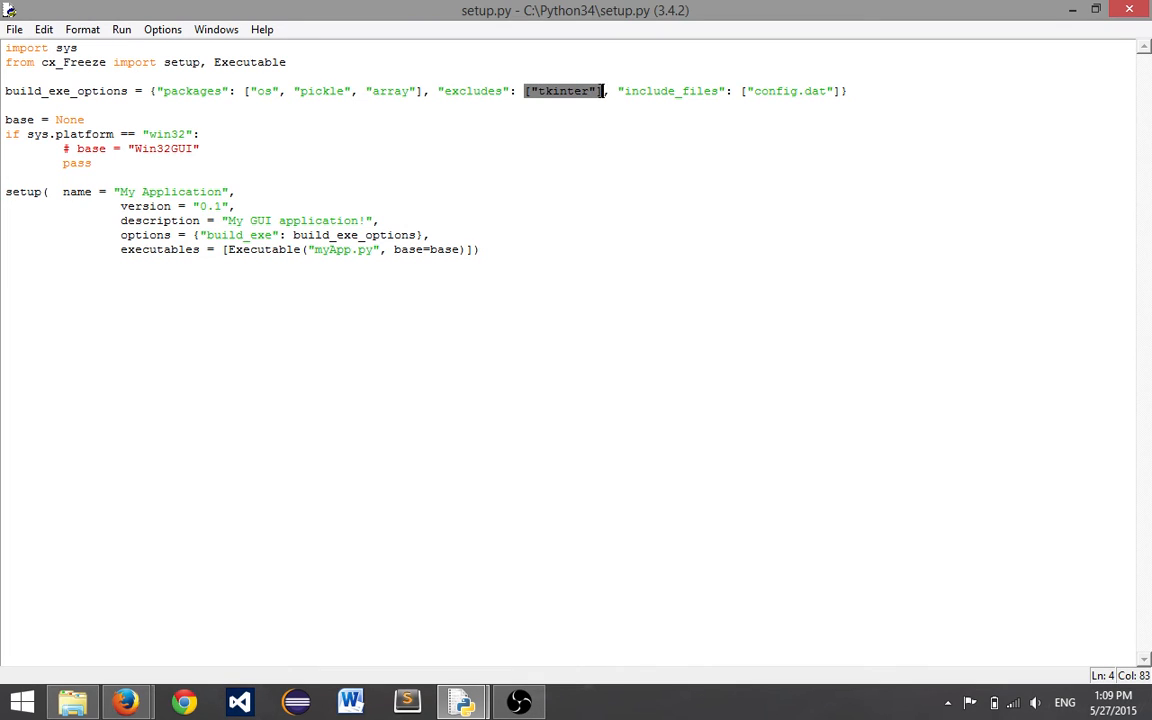
mouse_move(553, 108)
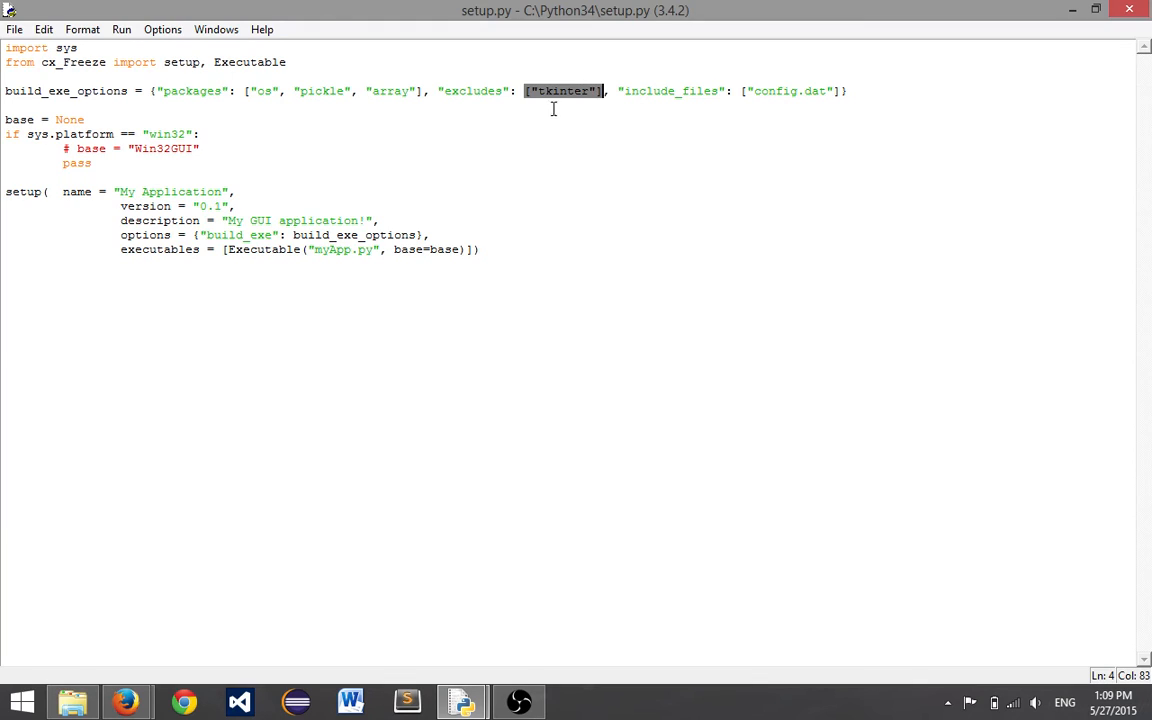
mouse_move(555, 80)
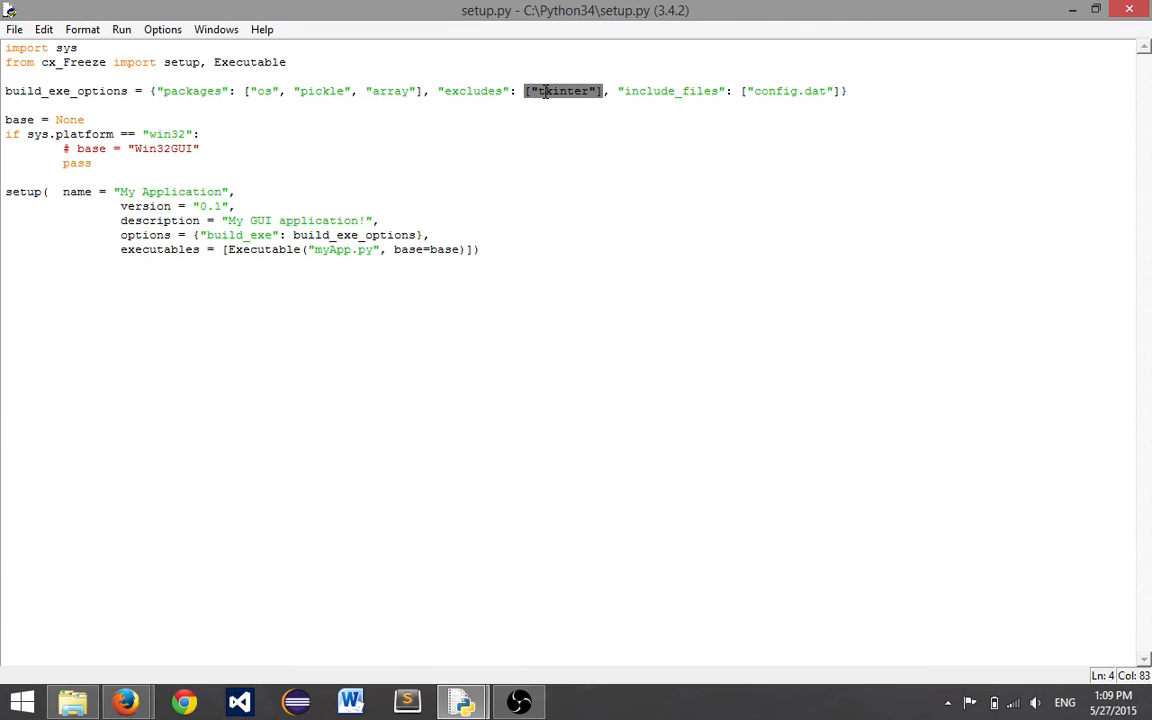
mouse_move(627, 98)
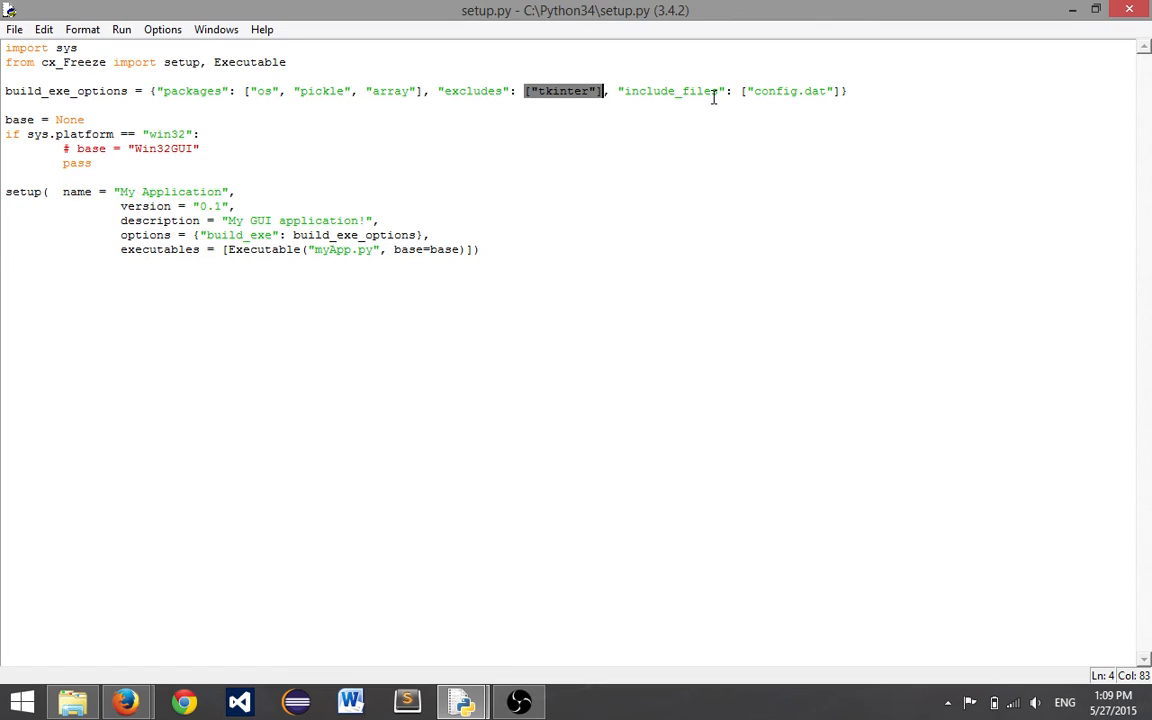
mouse_move(638, 98)
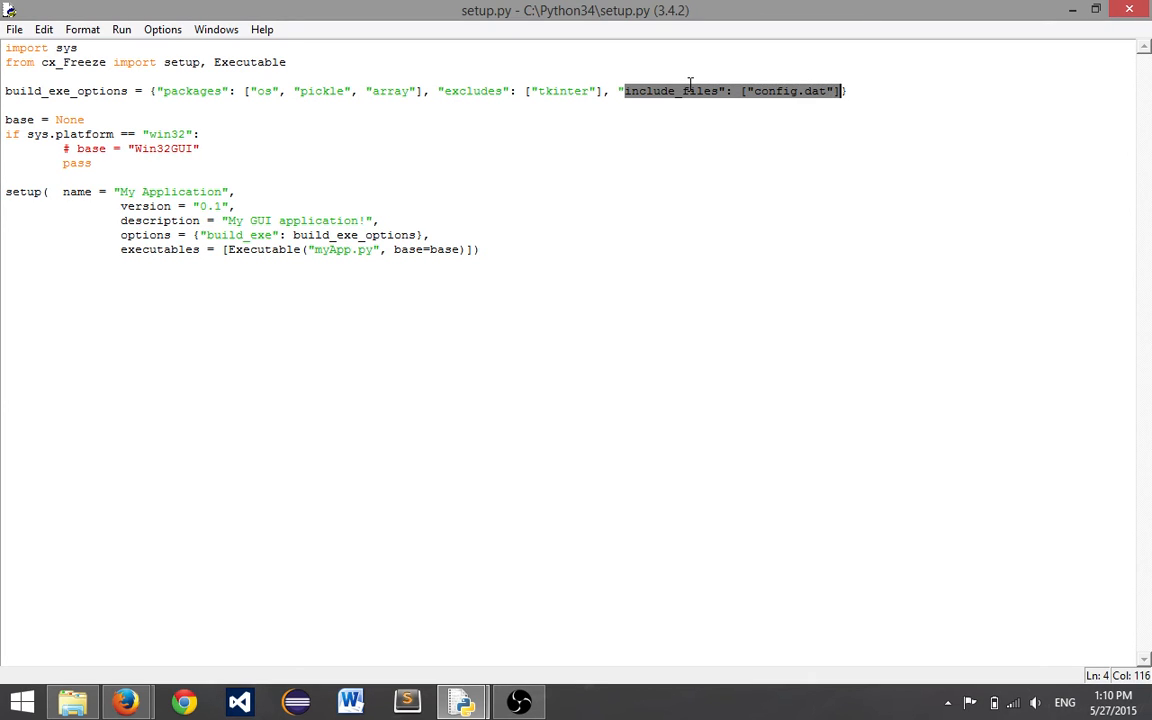
key("Delete")
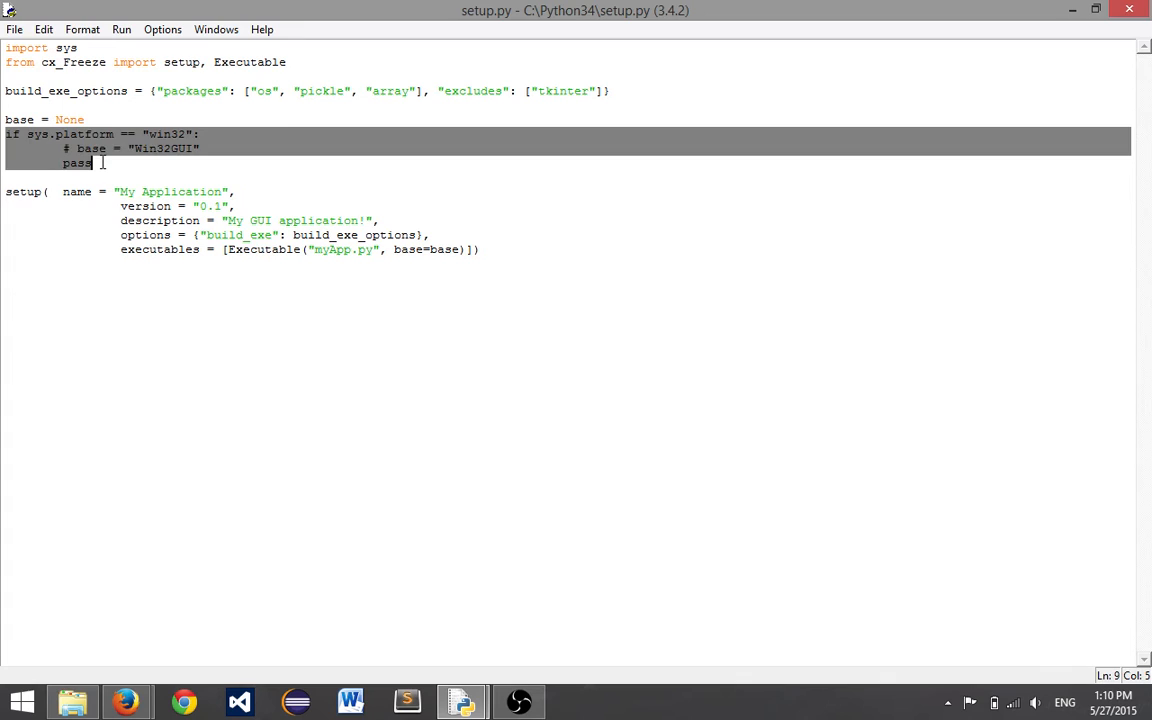
Change the pass line under the win32 check to base = "Console"
left_click(45, 142)
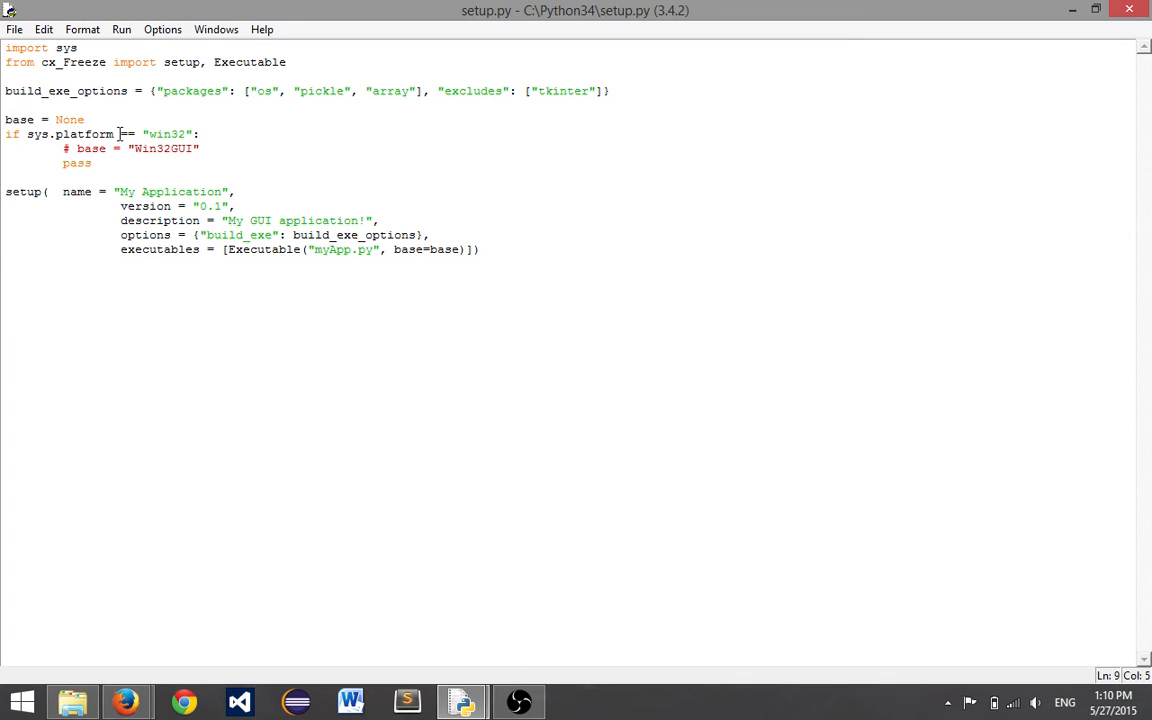
left_click(91, 163)
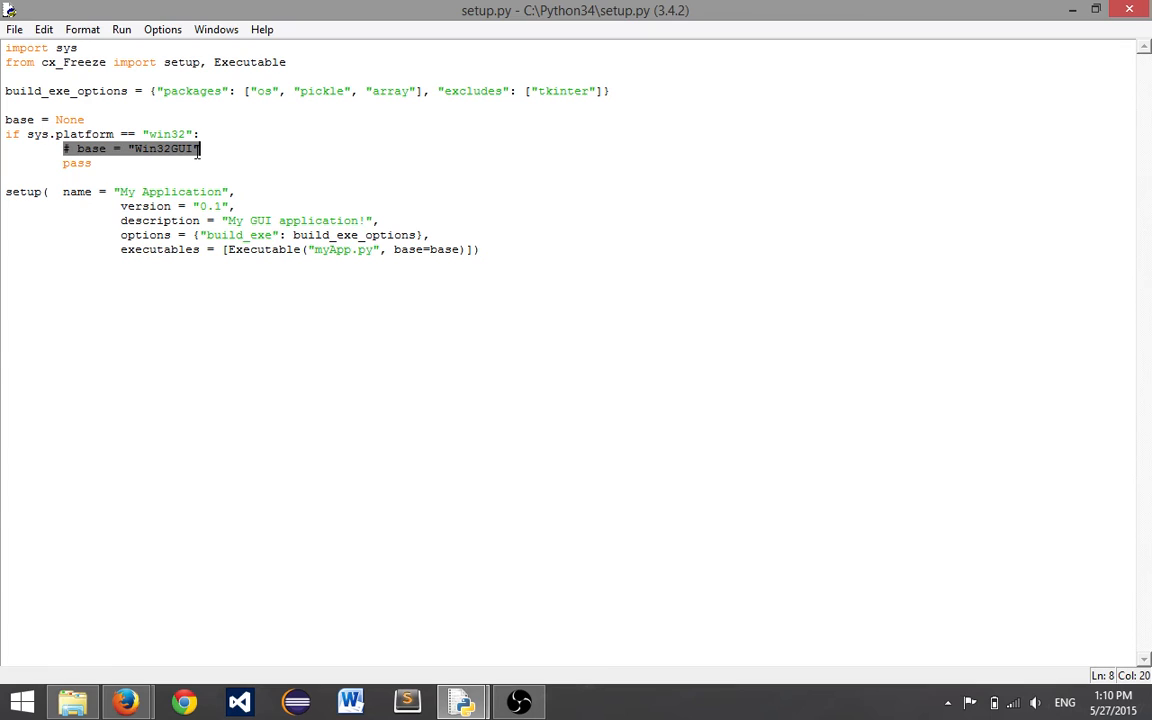
mouse_move(168, 162)
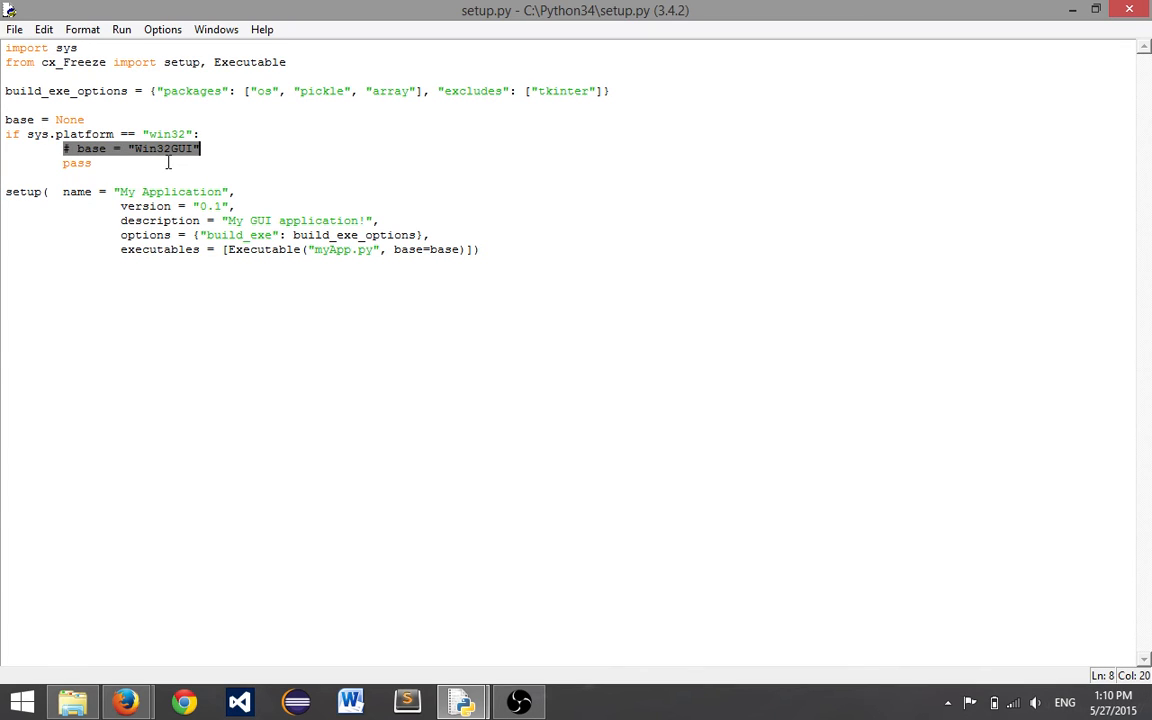
mouse_move(410, 520)
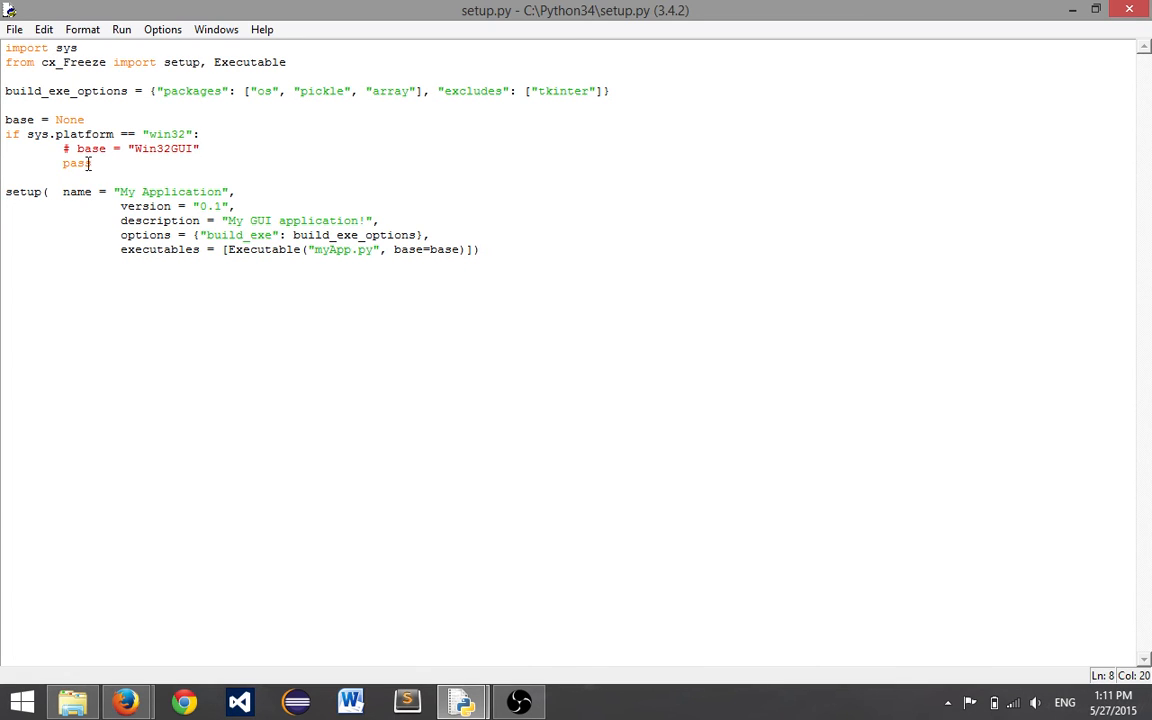
left_click(198, 148)
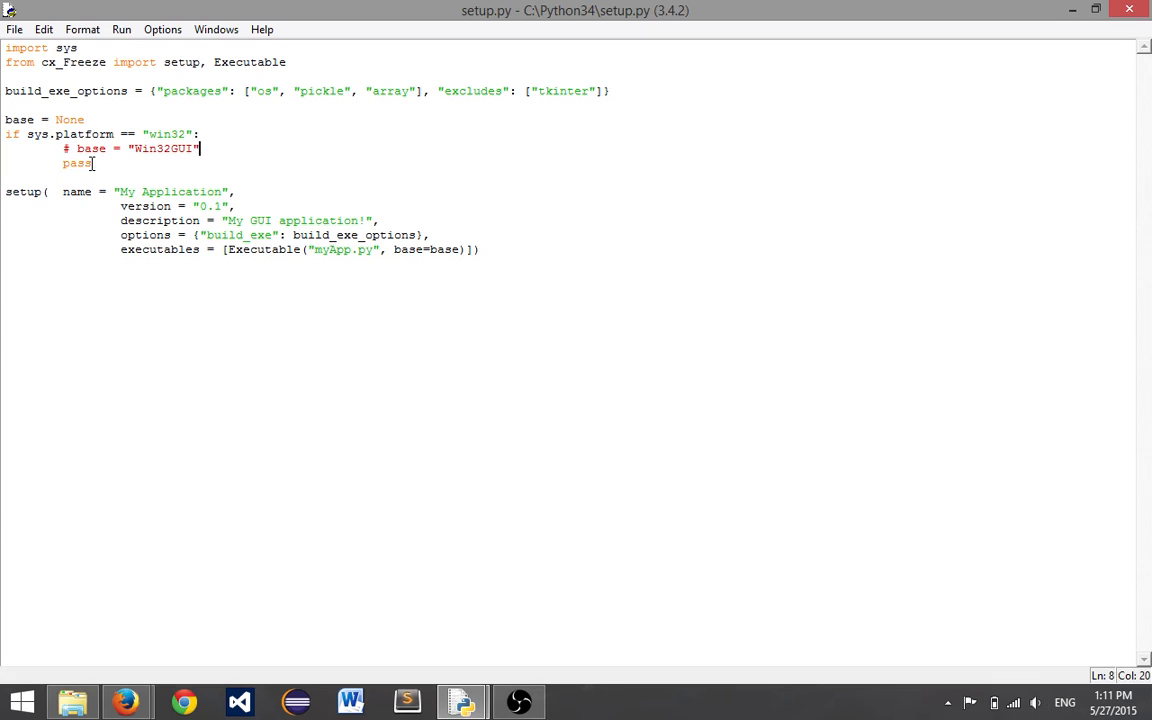
type("base = \"")
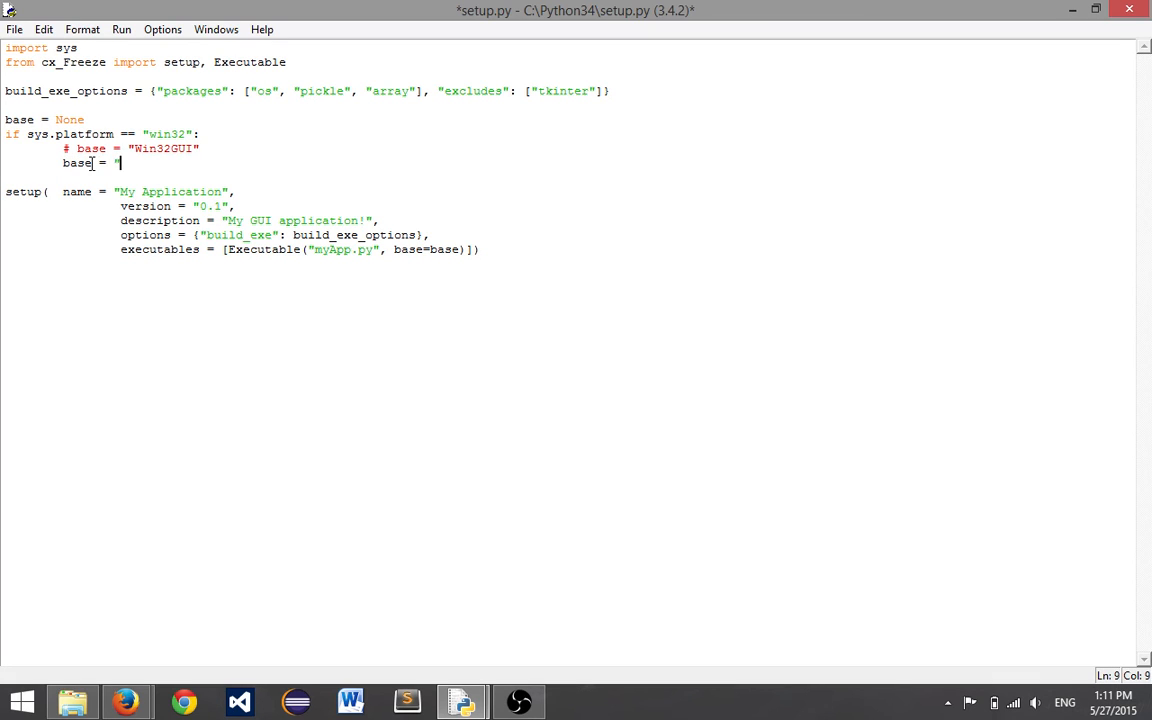
type("Co")
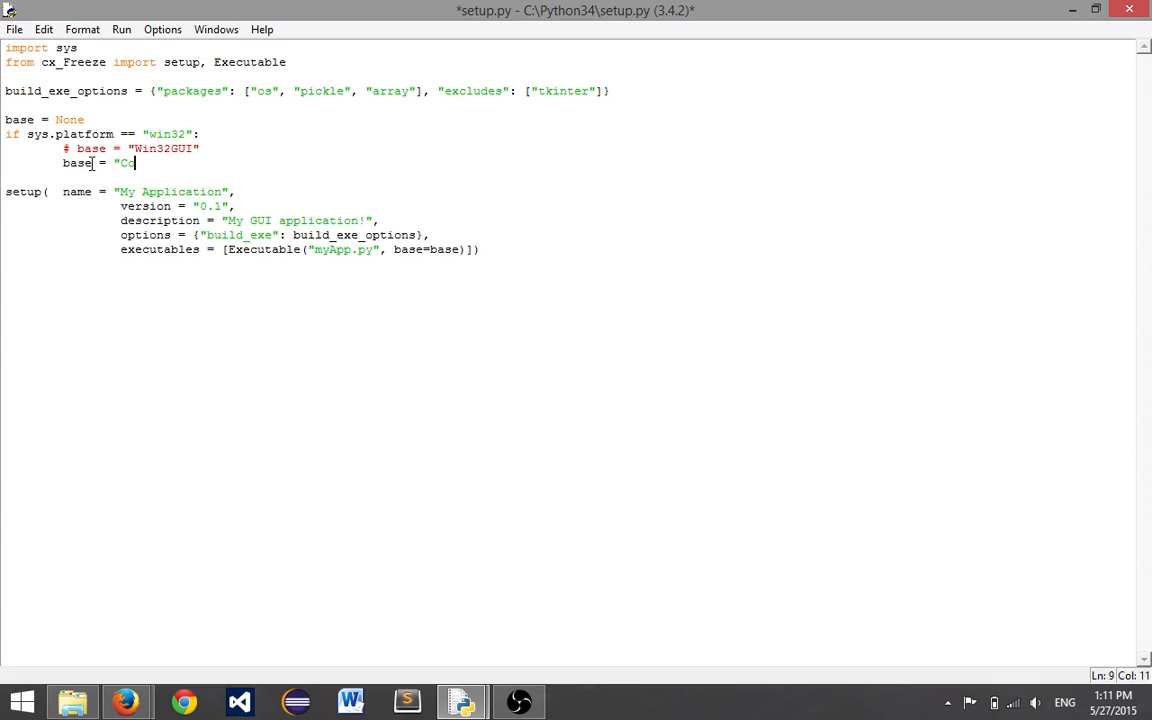
type("nsole")
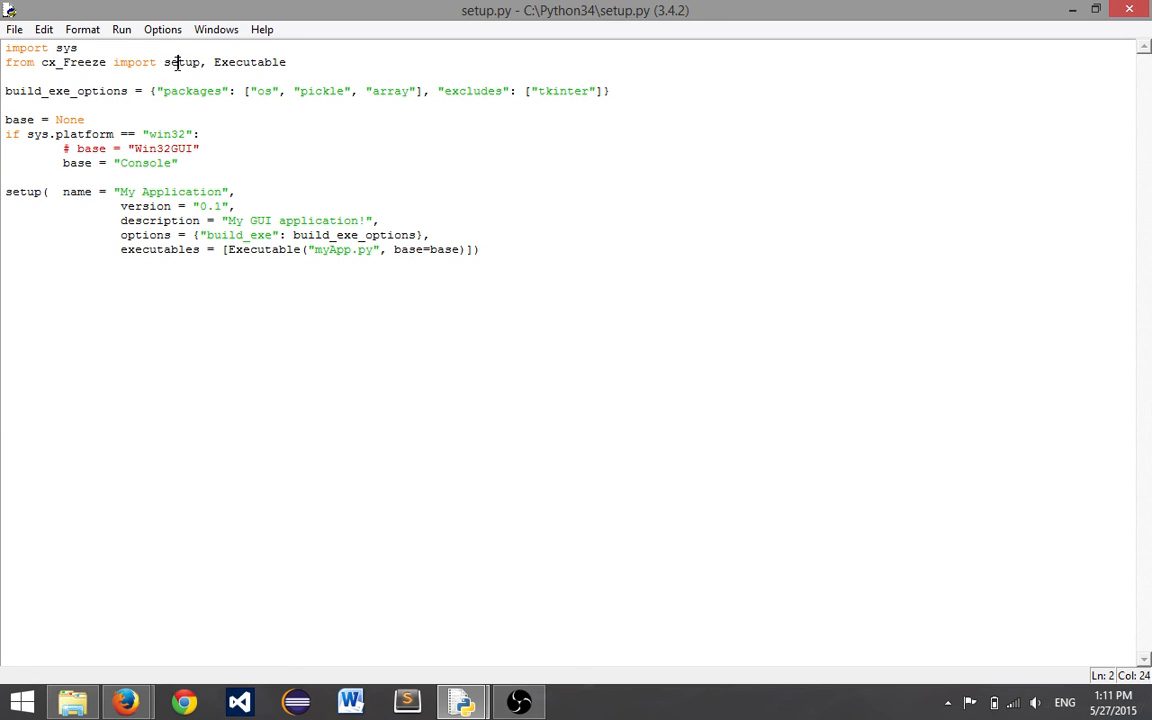
Reword the description string to "My example application!"
left_click(85, 191)
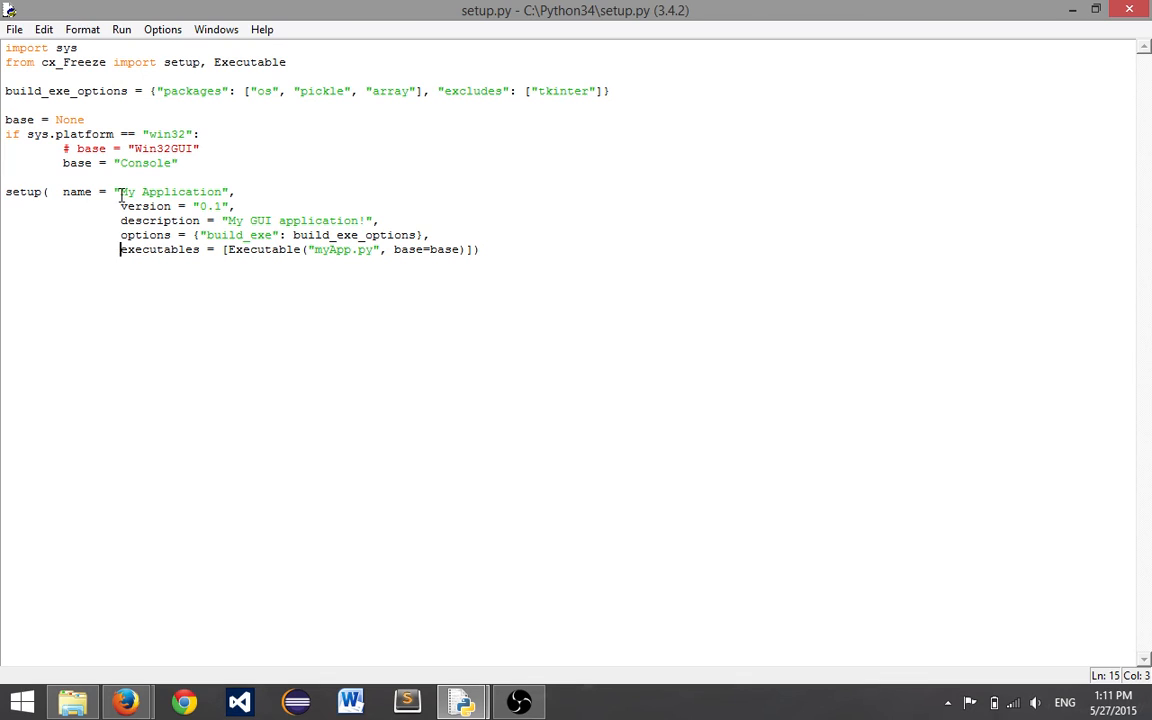
left_click(176, 191)
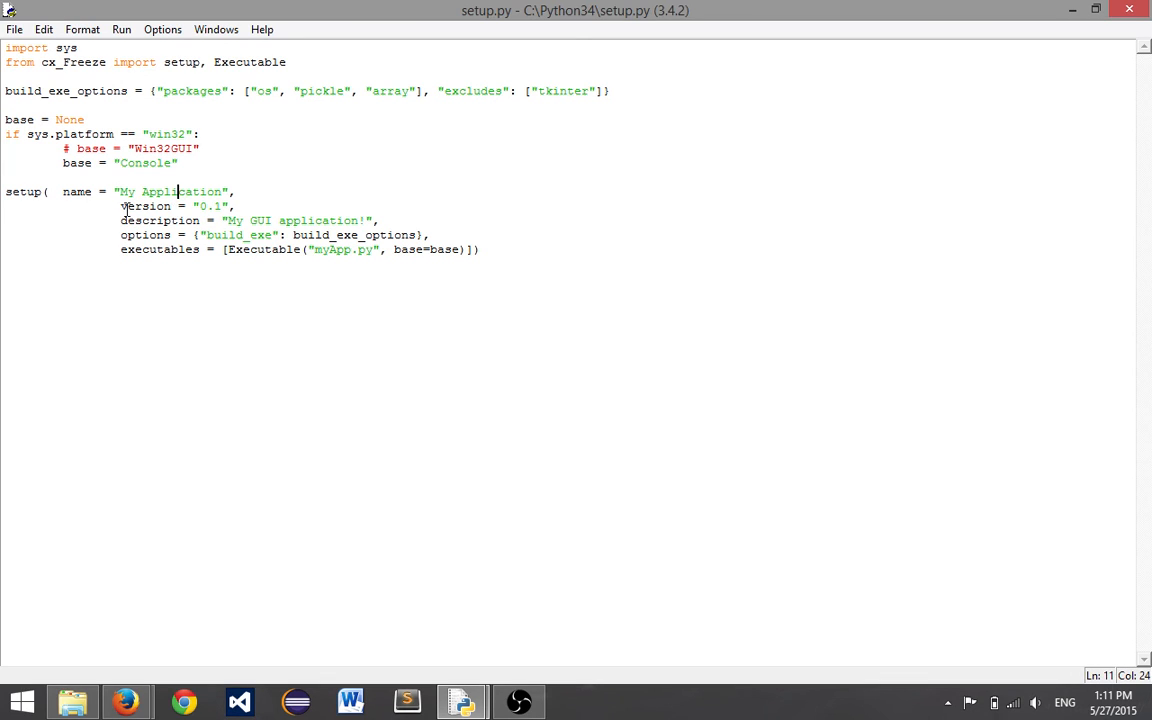
left_click(225, 206)
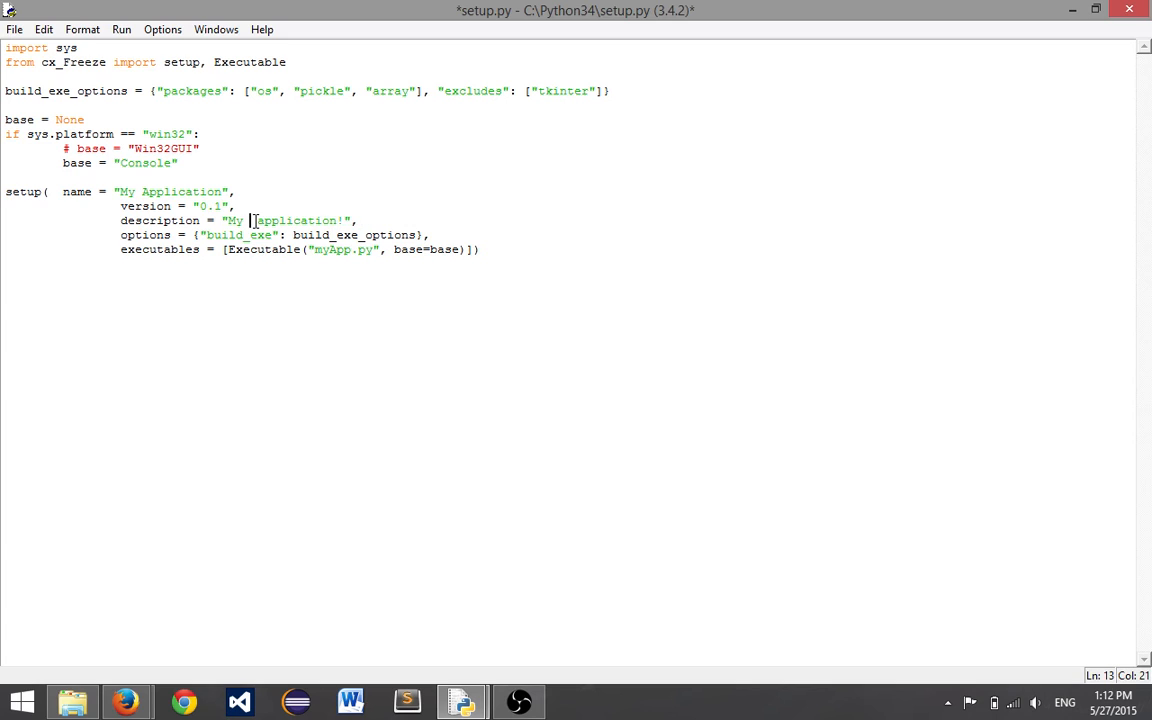
type("x")
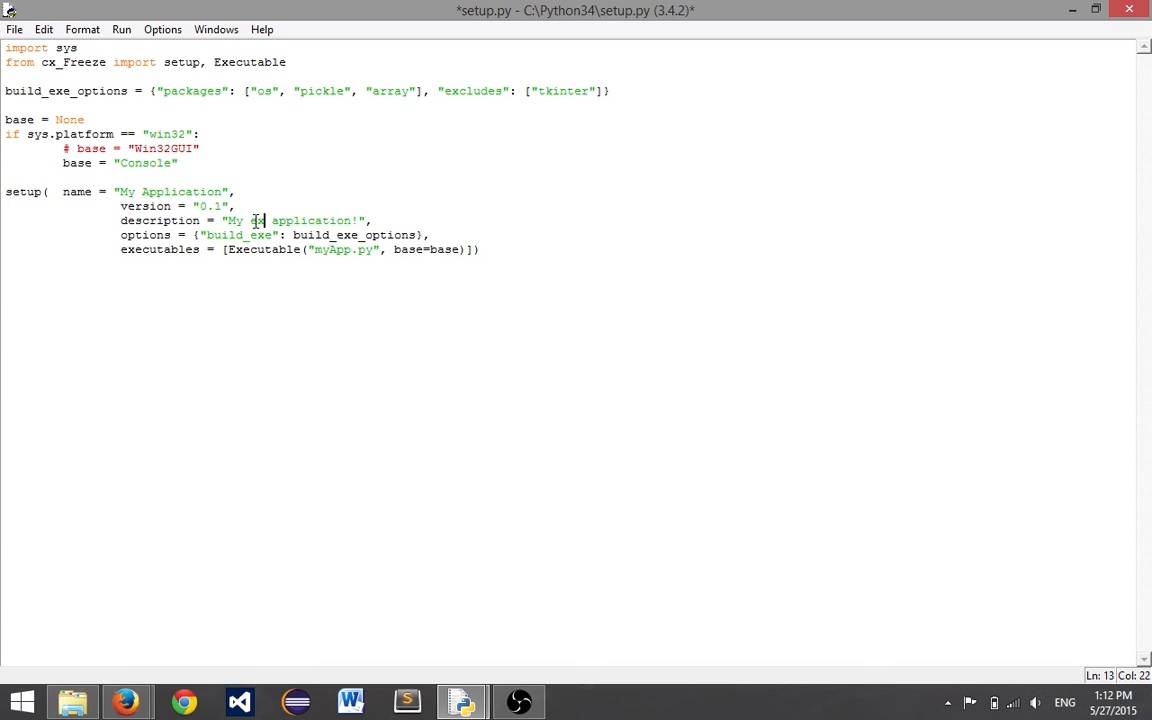
type("example")
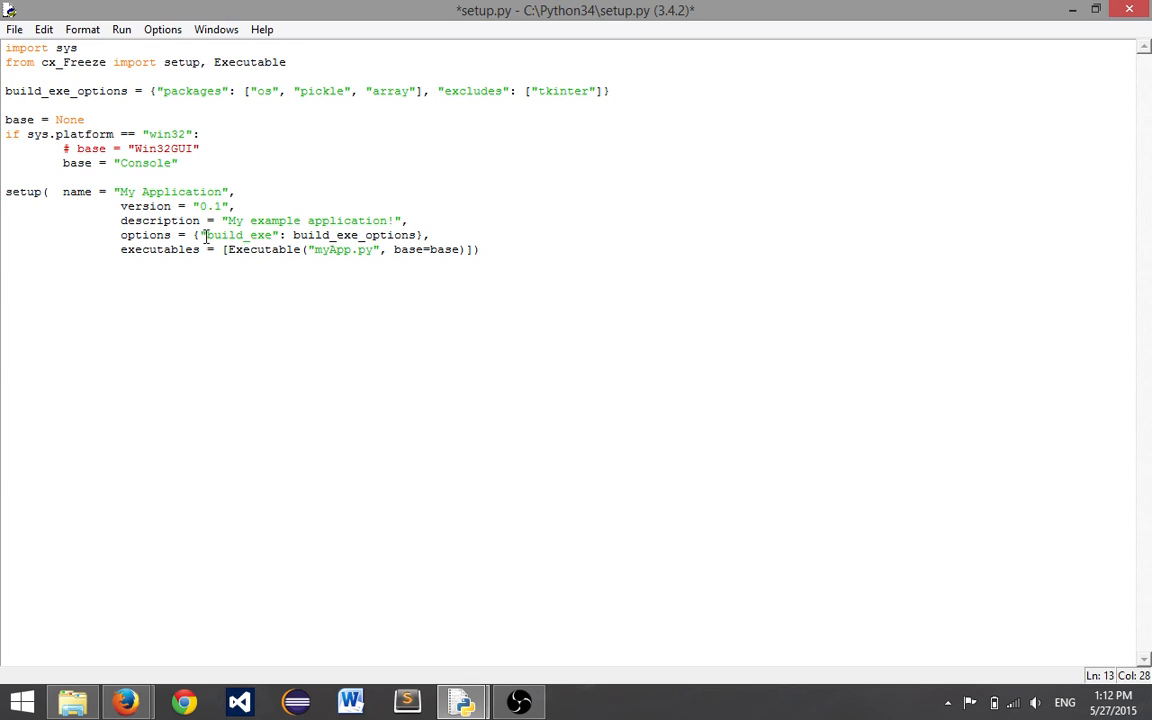
Point the Executable at myProgram instead of myApp, then bring up the Run box
double_click(240, 234)
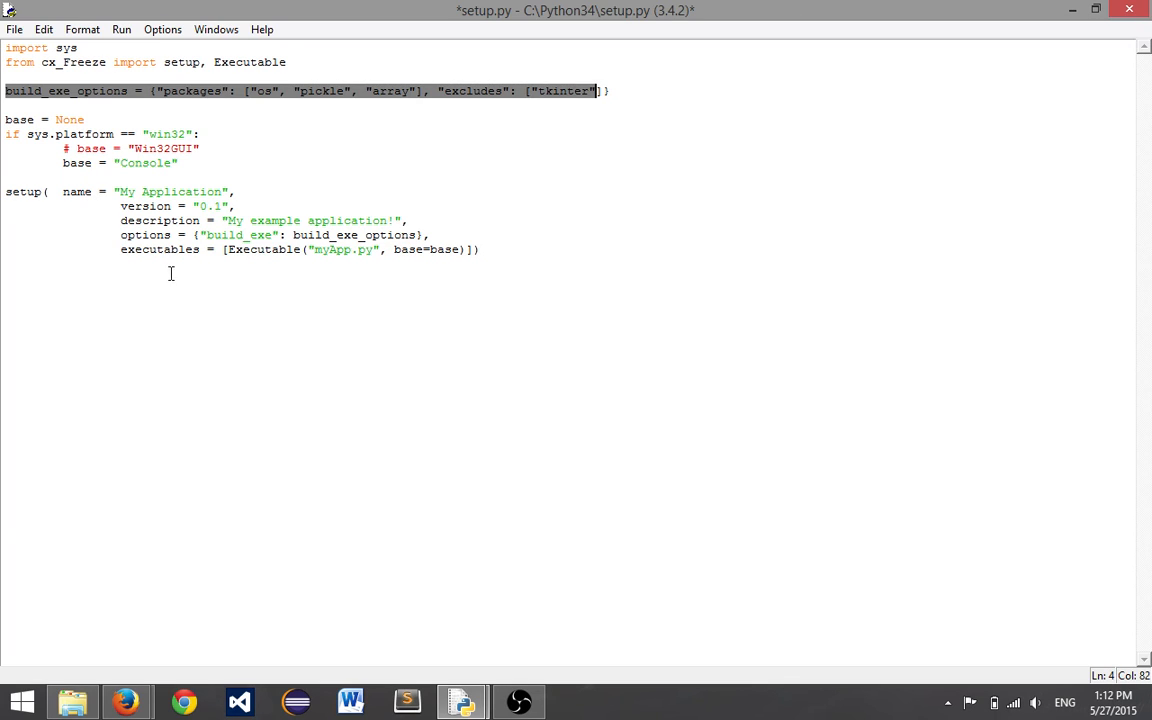
double_click(263, 249)
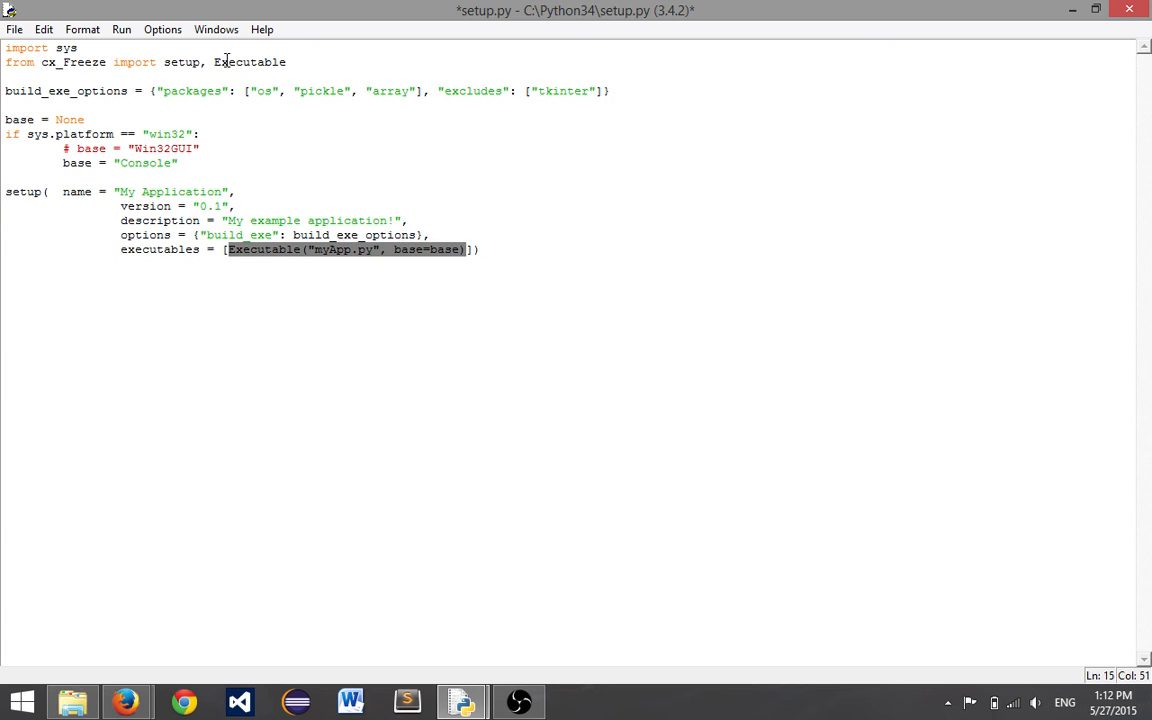
mouse_move(377, 221)
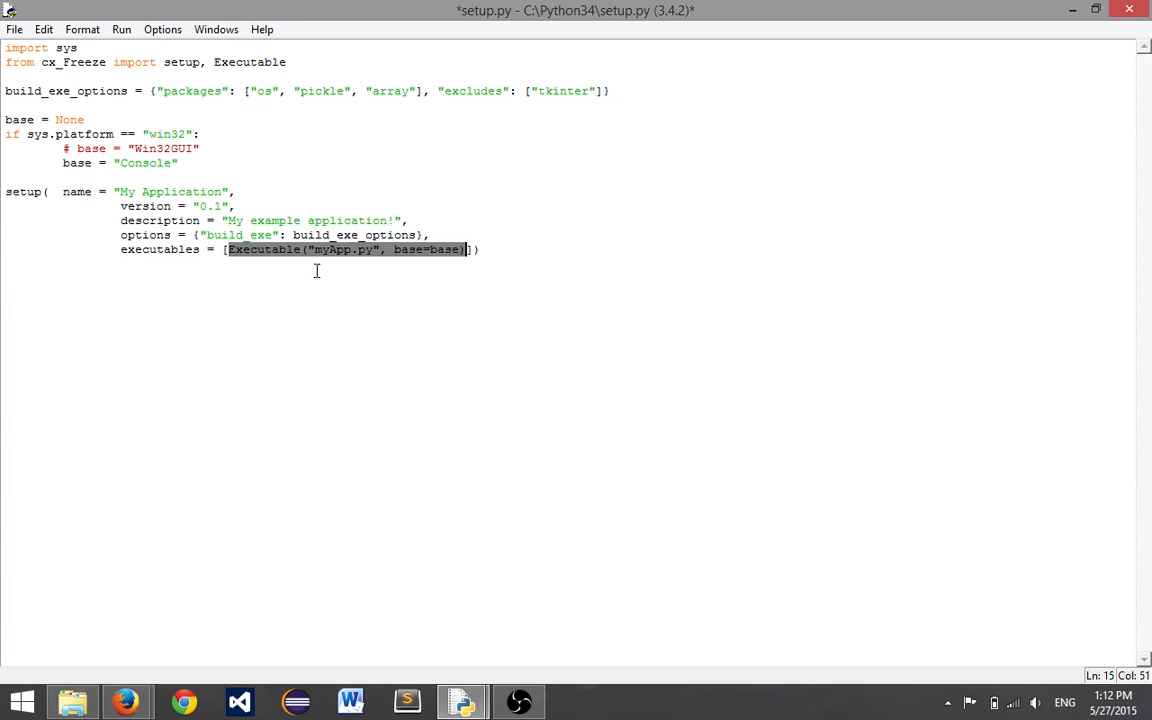
mouse_move(347, 256)
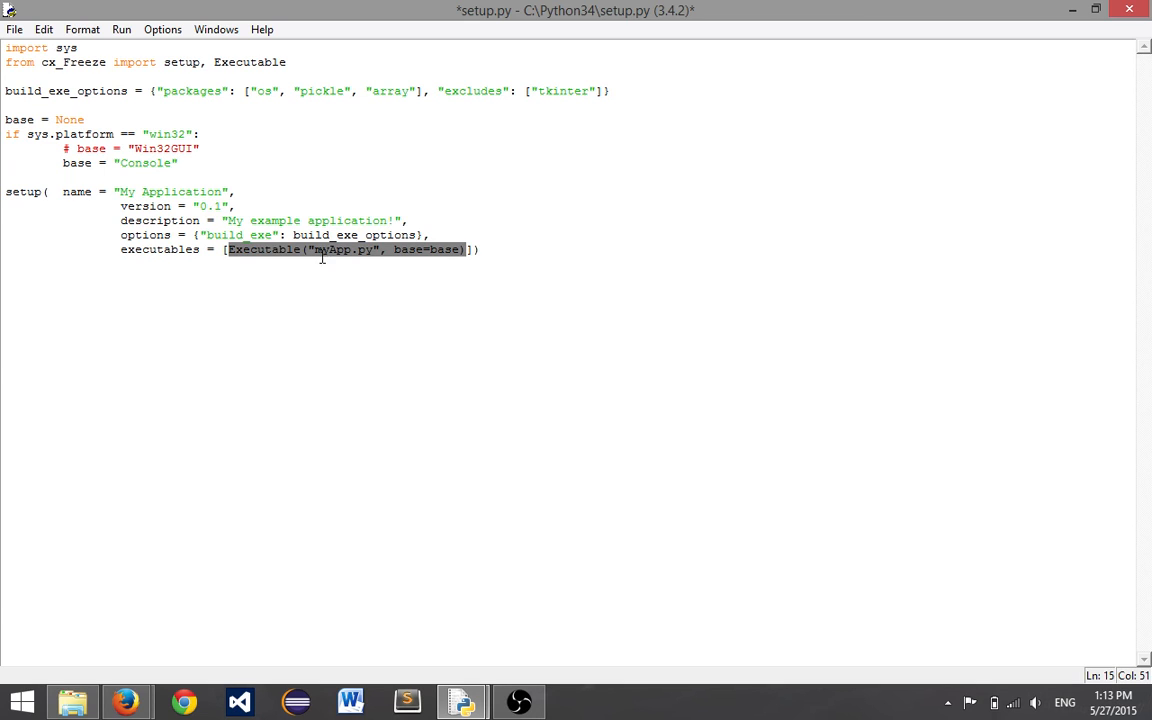
mouse_move(366, 250)
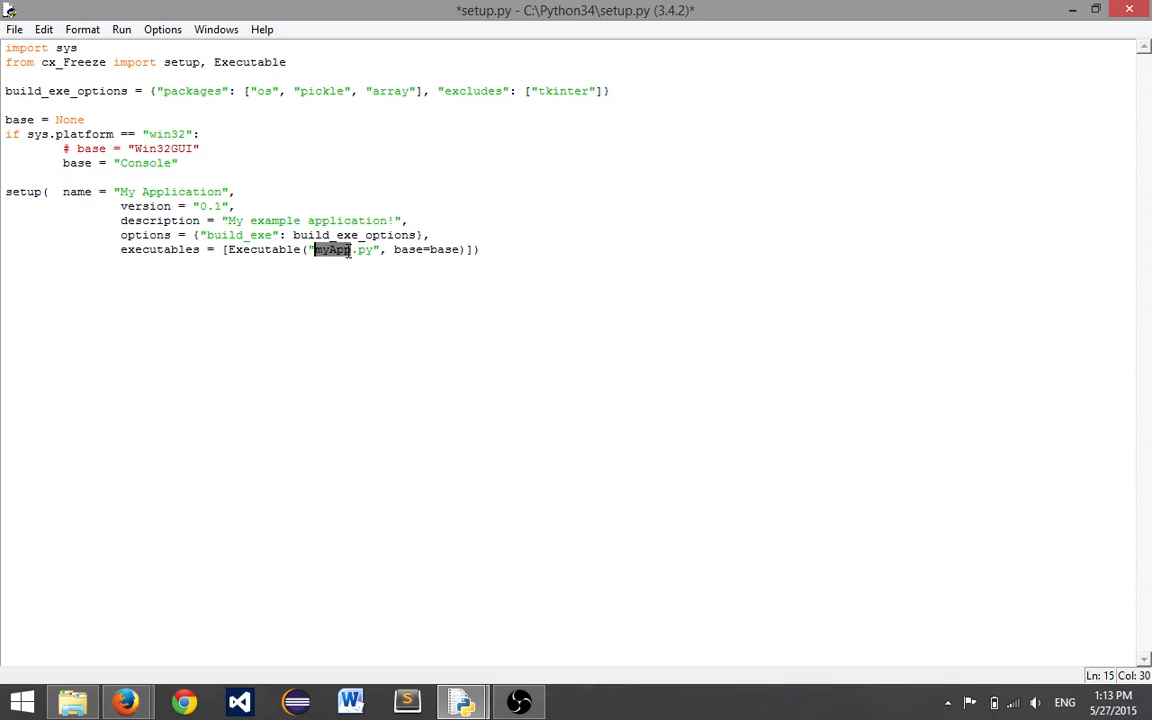
type("myProgram")
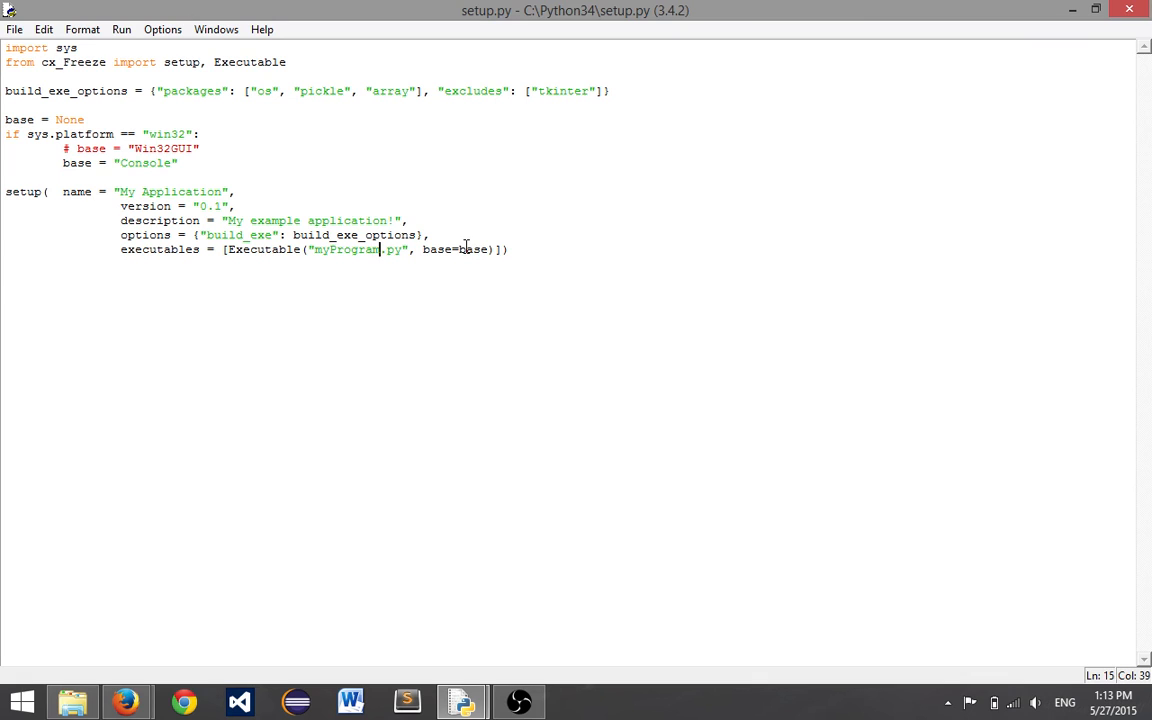
key("Win+r")
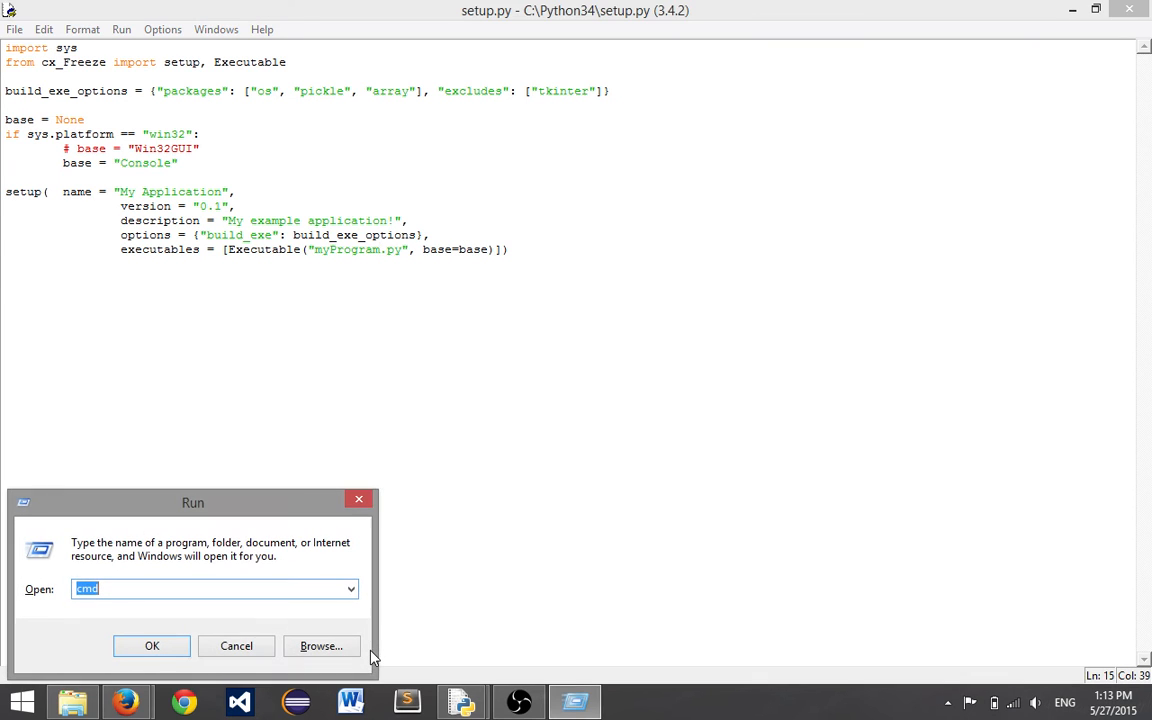
Open Command Prompt and change directory to C:\Python34
left_click(151, 645)
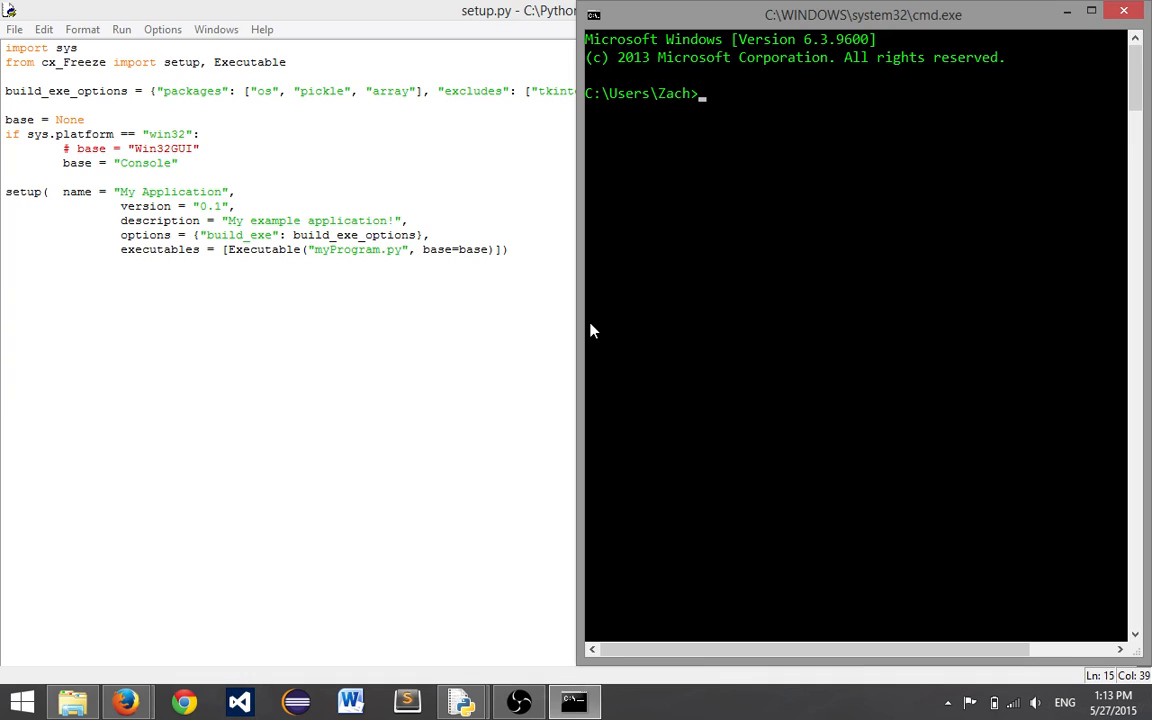
type("cd")
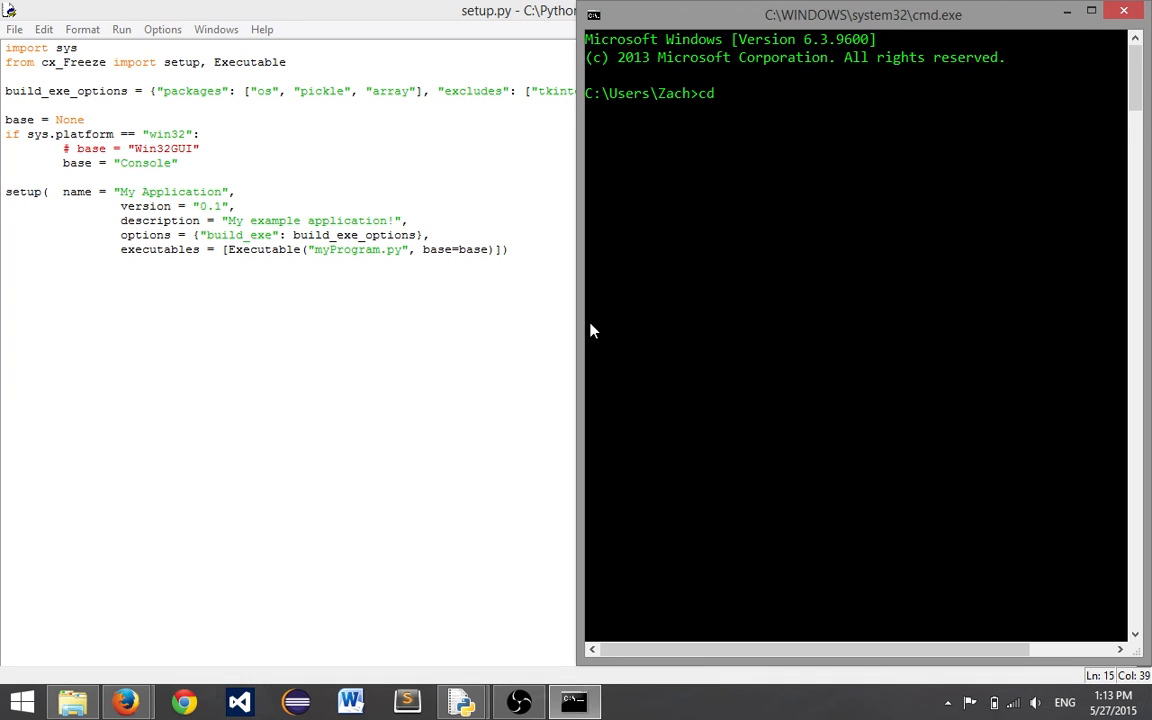
type("C:\\")
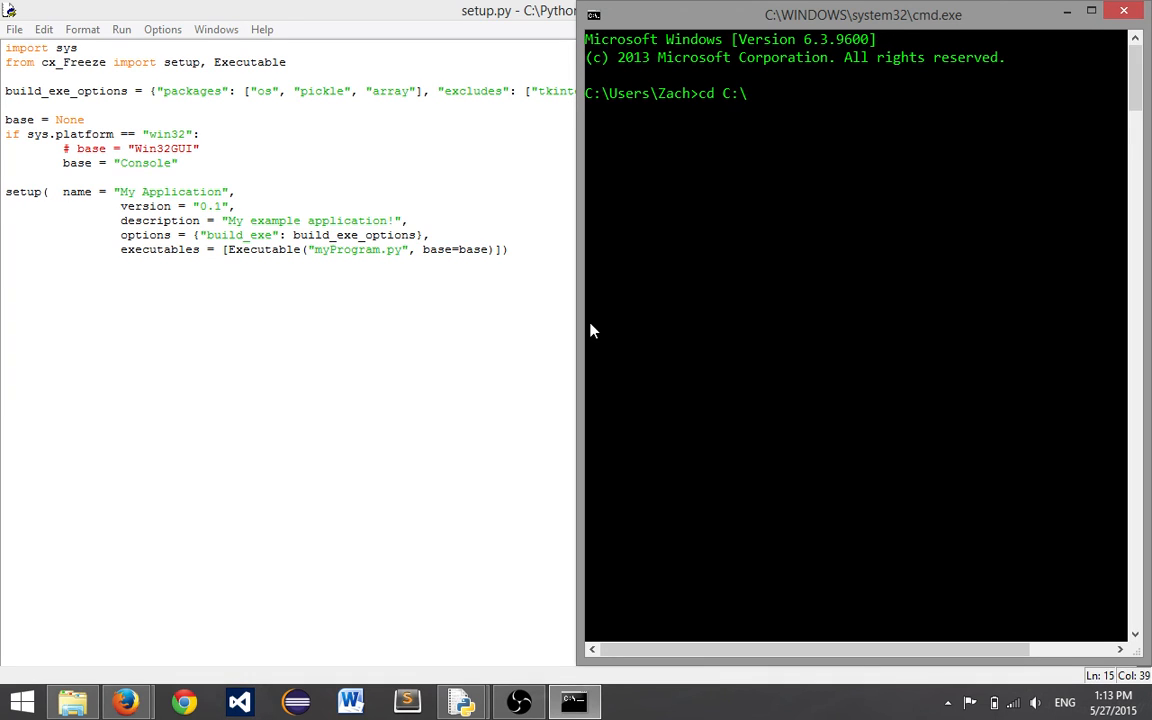
type("Pytho")
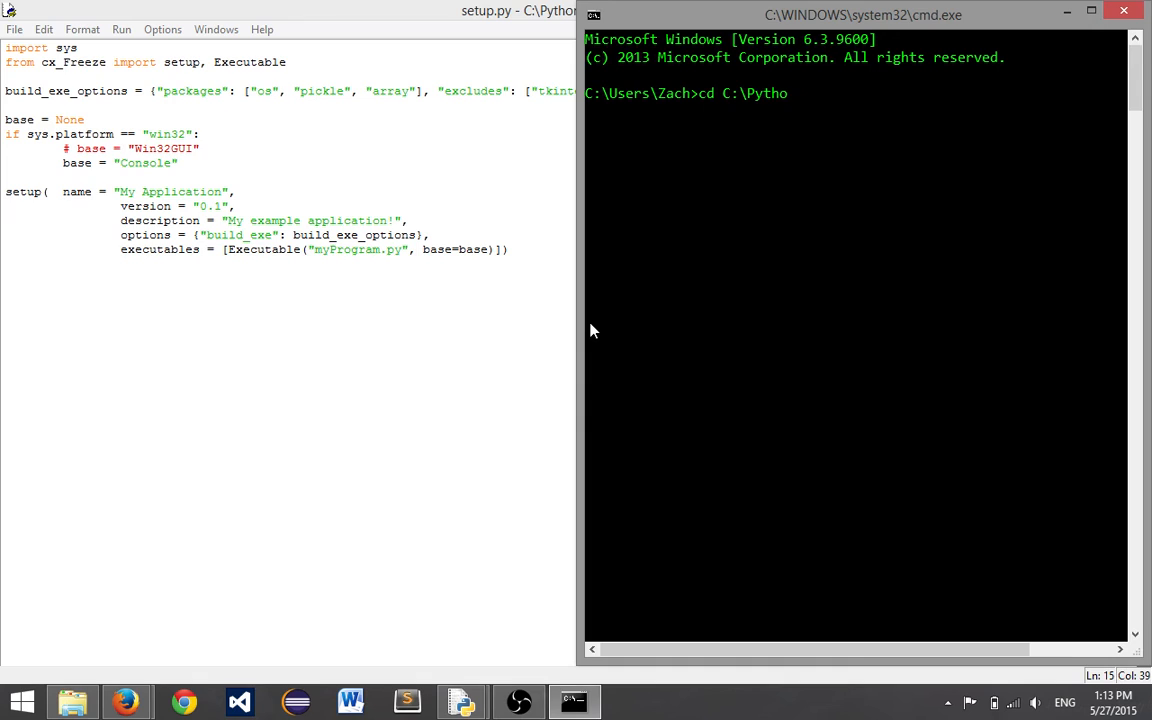
key("Return")
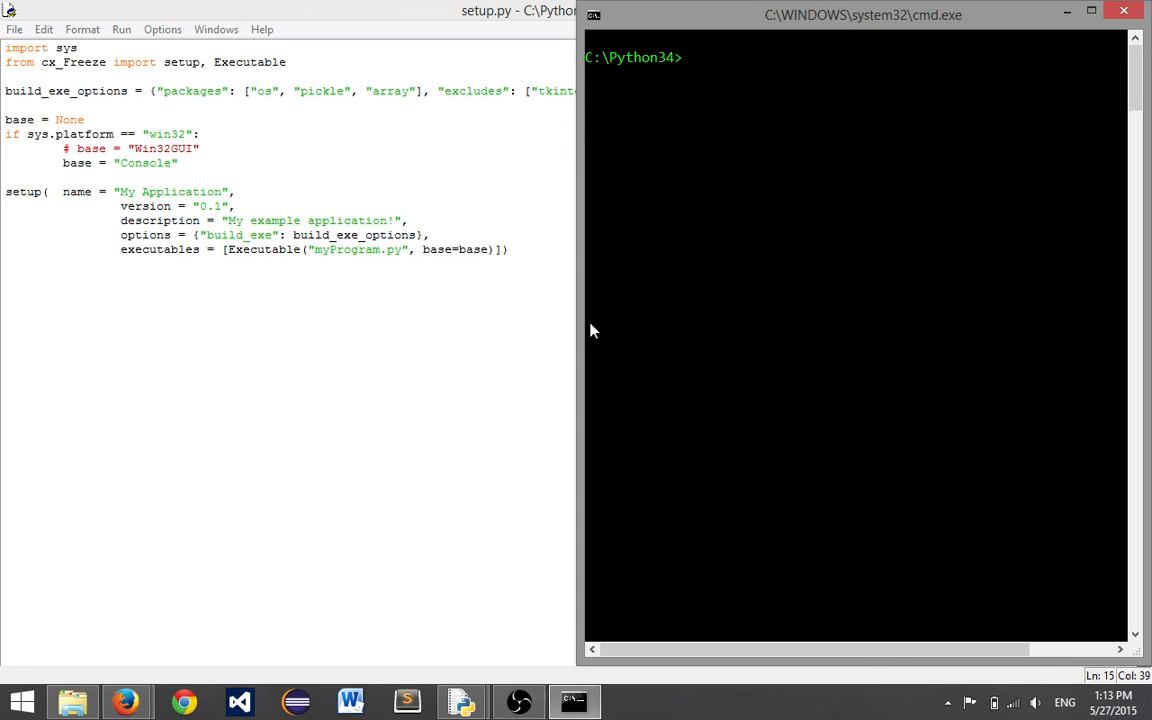
Run python setup.py bdist_msi and review the build output
type("python")
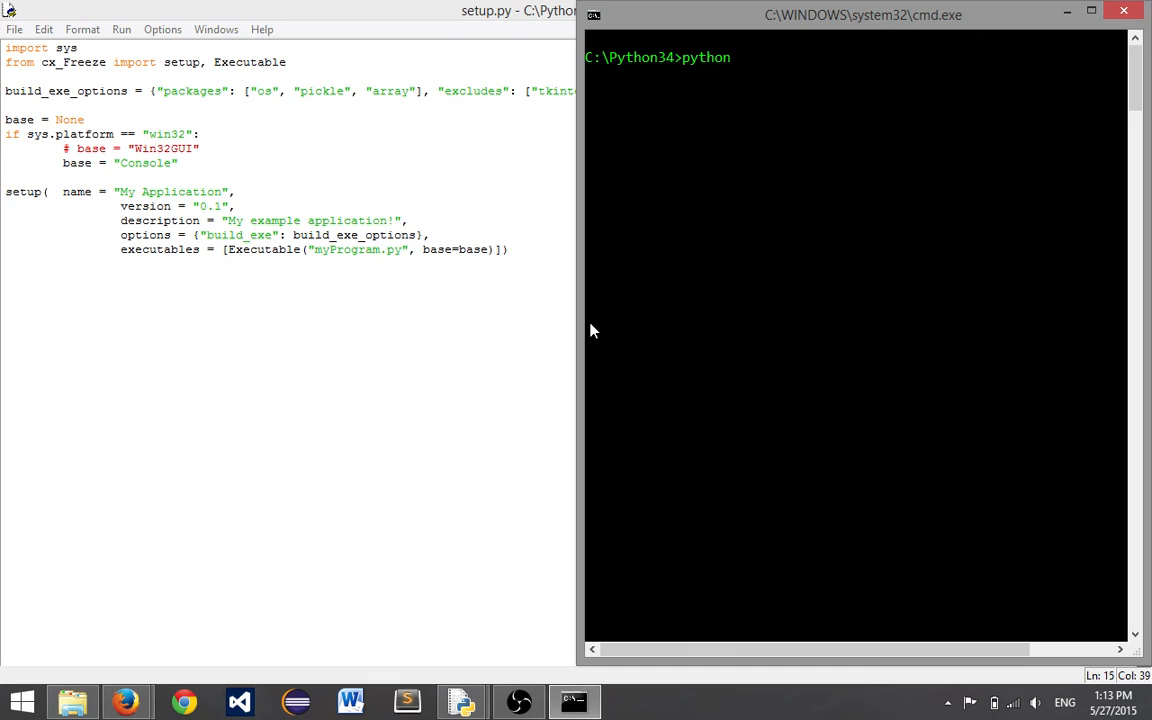
type("setup.")
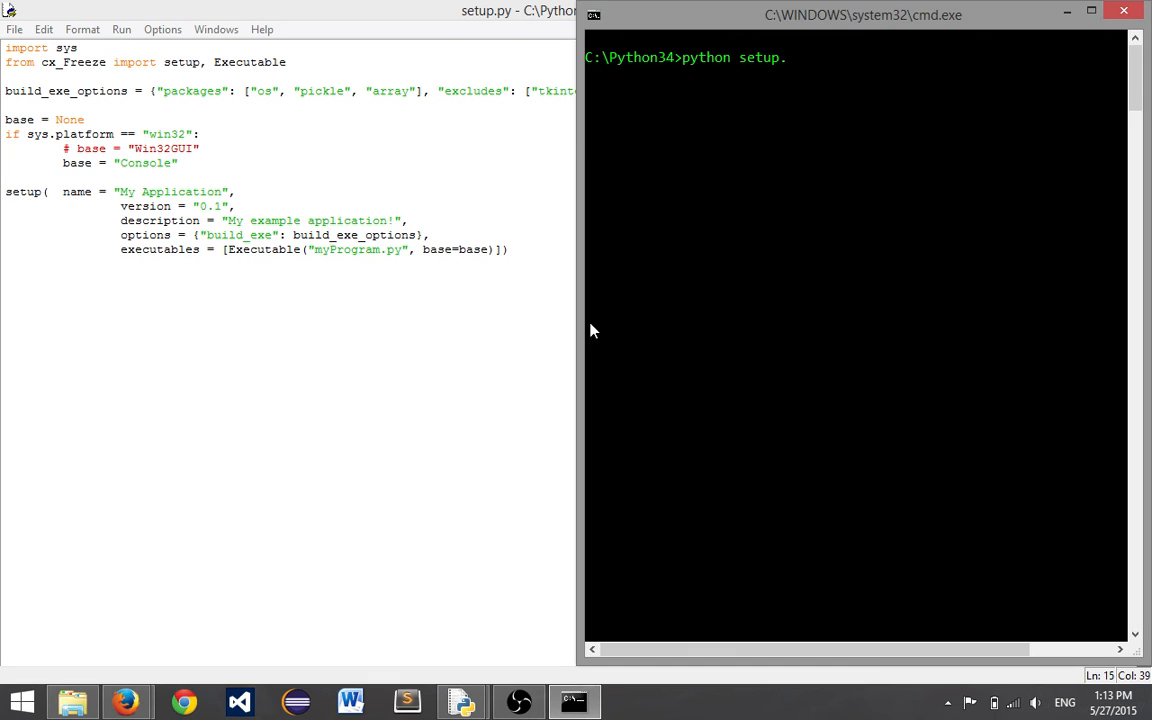
type("py")
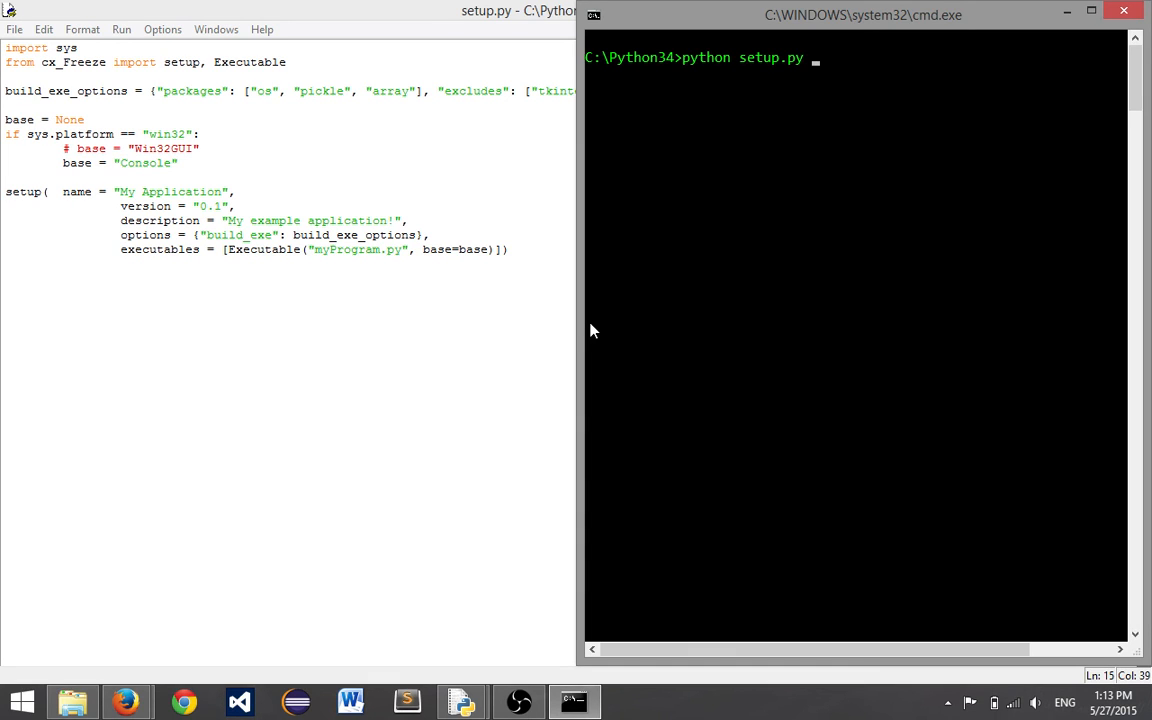
type("m")
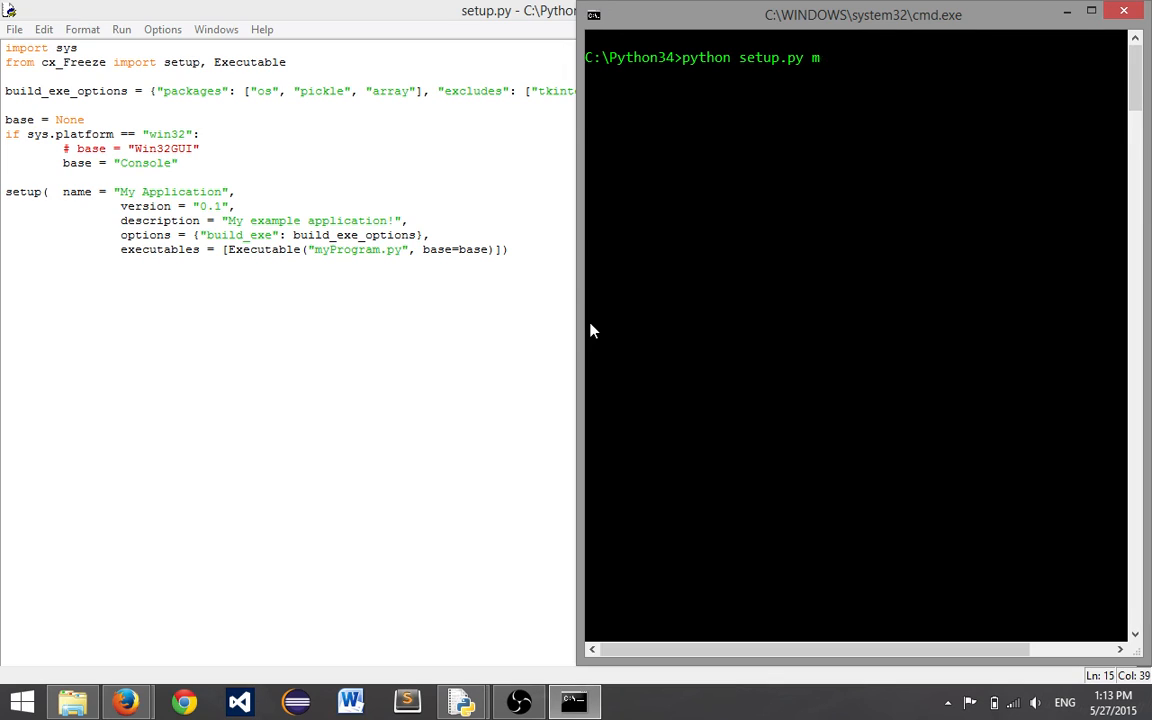
type("bdist_")
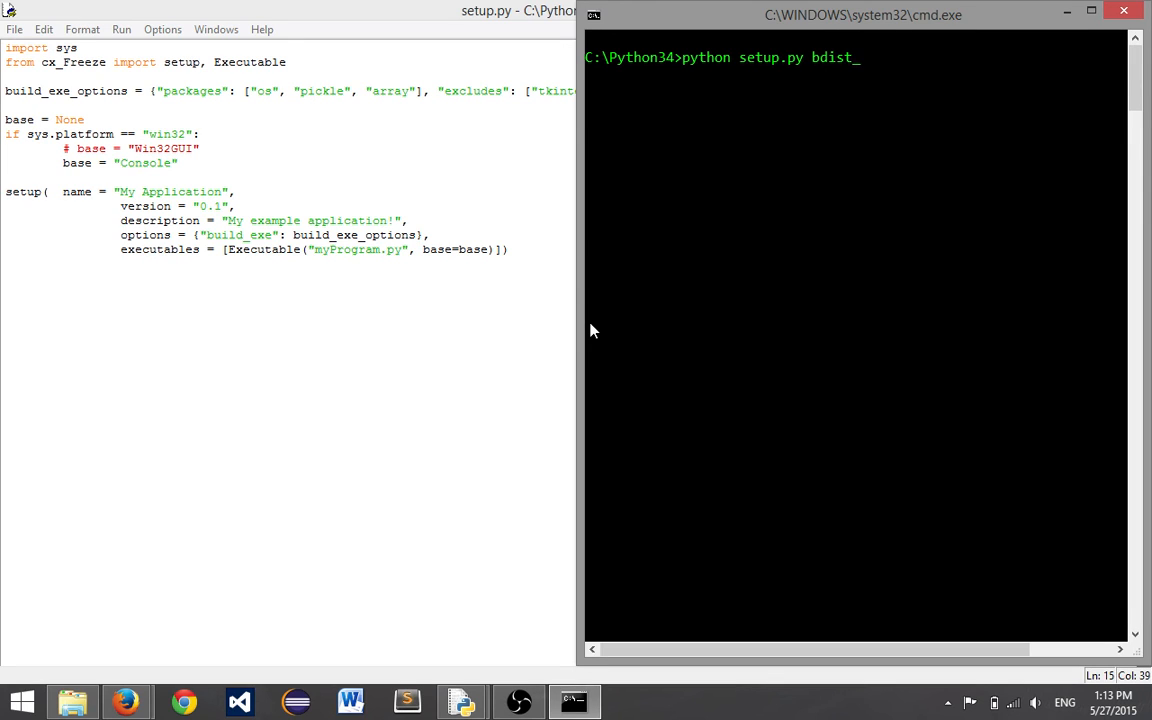
type("_msi")
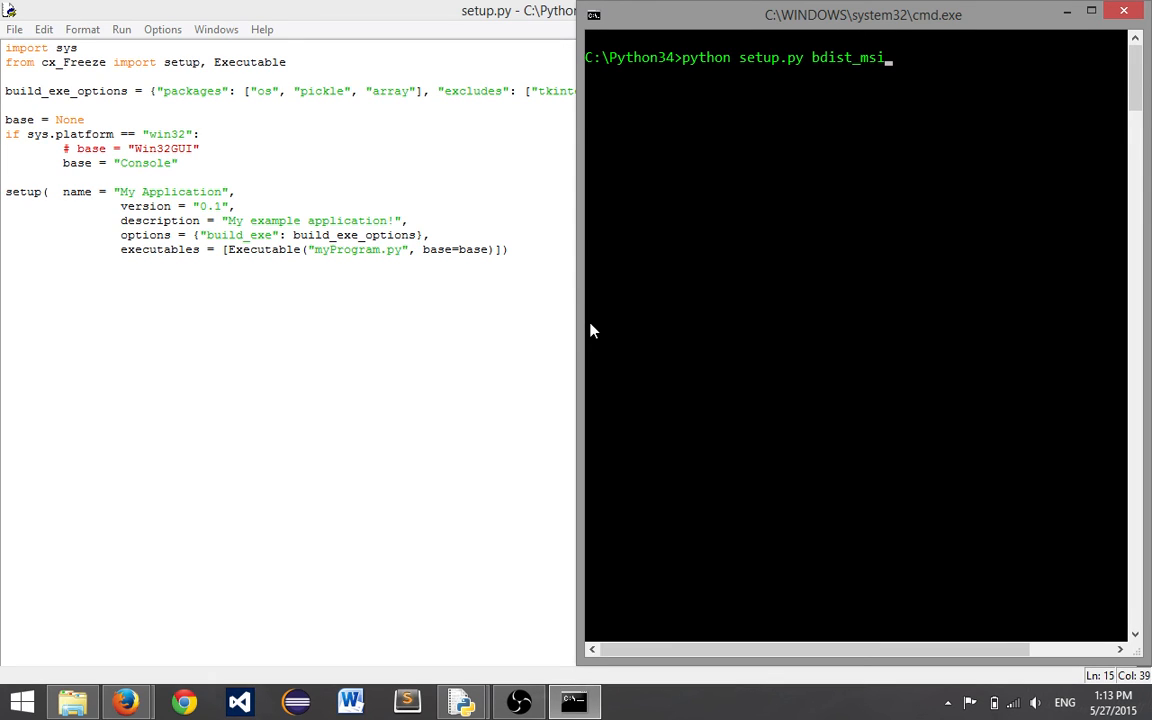
mouse_move(928, 148)
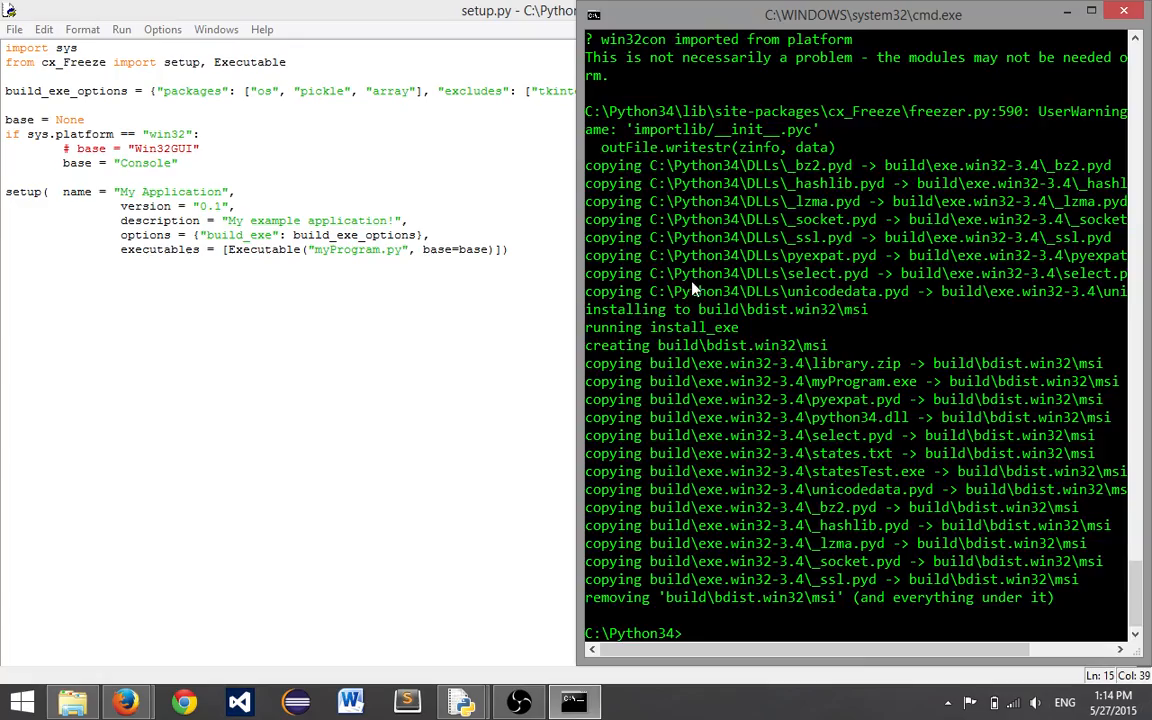
scroll("up", 3)
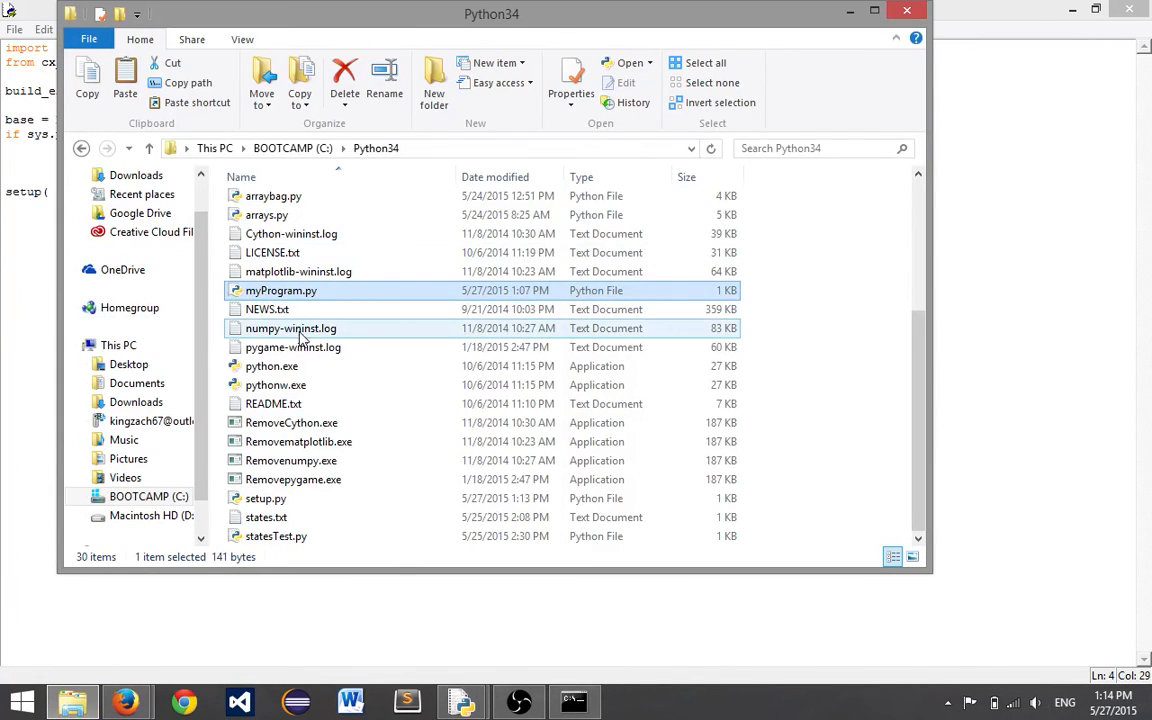
scroll("up", 3)
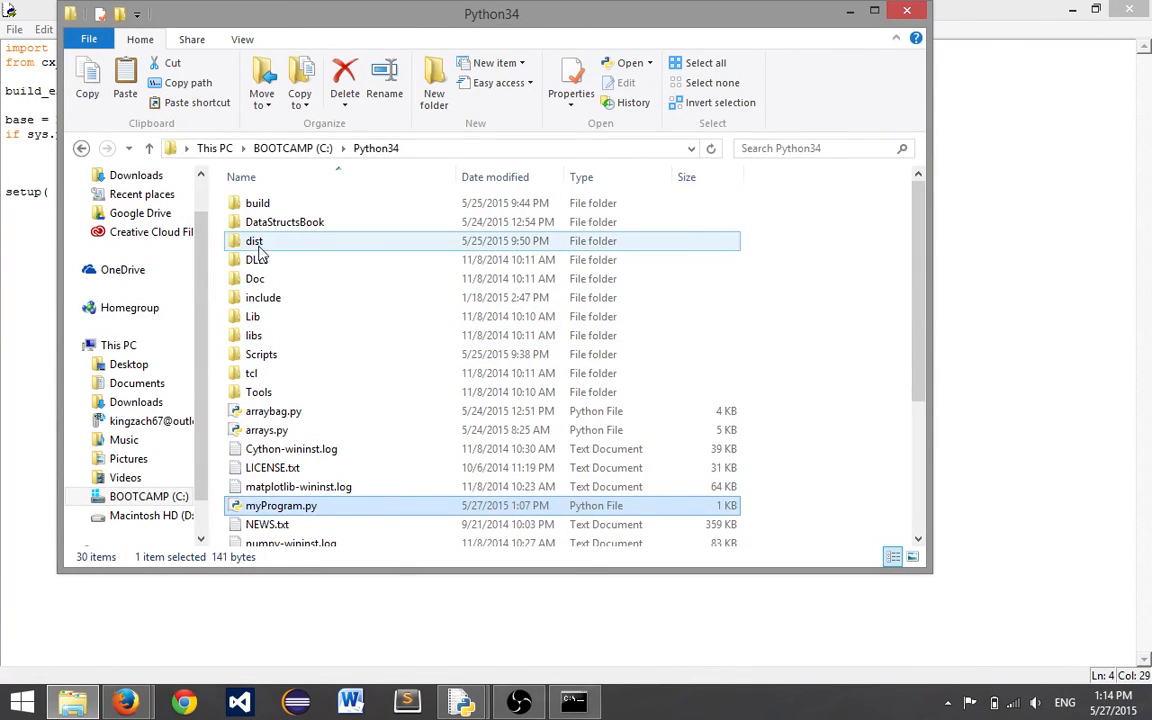
left_click(257, 203)
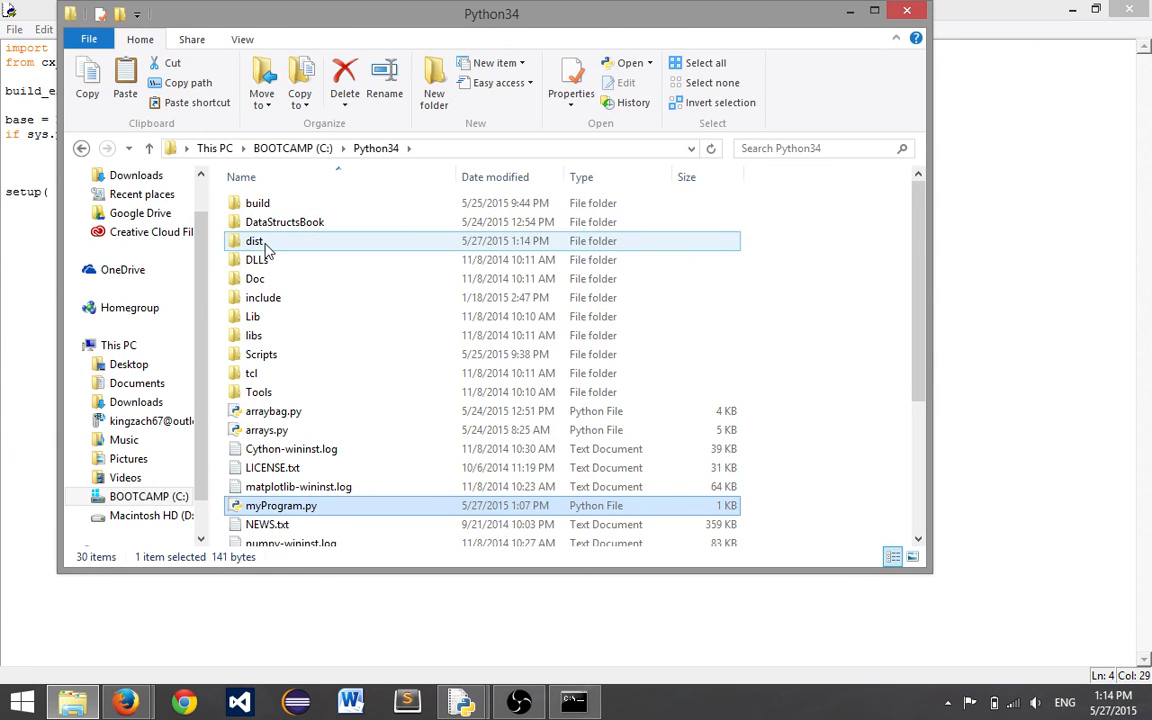
double_click(255, 240)
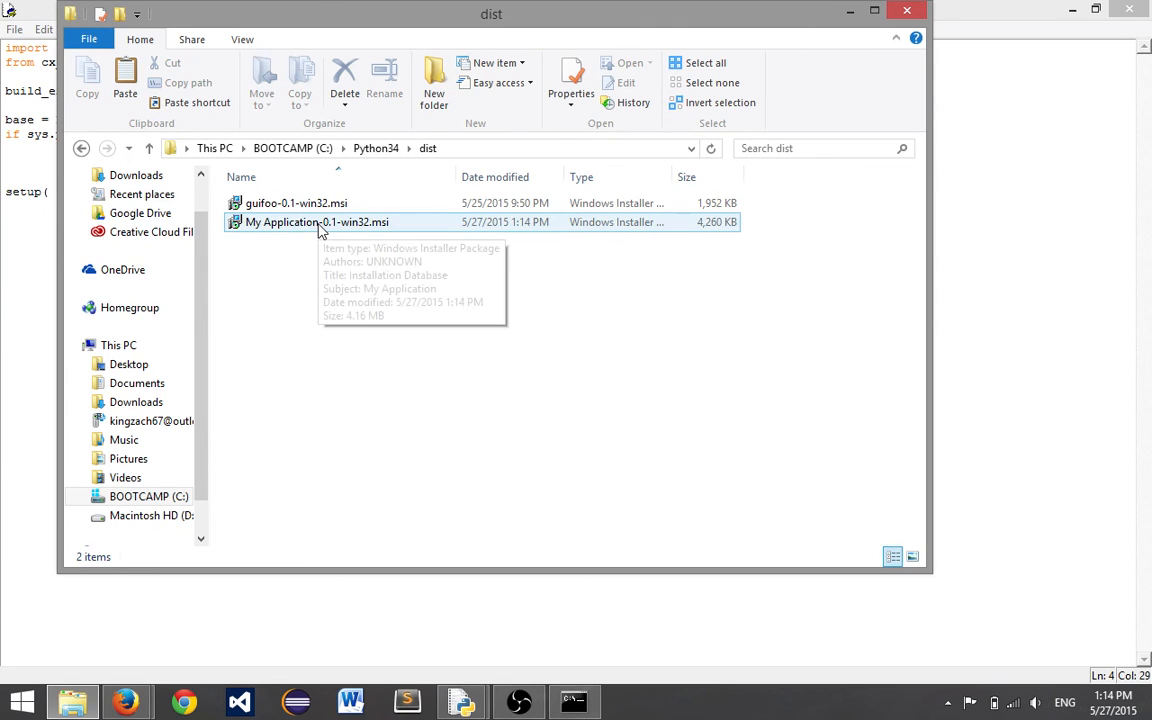
mouse_move(277, 222)
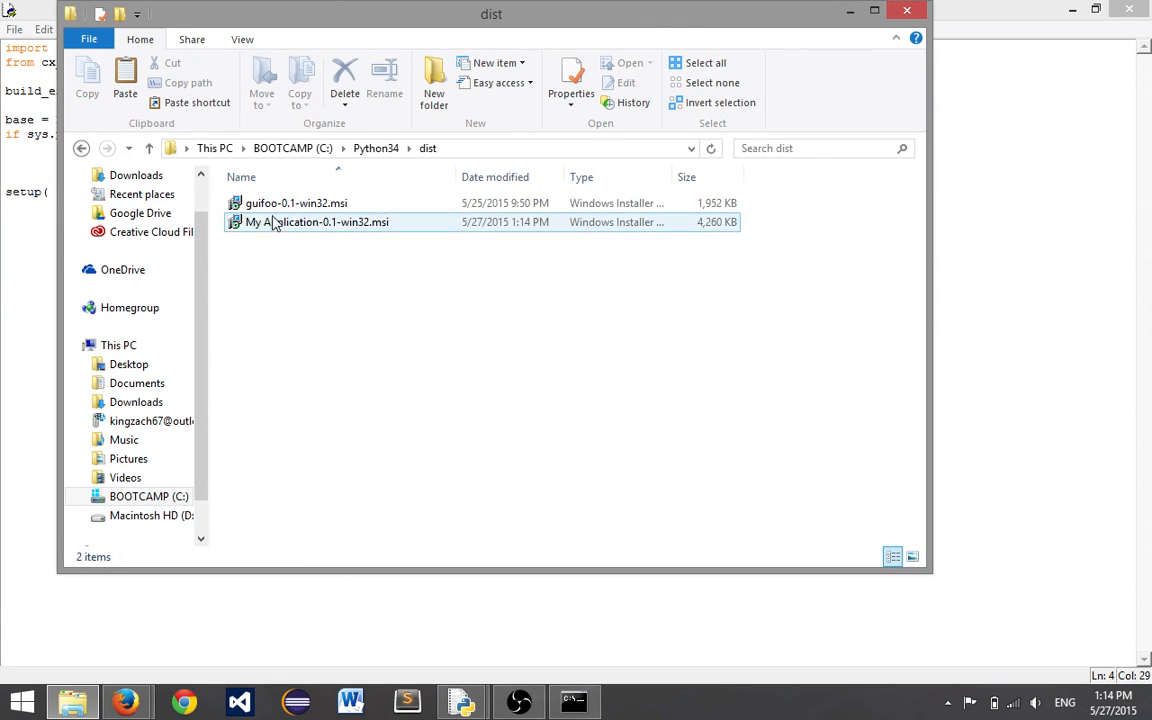
left_click(296, 203)
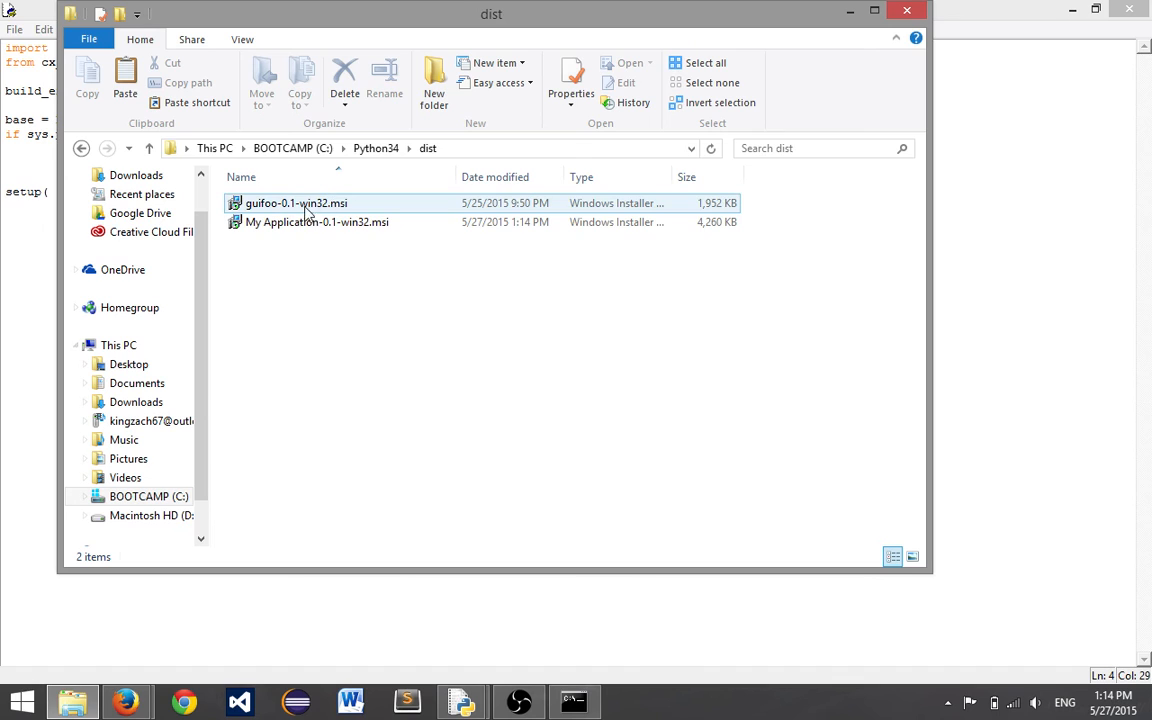
left_click(316, 221)
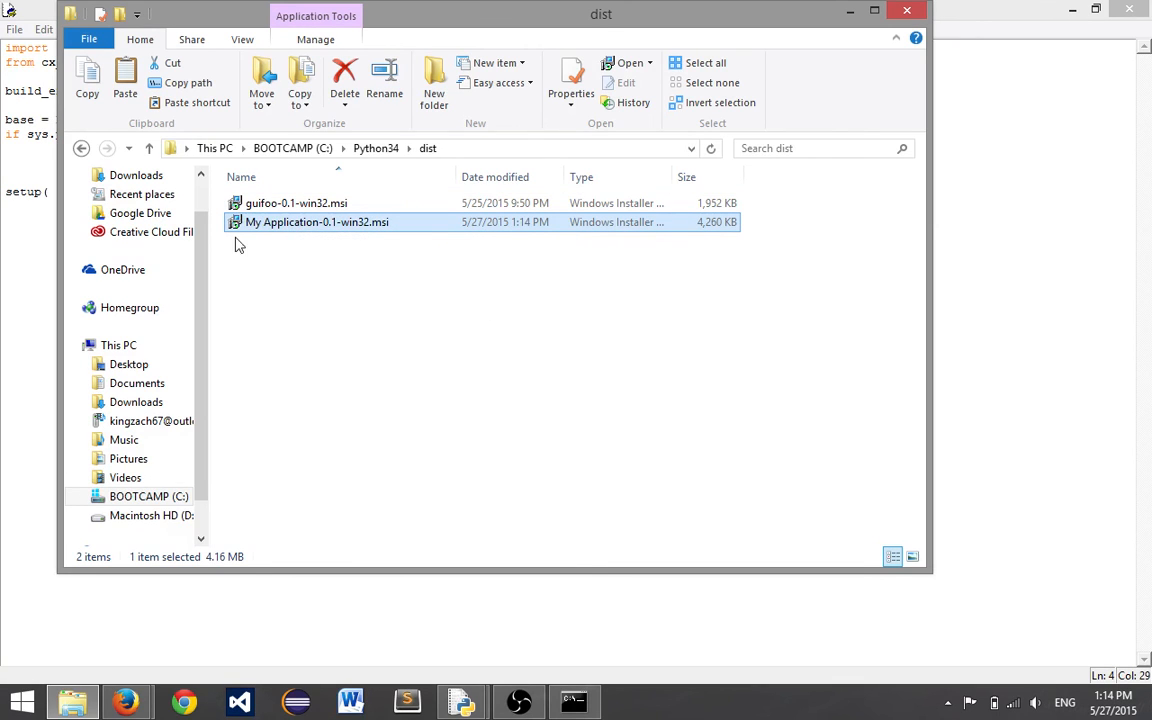
mouse_move(313, 237)
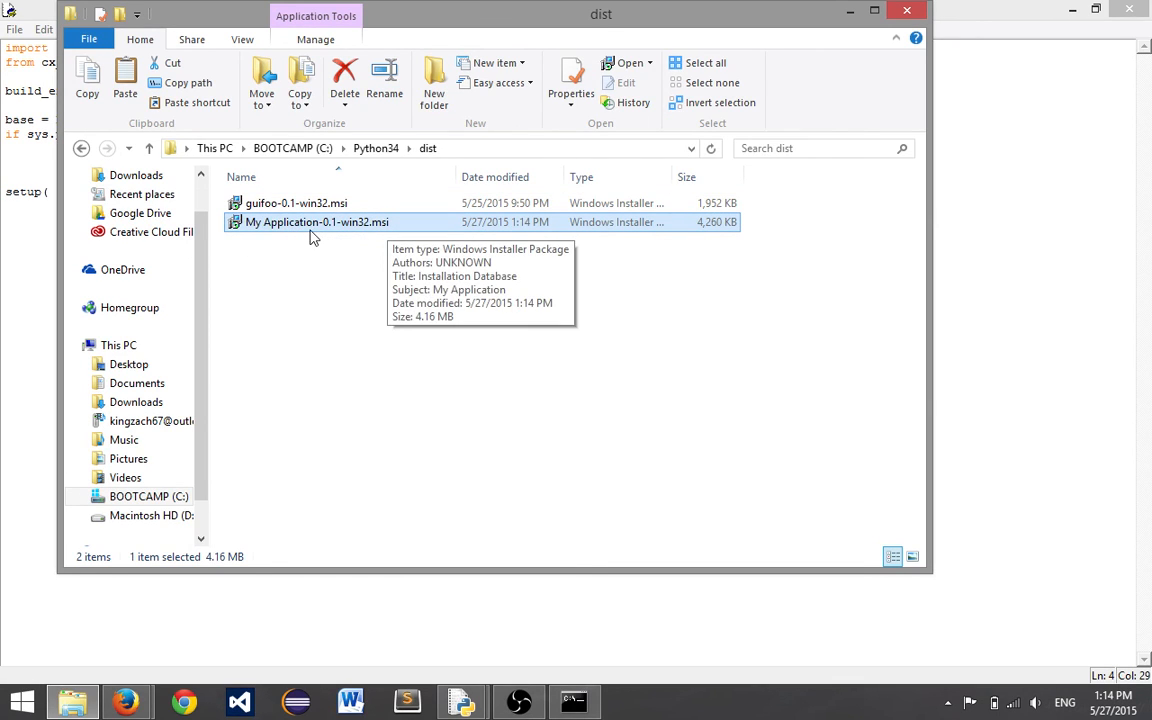
mouse_move(323, 230)
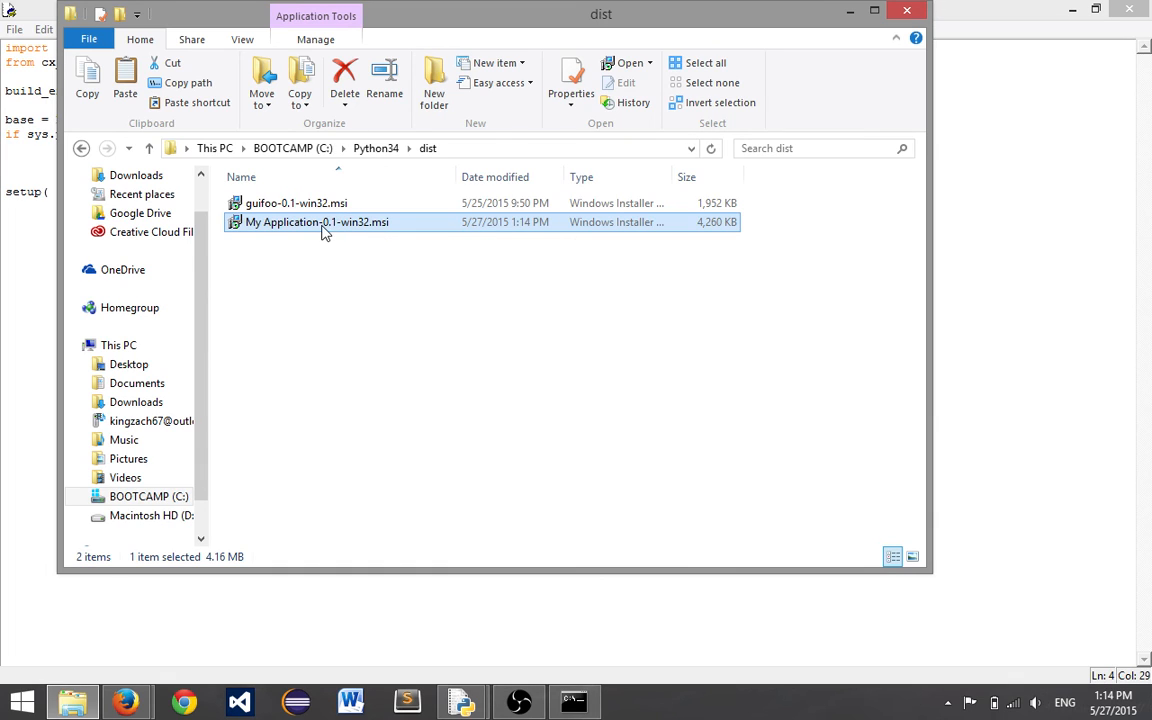
mouse_move(316, 238)
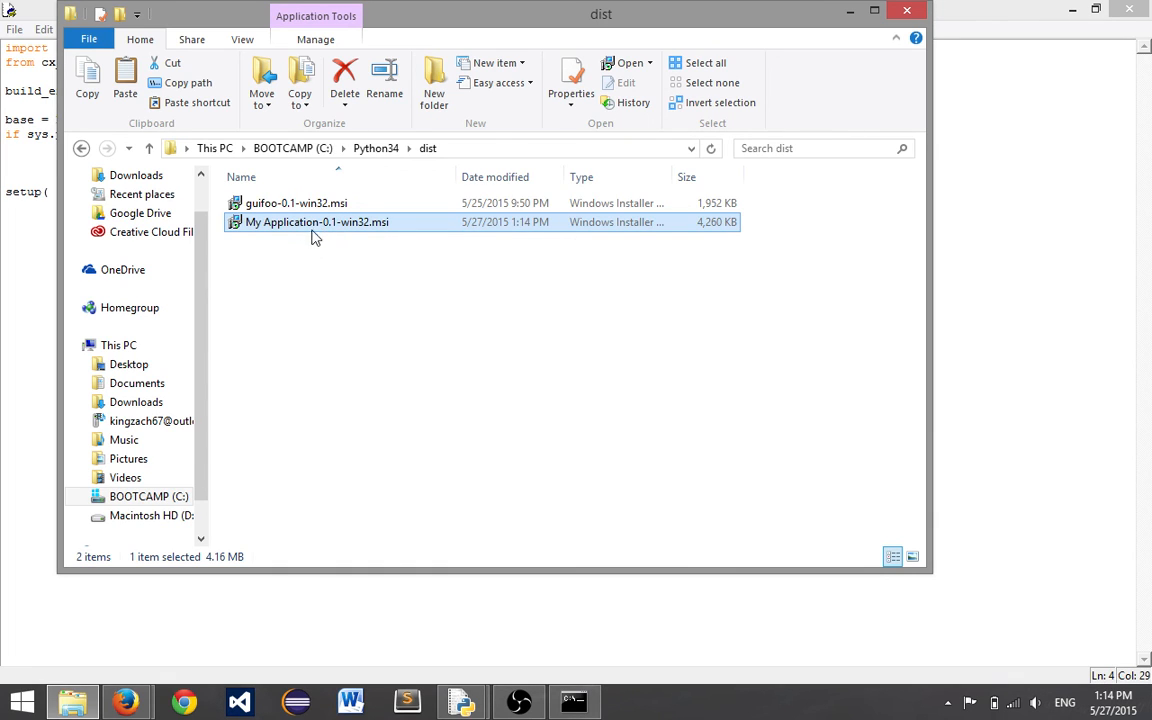
left_click(148, 496)
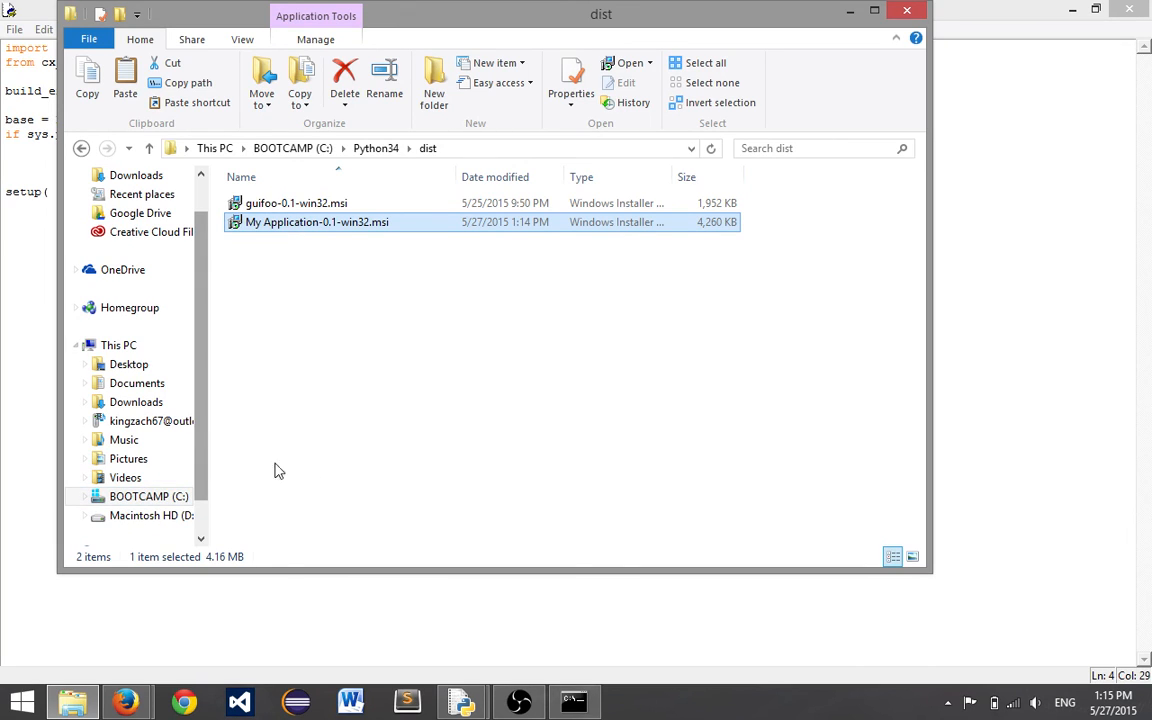
mouse_move(225, 446)
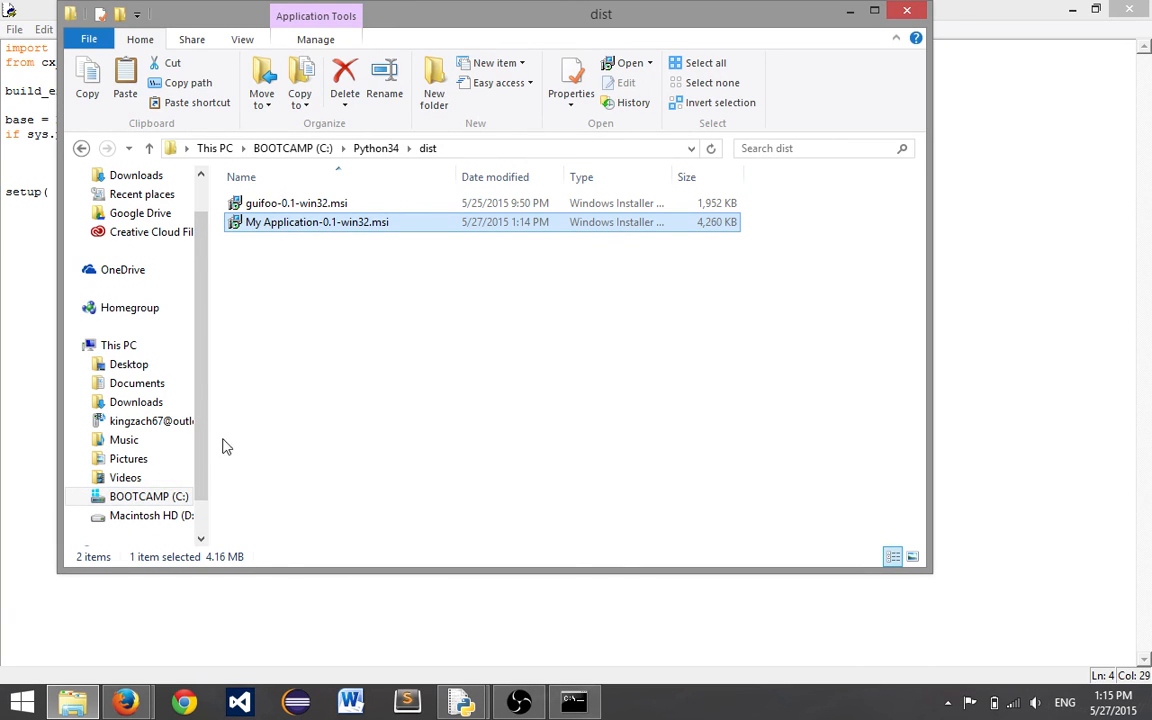
mouse_move(350, 132)
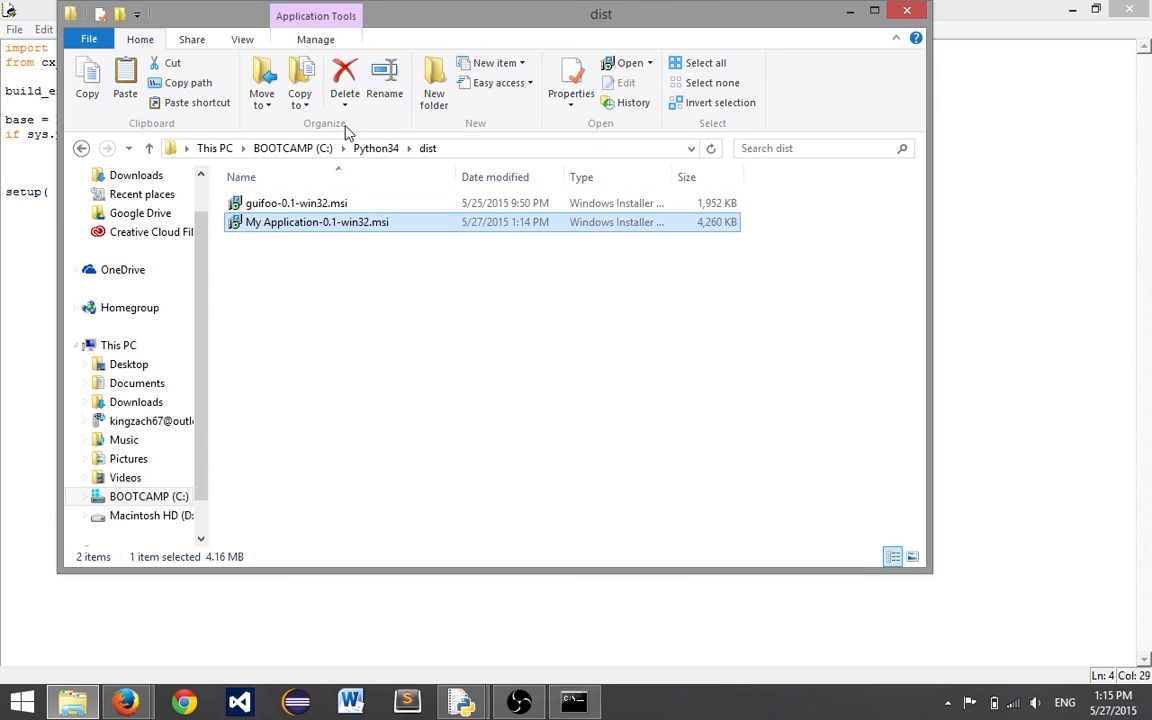
left_click(375, 148)
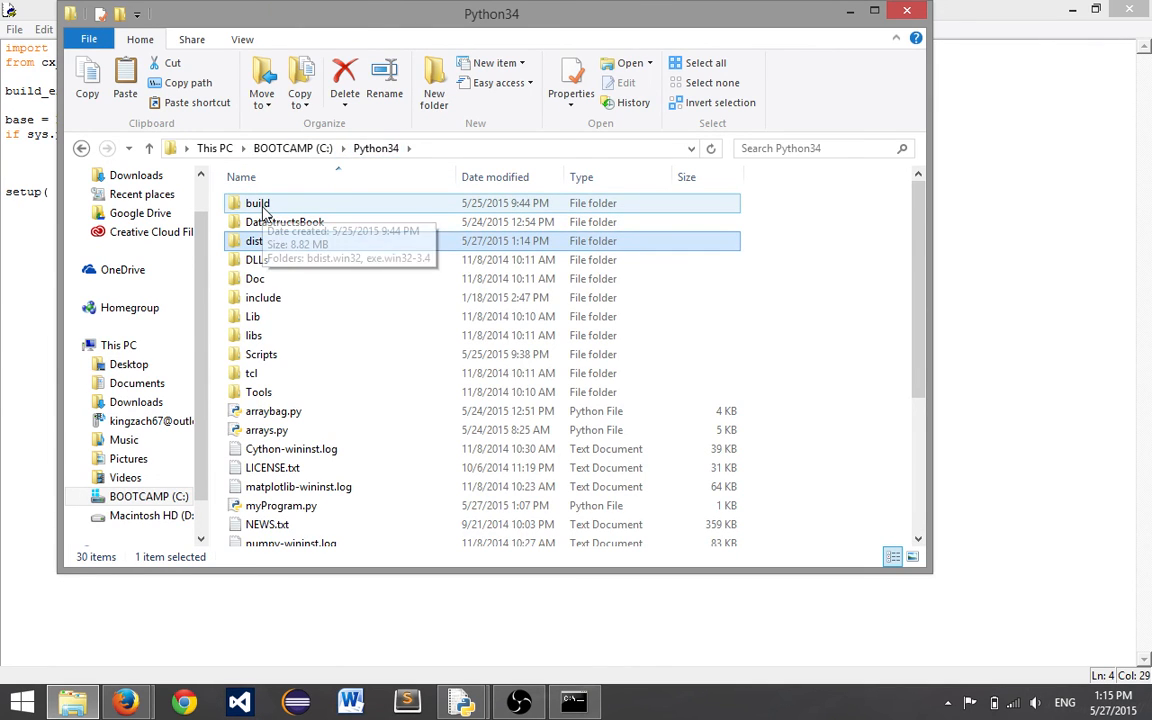
Run myProgram.exe from build\exe.win32-3.4, confirm it prints Hello World!, and close the console
double_click(257, 203)
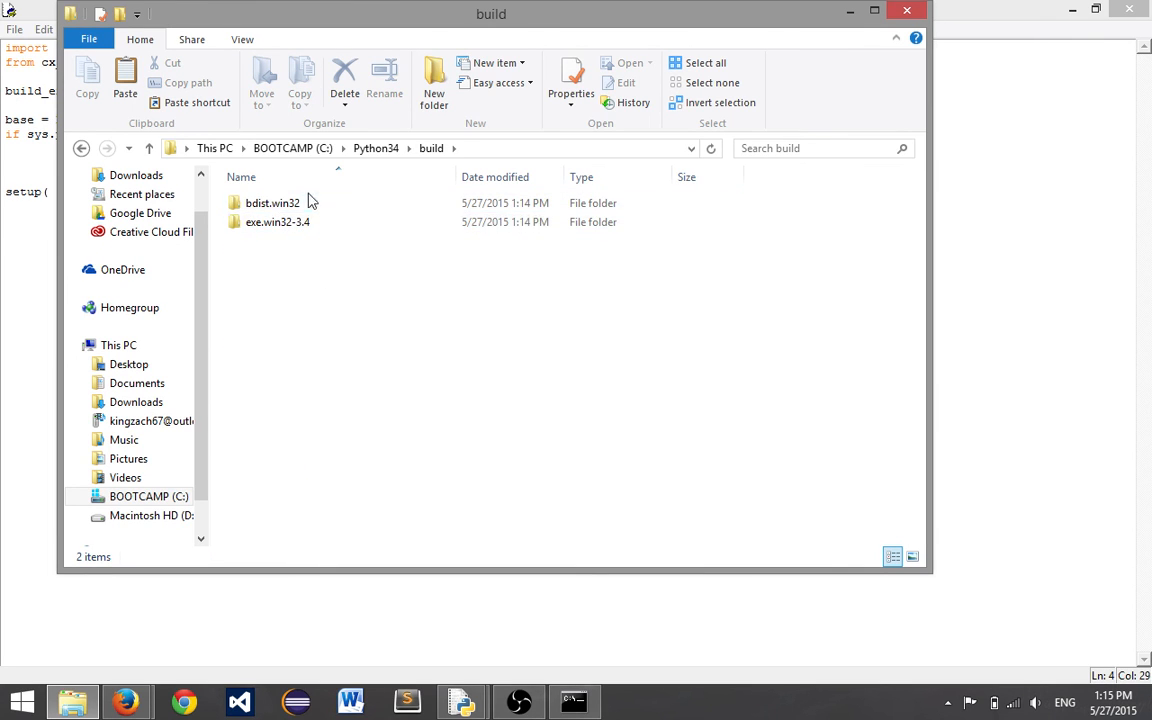
double_click(277, 221)
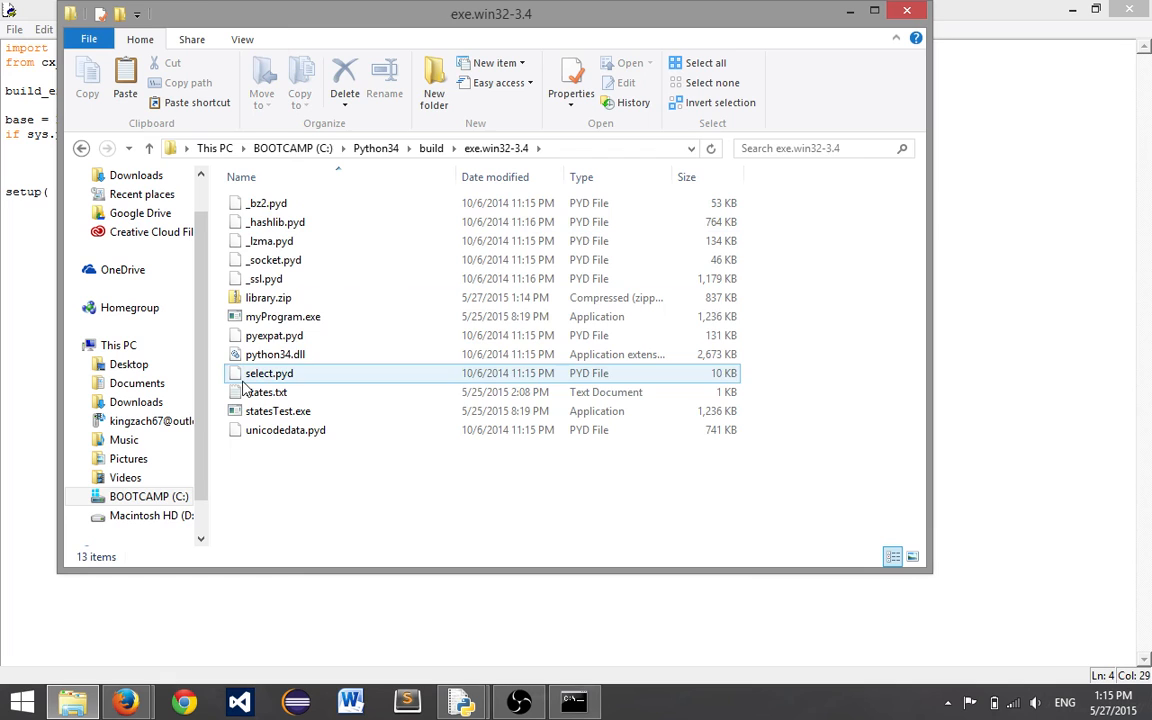
left_click(283, 316)
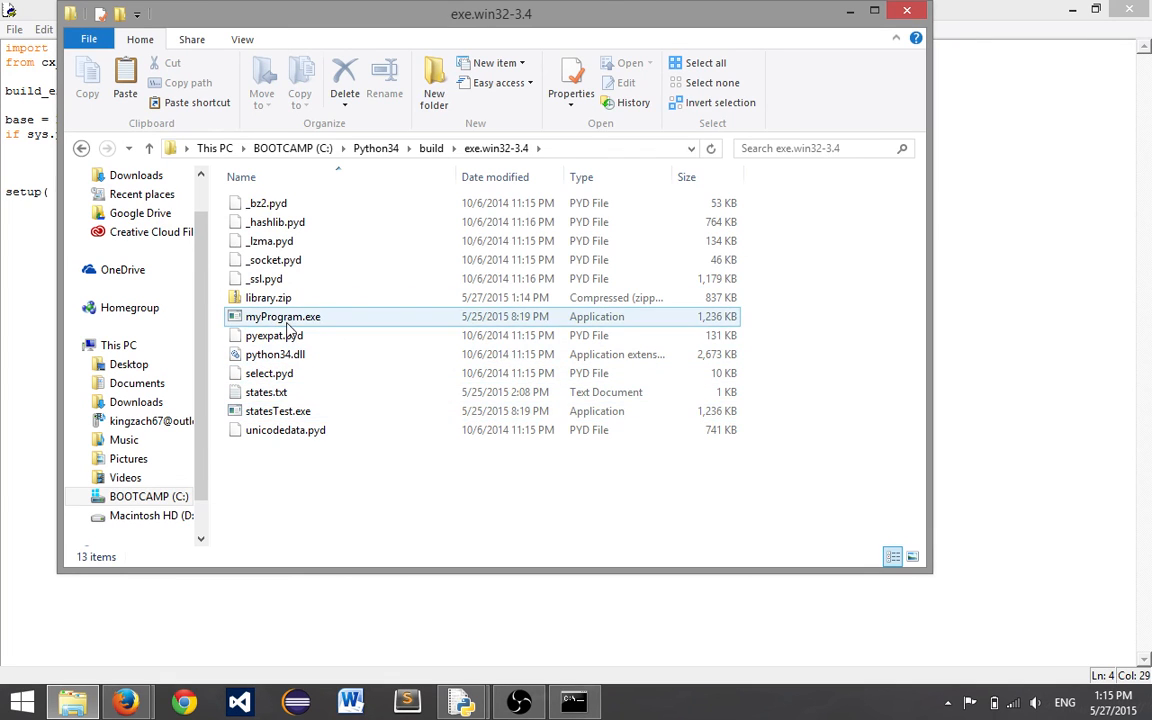
double_click(283, 316)
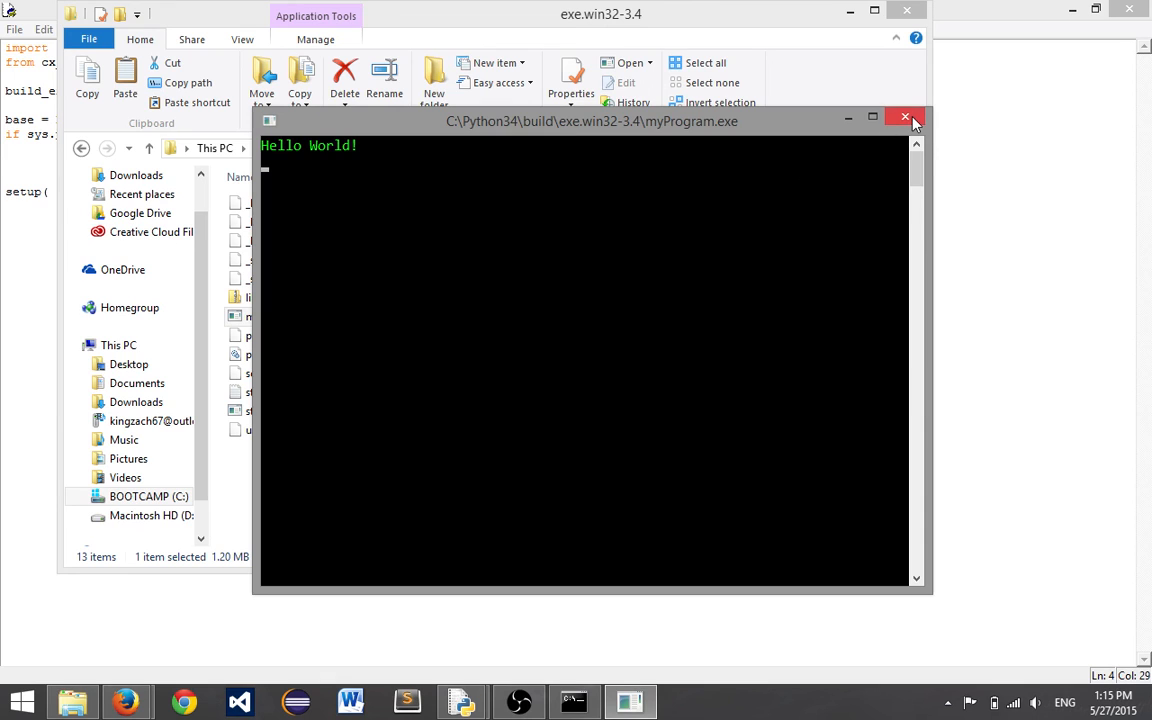
mouse_move(905, 117)
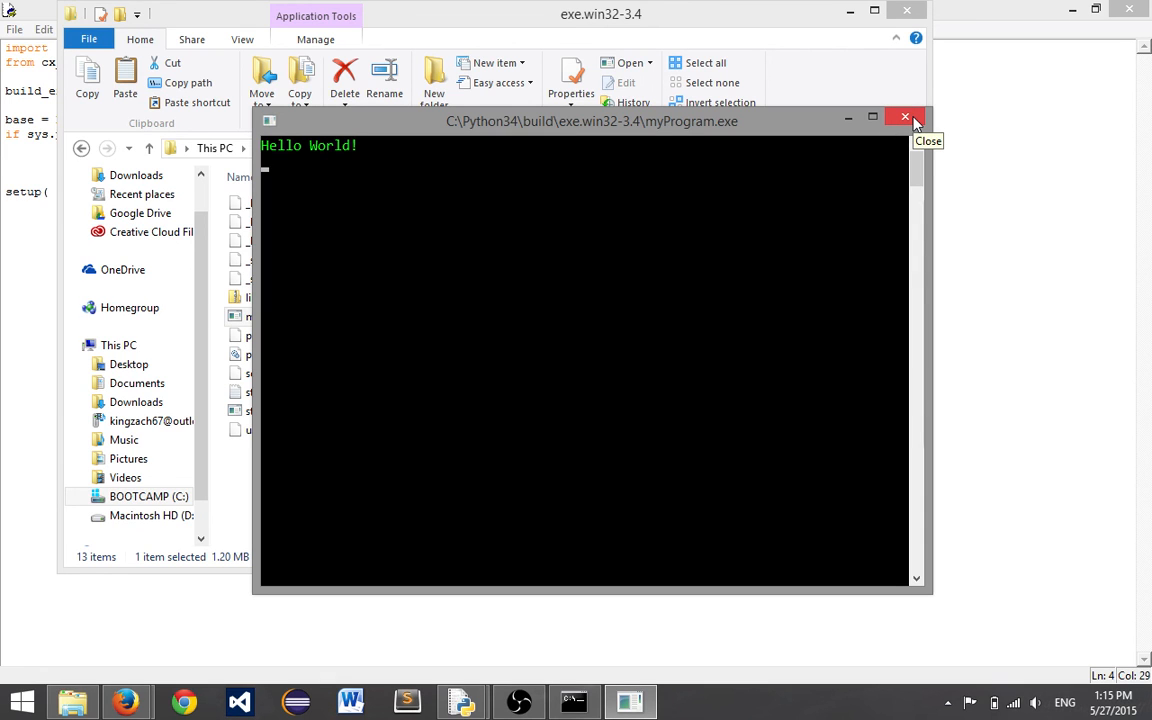
left_click(905, 117)
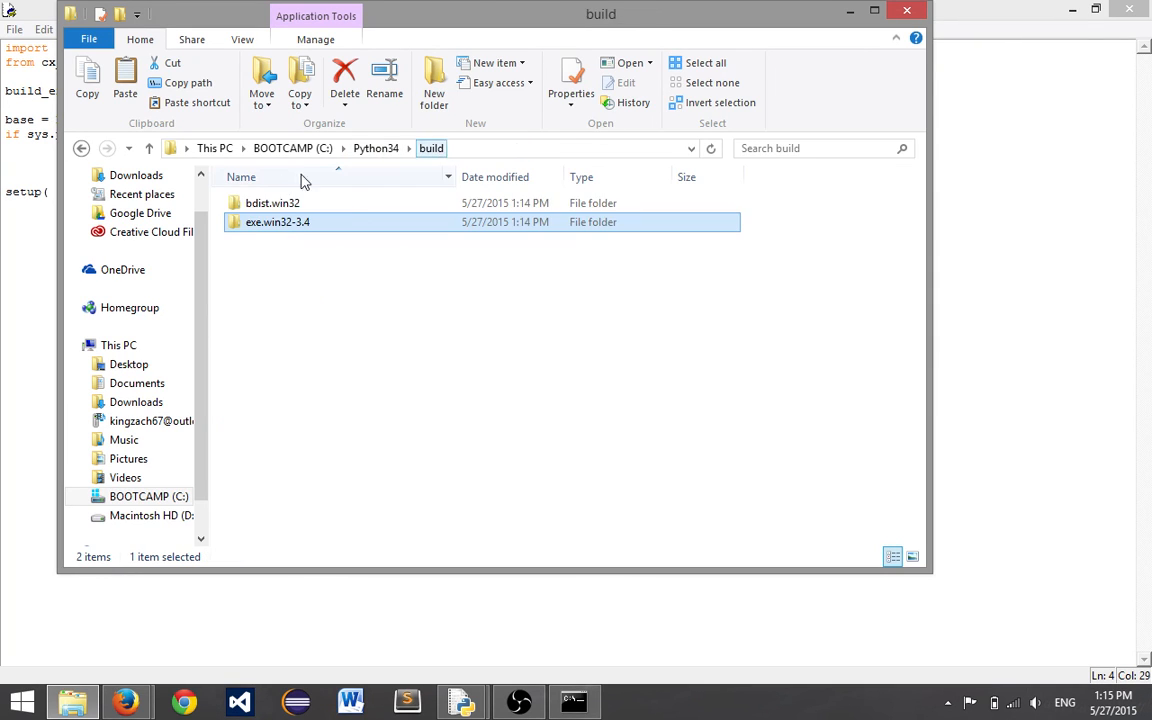
Open bdist.win32 to check it is empty, then return to build
left_click(273, 203)
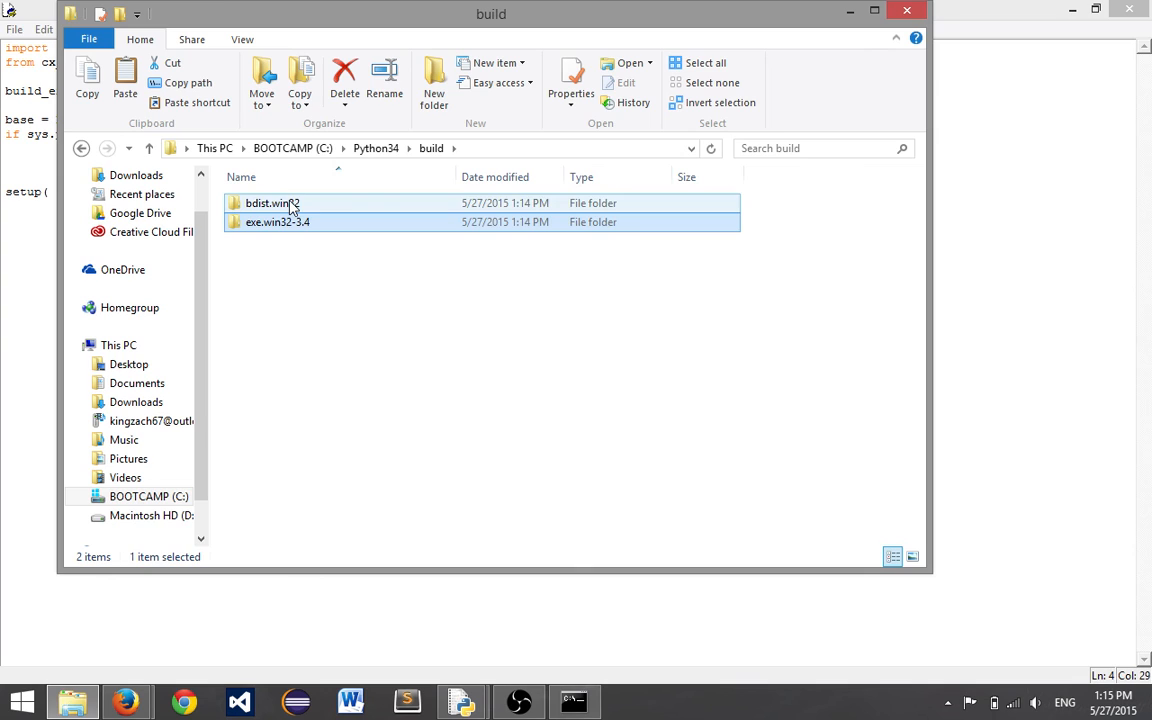
double_click(272, 203)
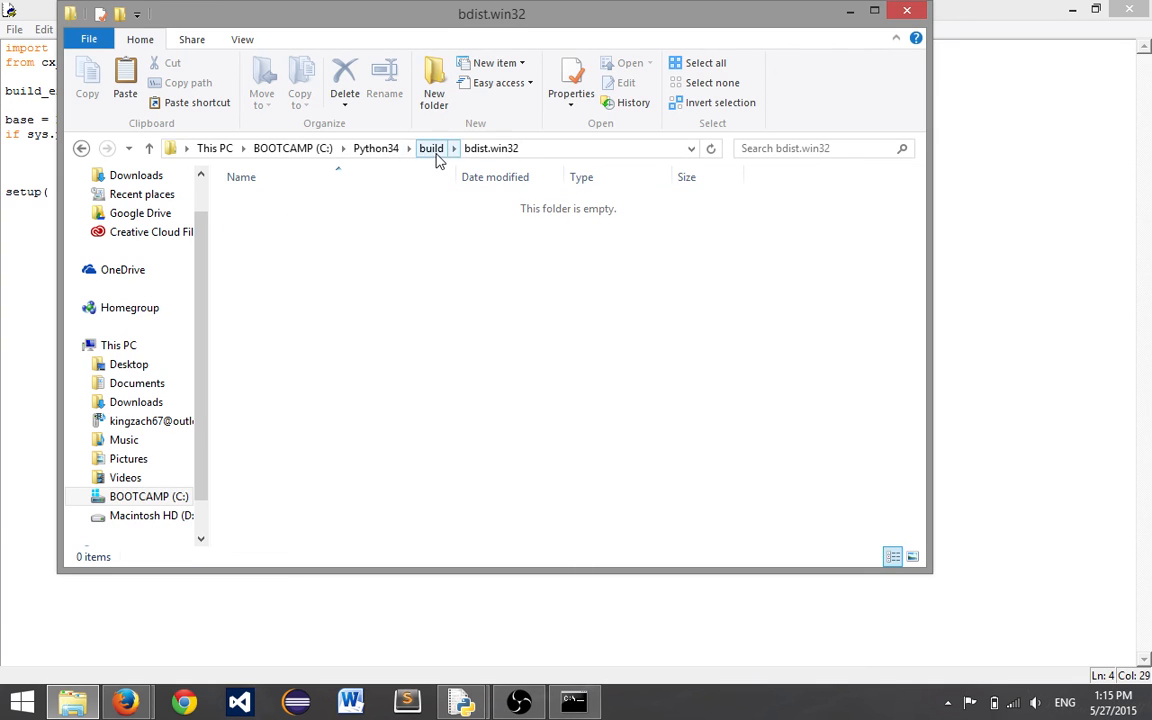
left_click(431, 148)
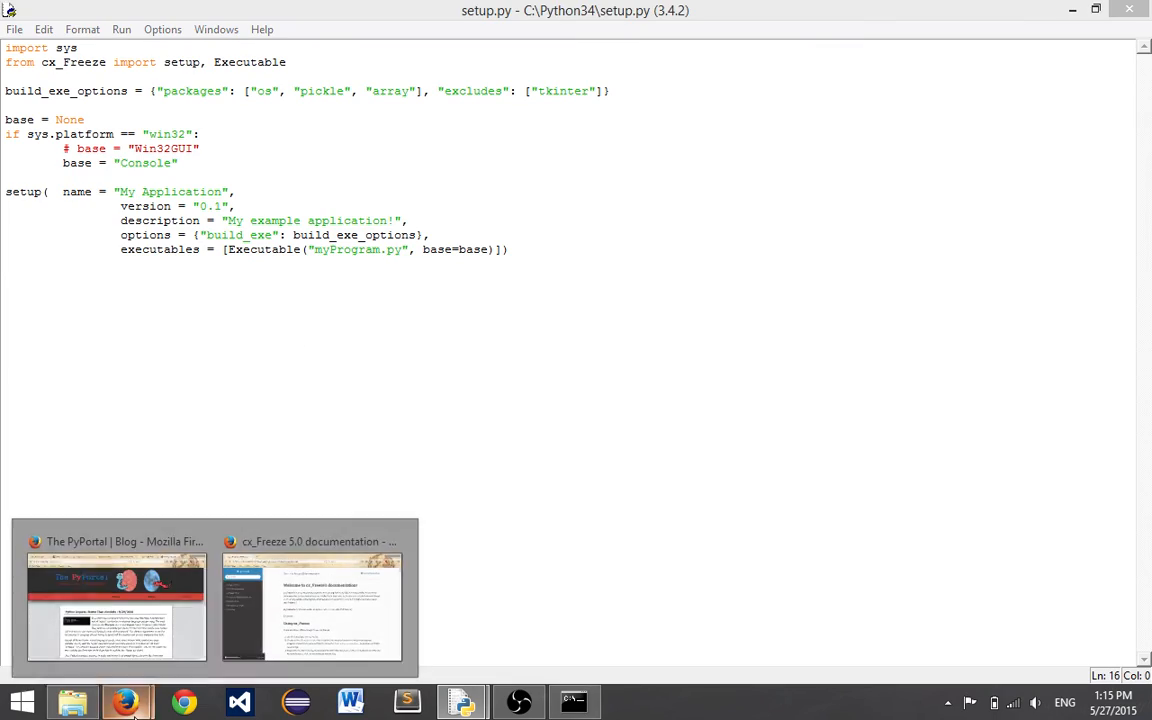
Scroll the cx_Freeze docs through build_exe, bdist_msi and Executable options to the cxfreeze script section
left_click(311, 600)
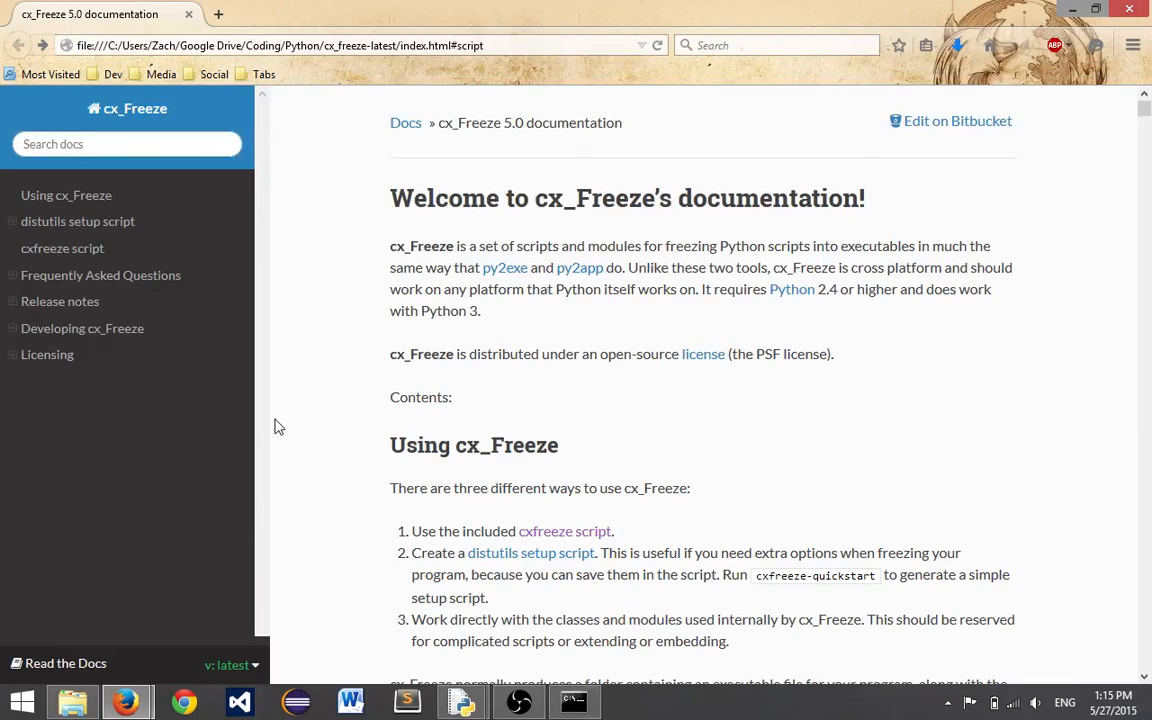
scroll("down", 3)
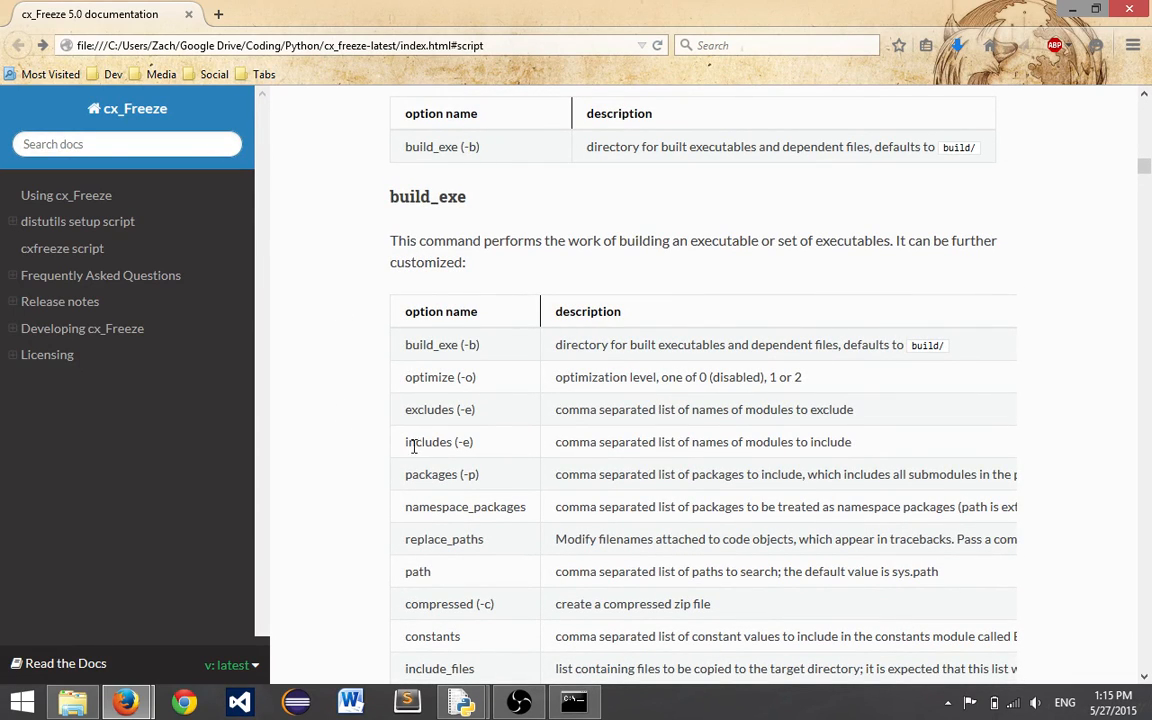
scroll("down", 3)
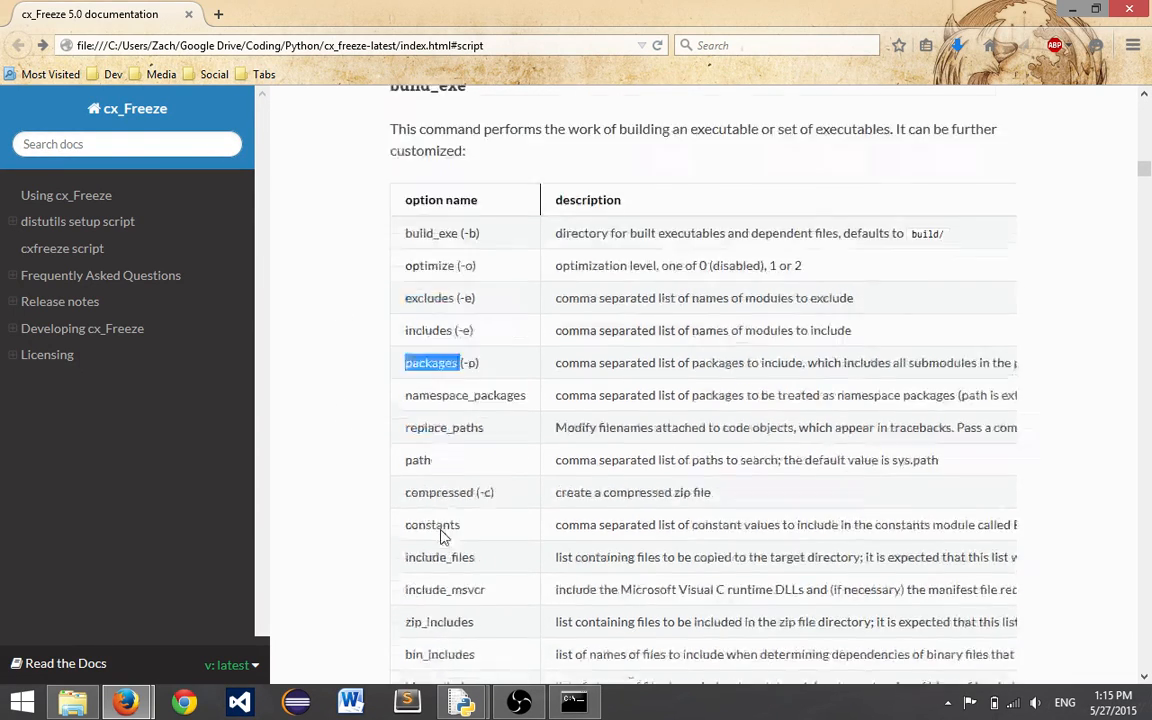
scroll("up", 3)
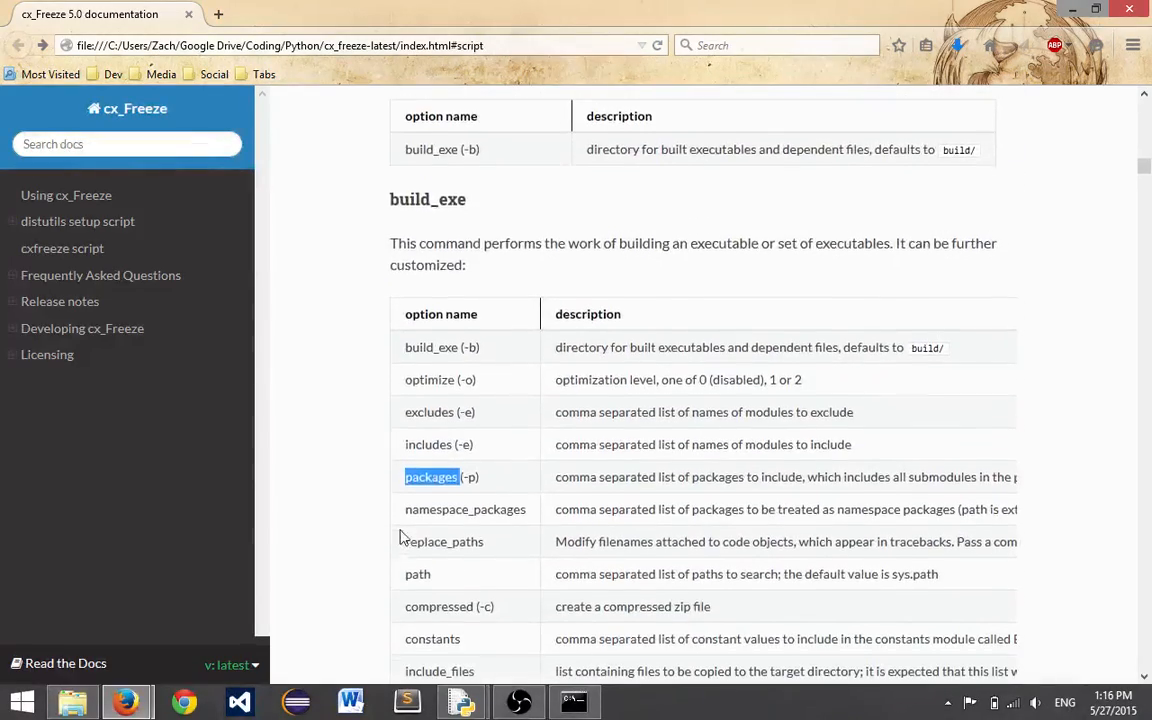
scroll("down", 3)
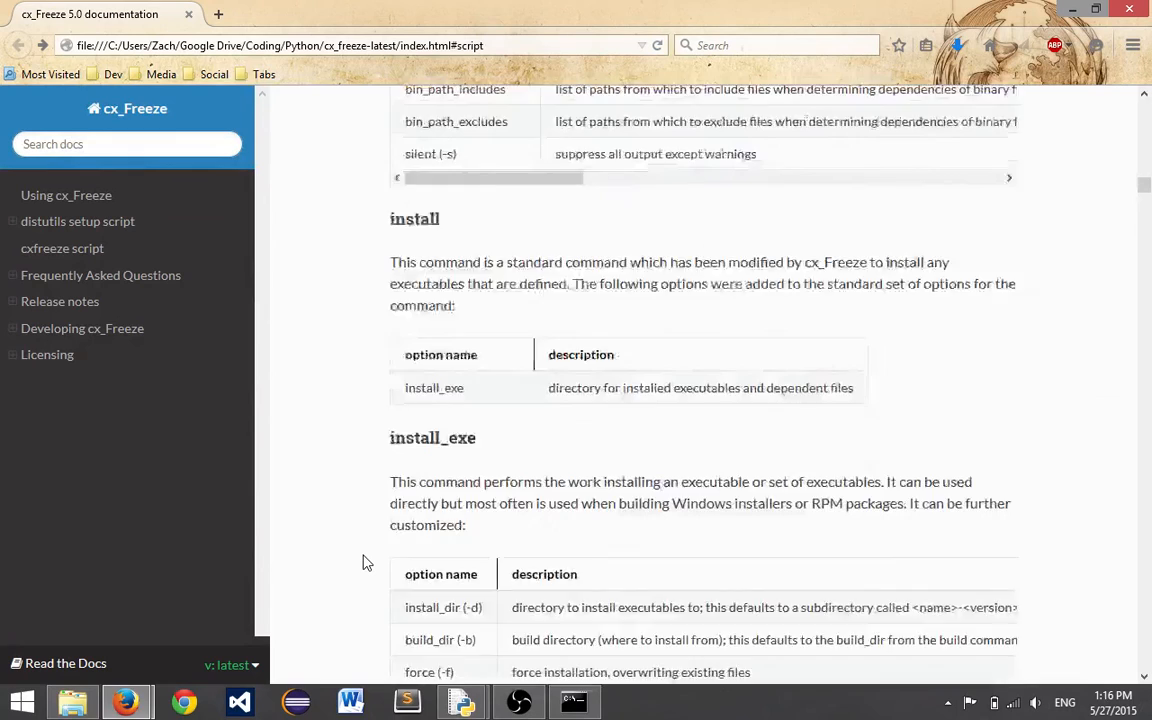
scroll("down", 3)
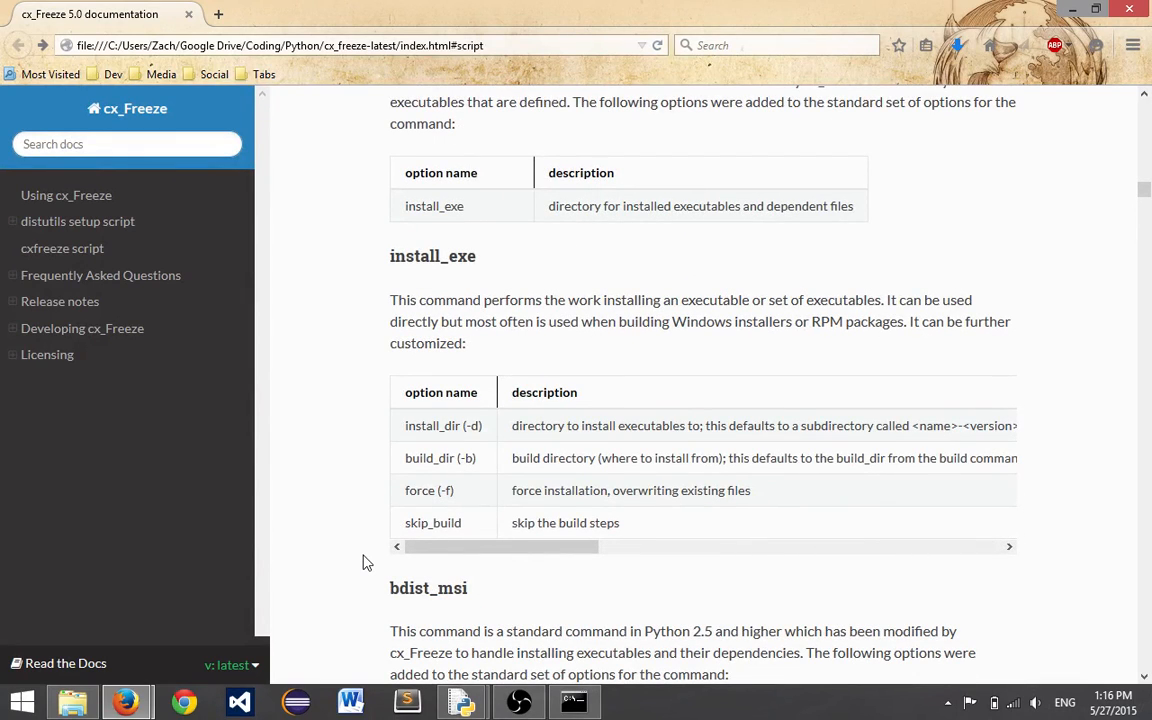
scroll("down", 3)
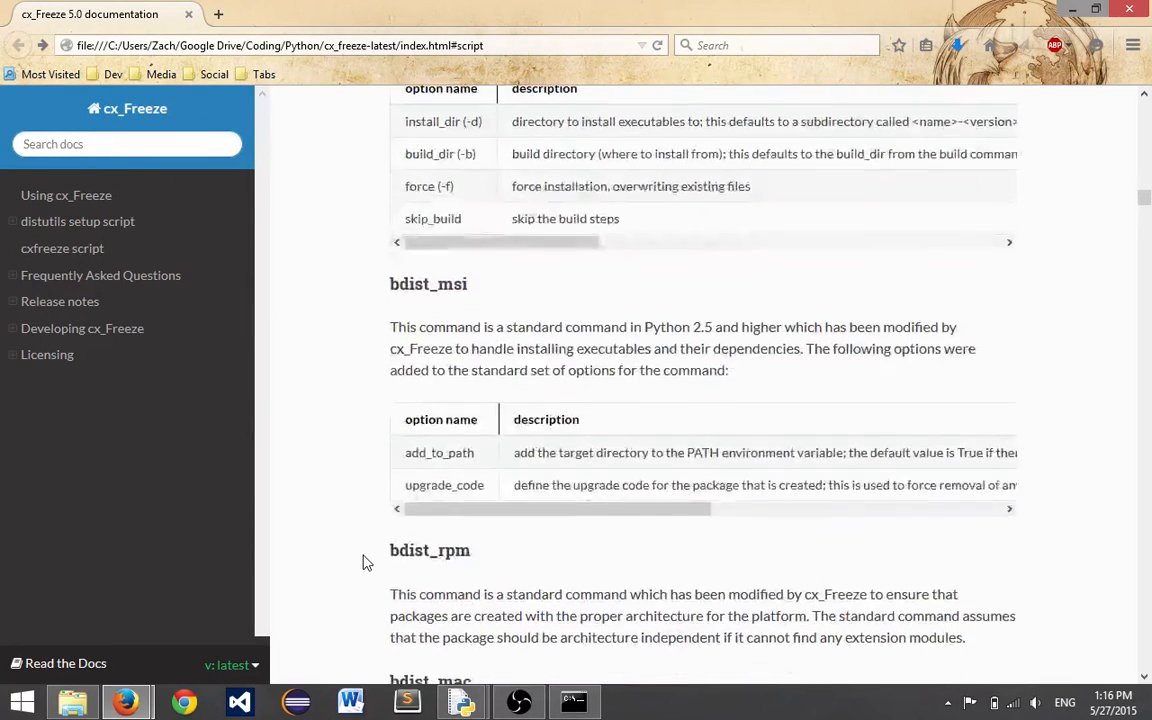
scroll("down", 3)
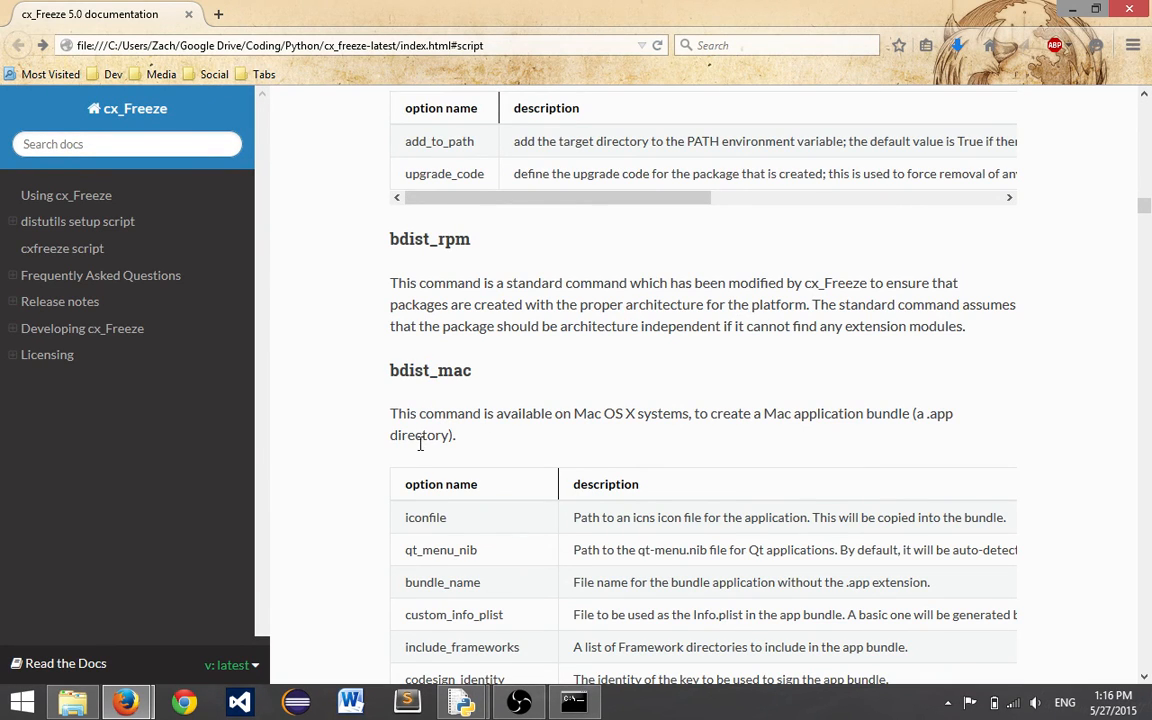
scroll("down", 3)
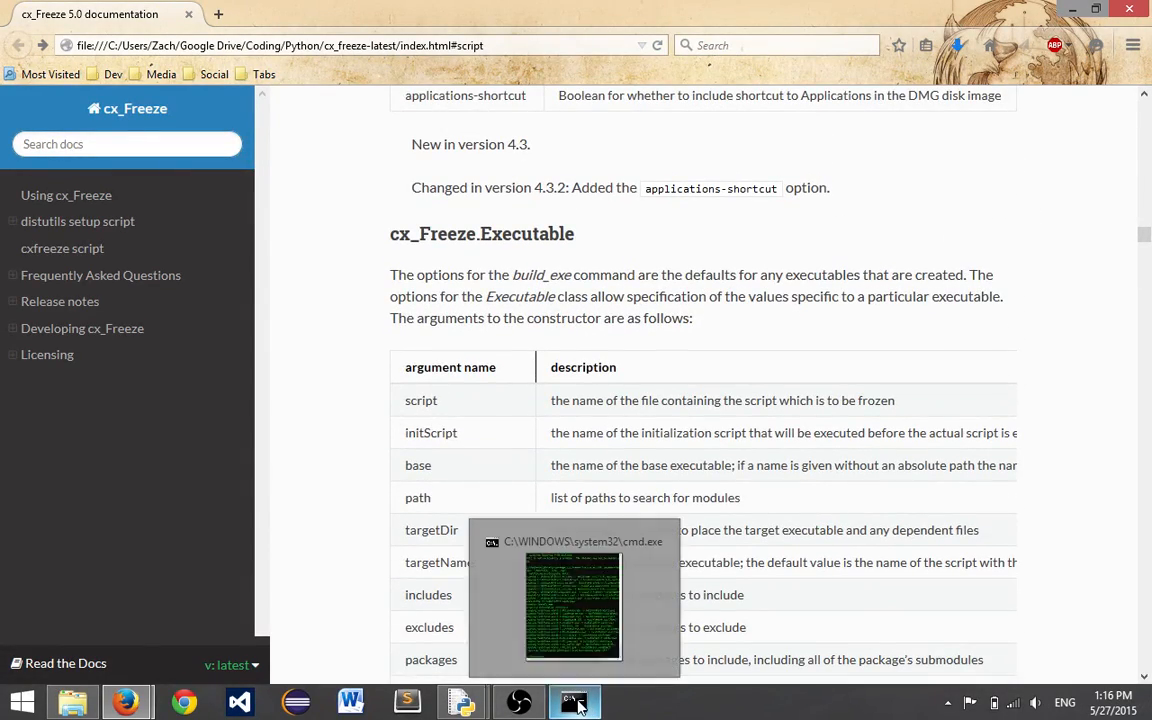
mouse_move(378, 649)
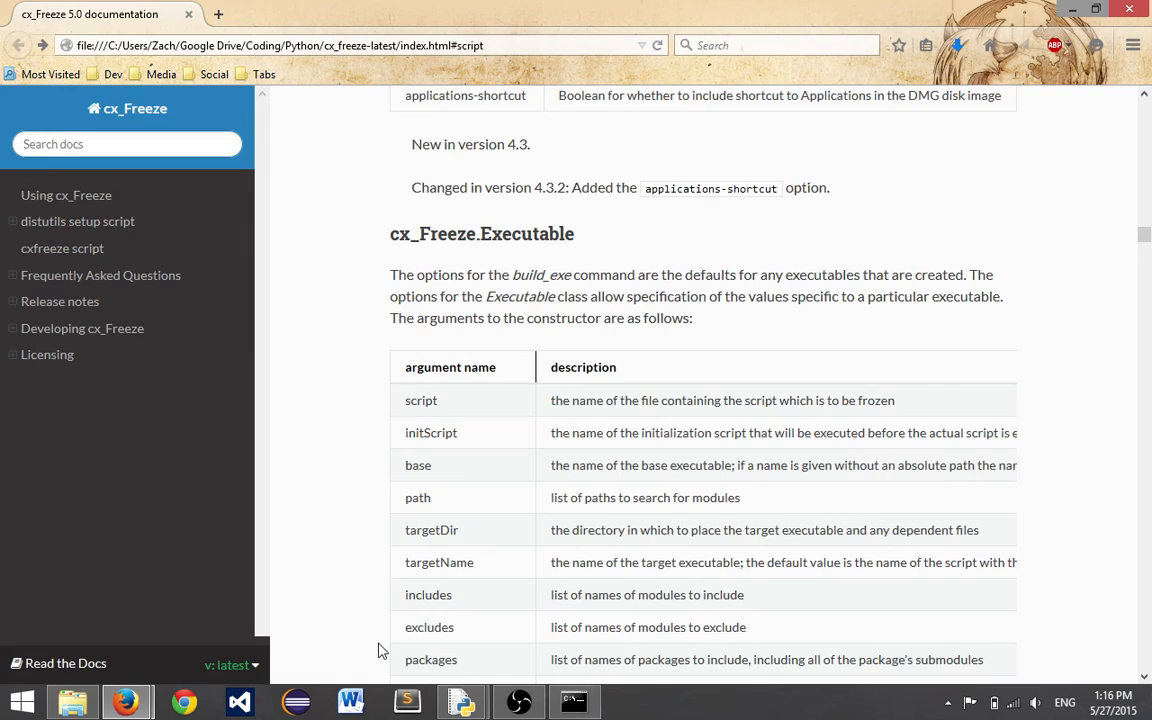
scroll("down", 3)
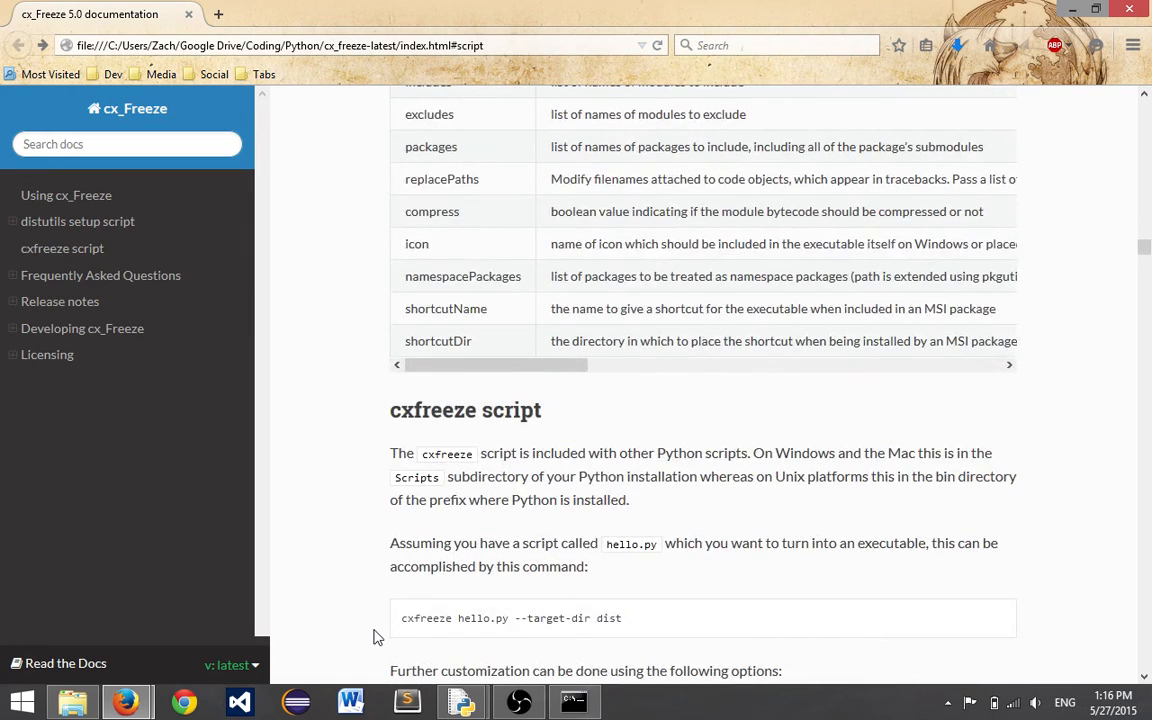
scroll("down", 3)
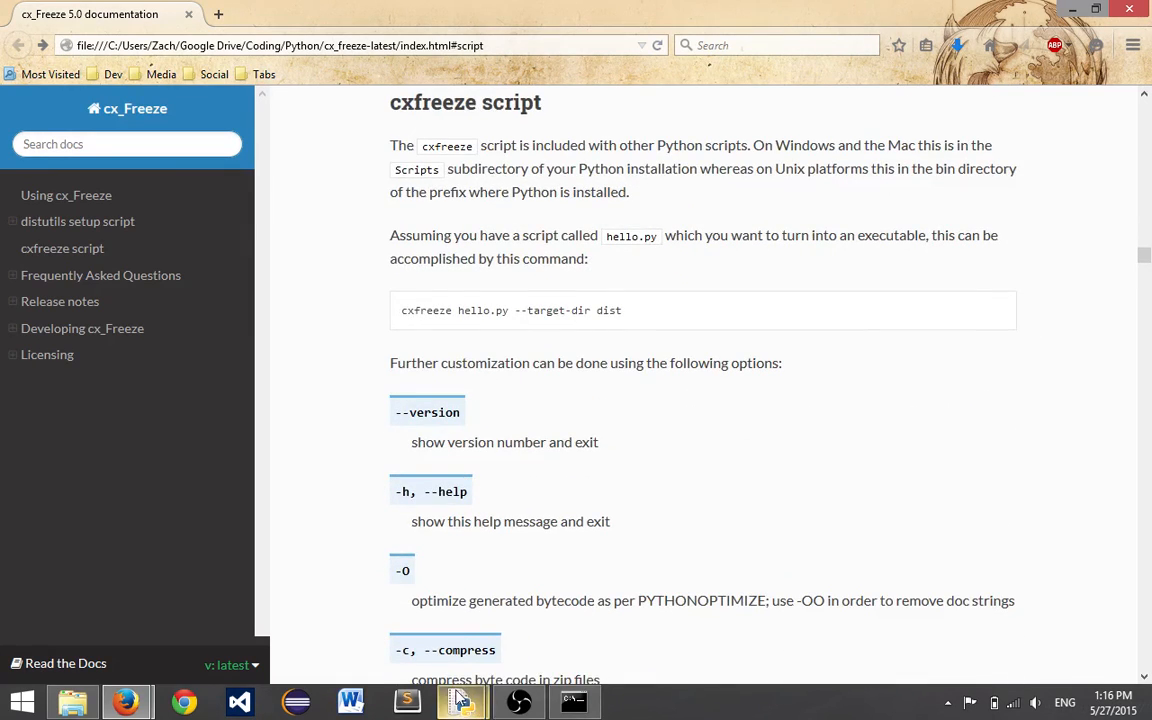
mouse_move(220, 637)
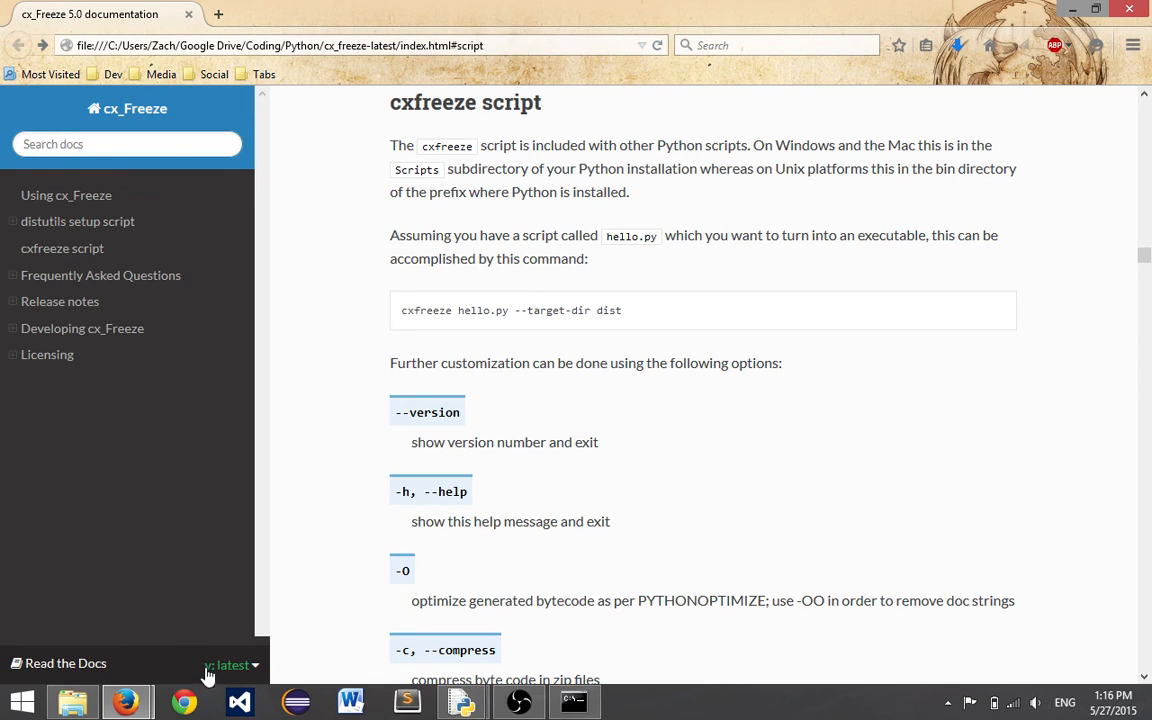
mouse_move(240, 557)
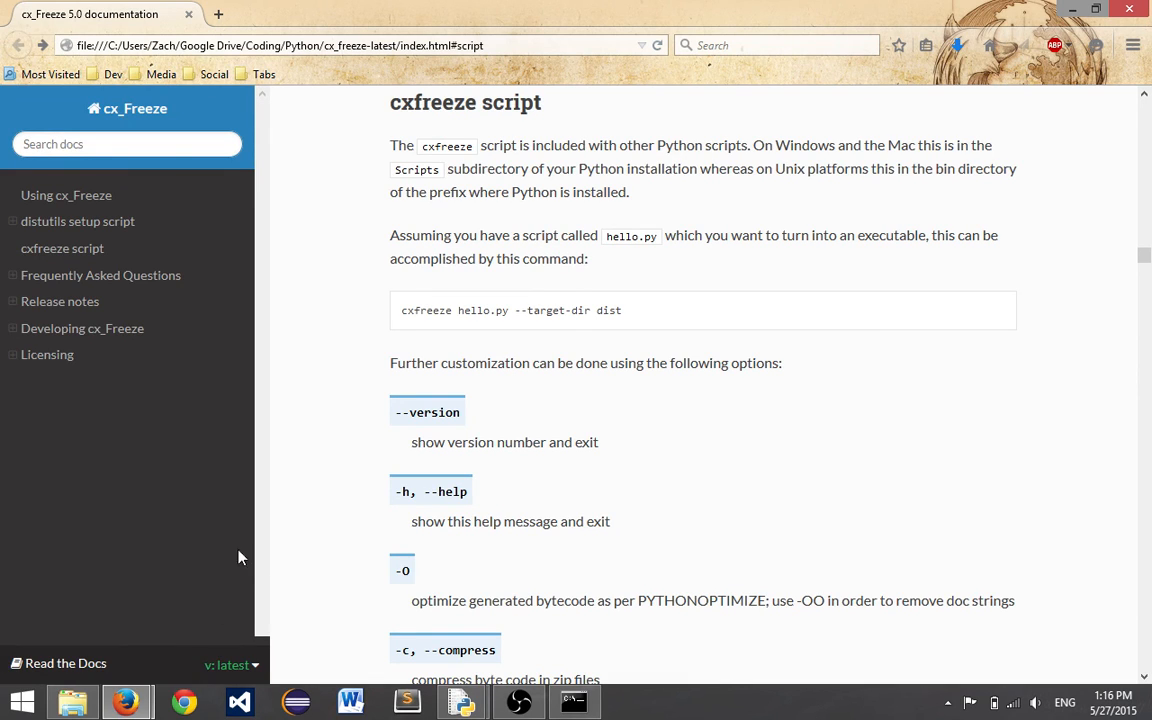
mouse_move(335, 567)
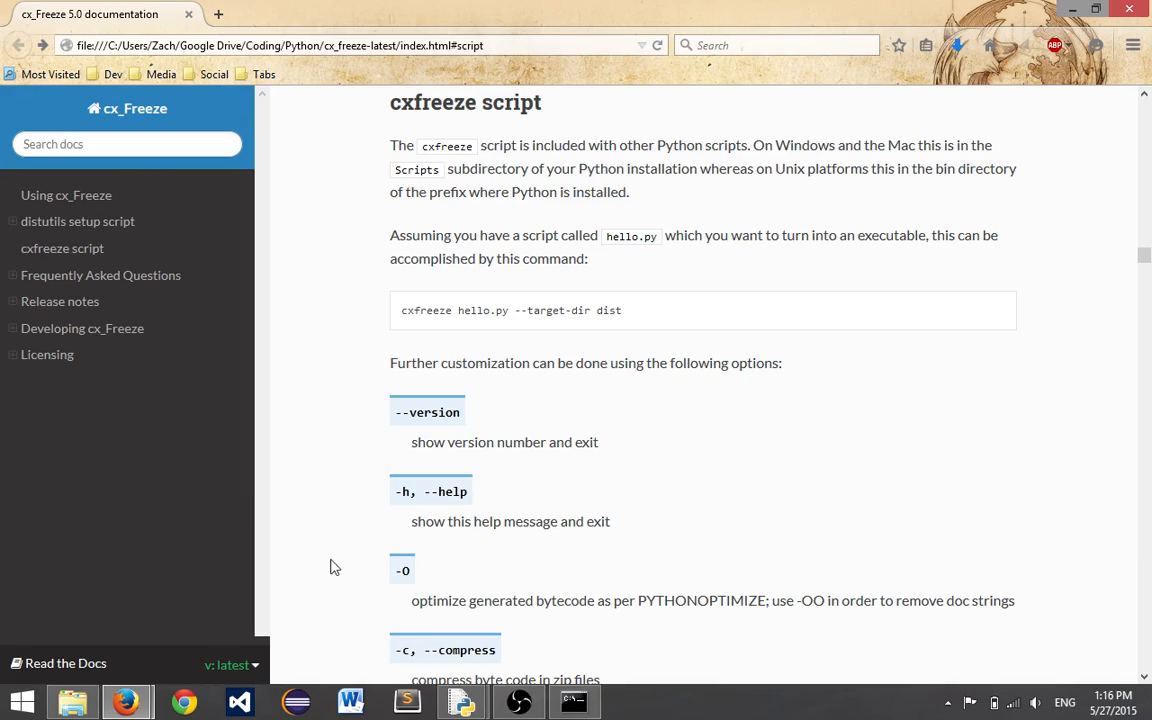
scroll("down", 3)
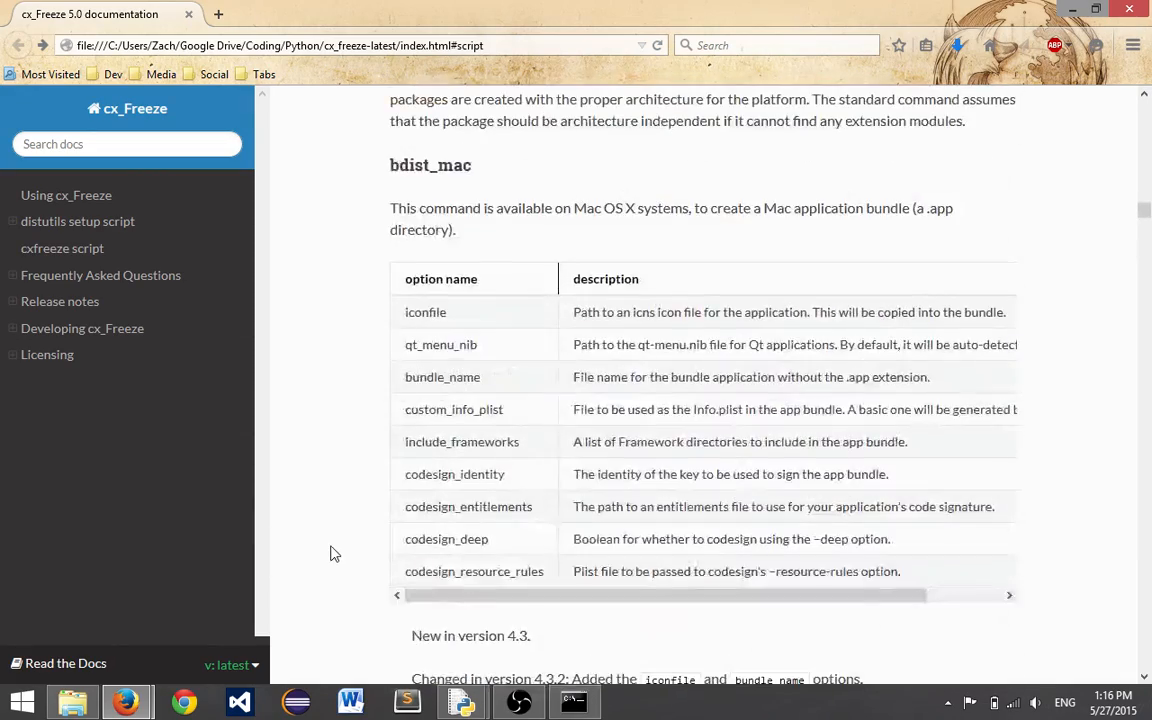